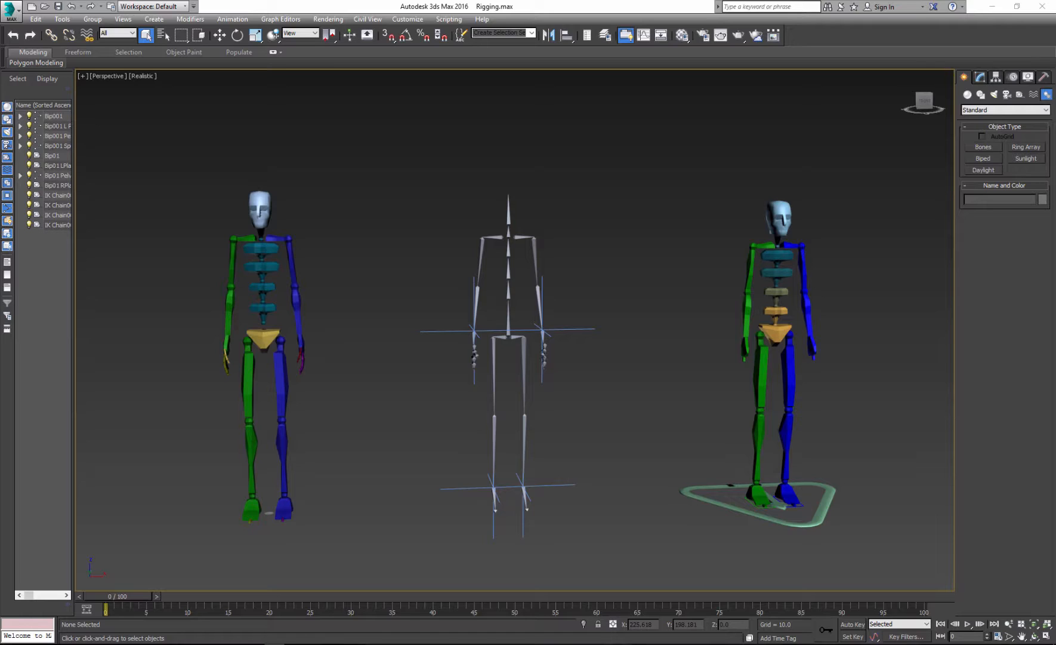
mouse_move(1049, 553)
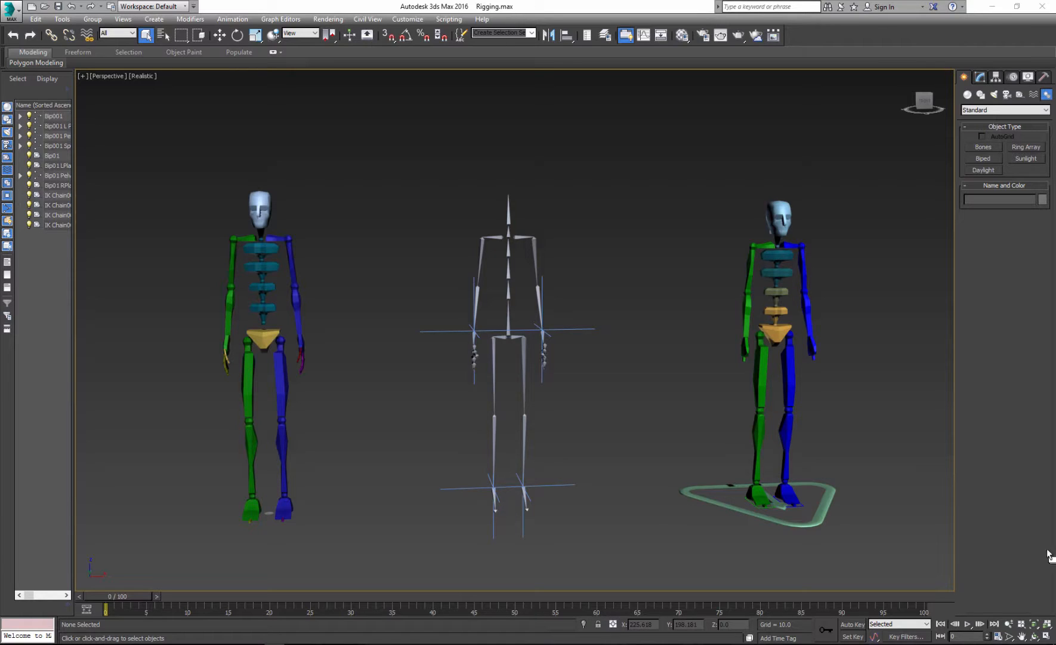
mouse_move(265, 451)
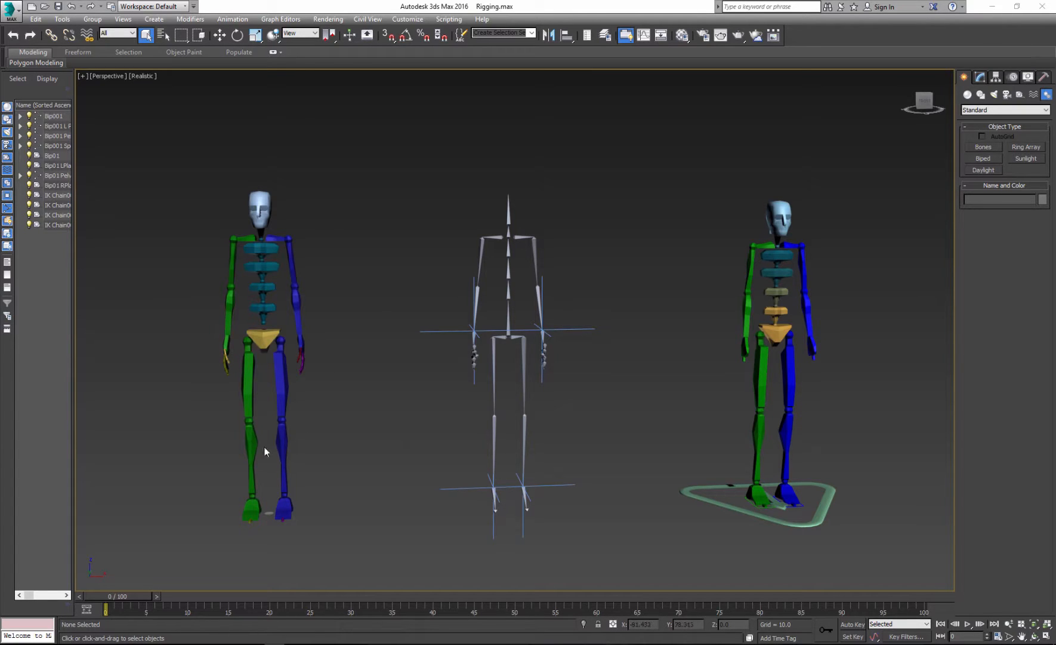
mouse_move(517, 474)
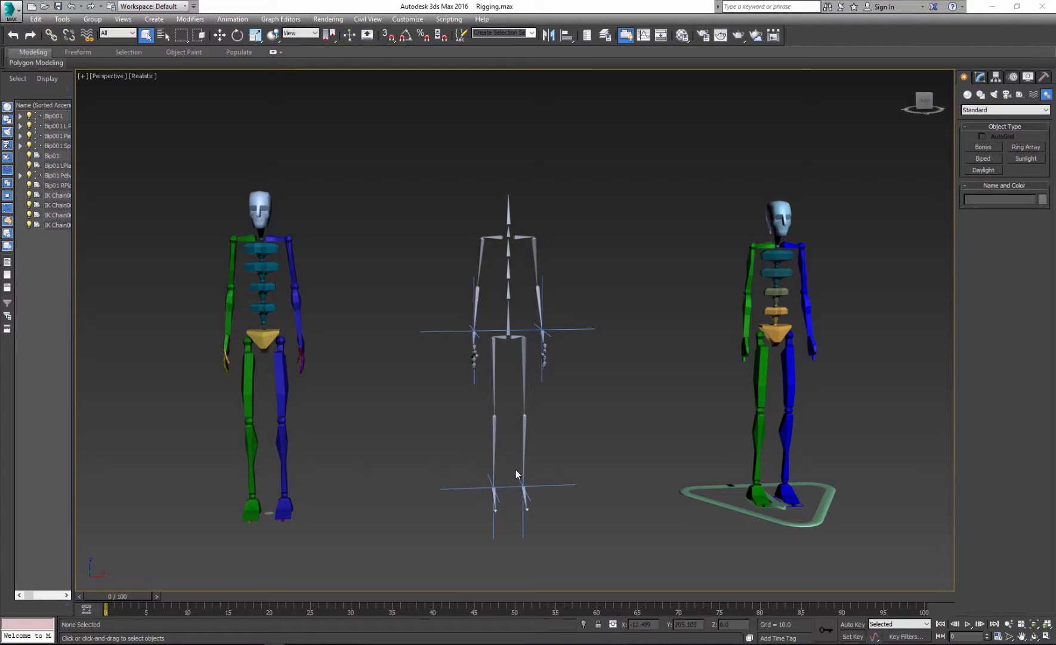
mouse_move(773, 484)
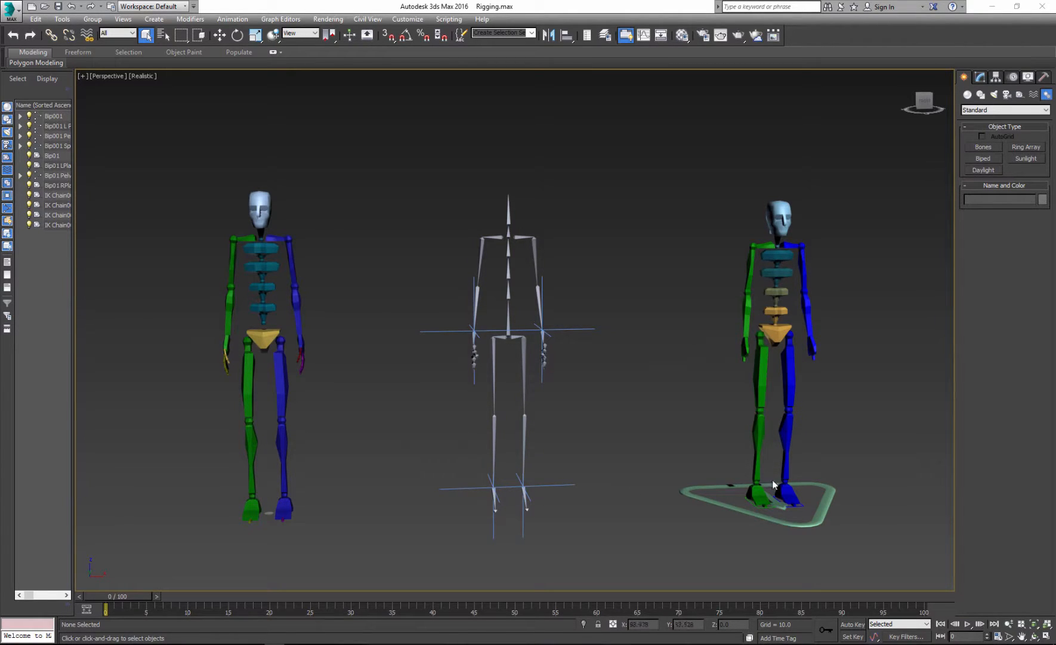
mouse_move(349, 503)
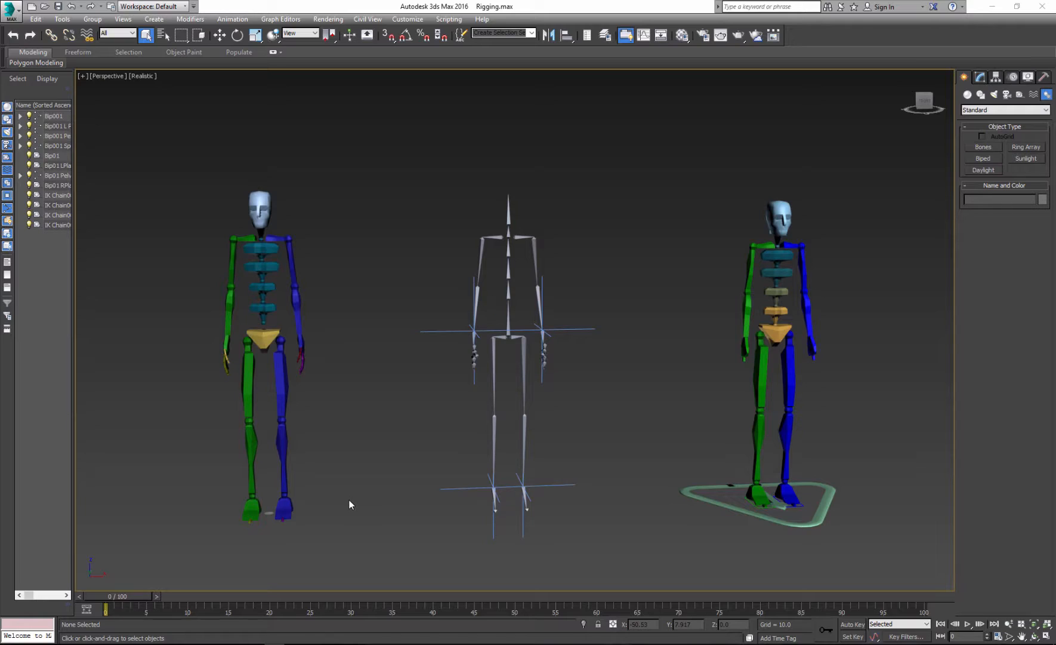
mouse_move(321, 475)
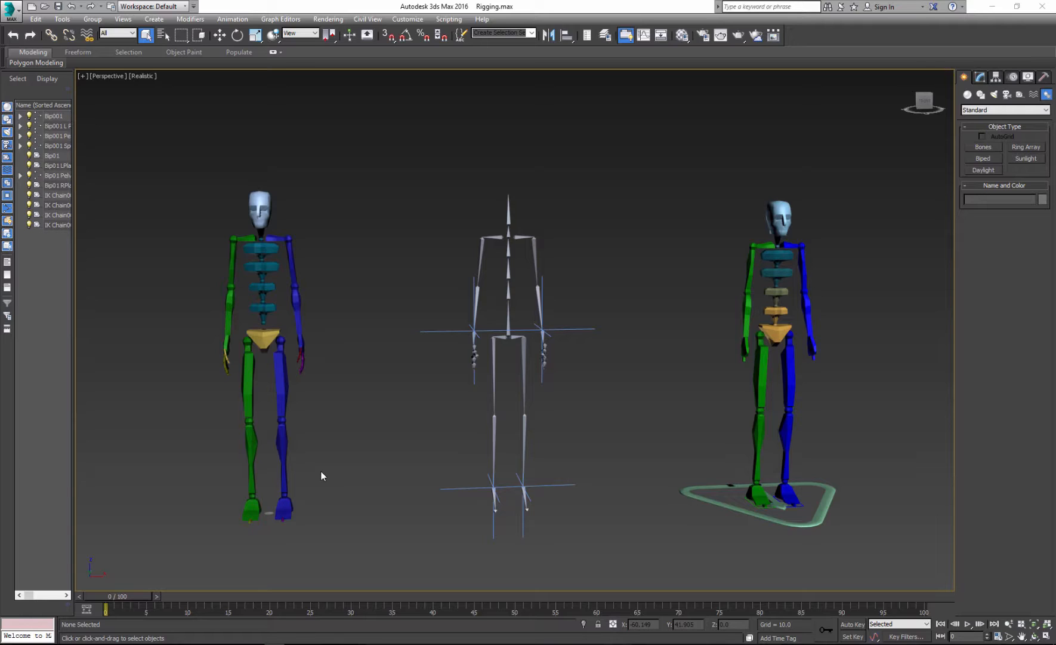
mouse_move(508, 446)
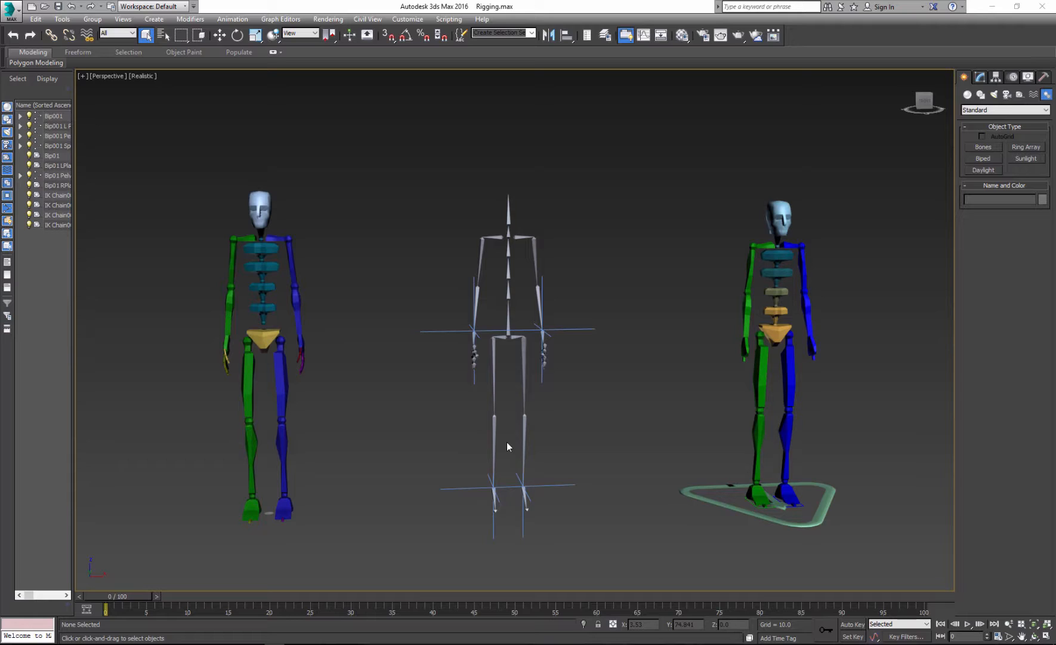
mouse_move(722, 394)
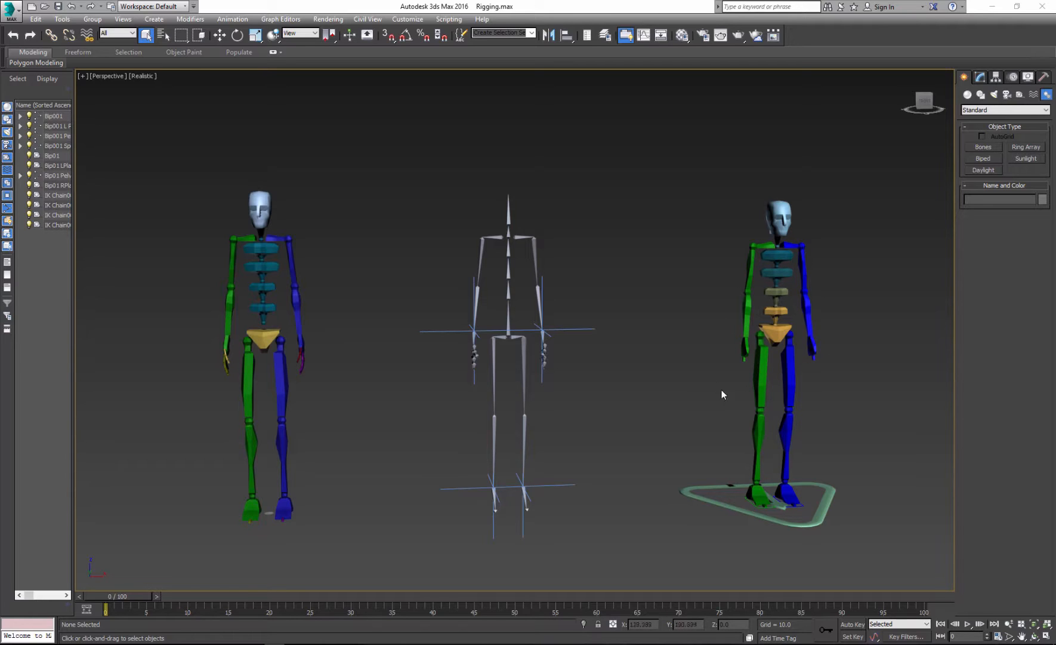
mouse_move(728, 359)
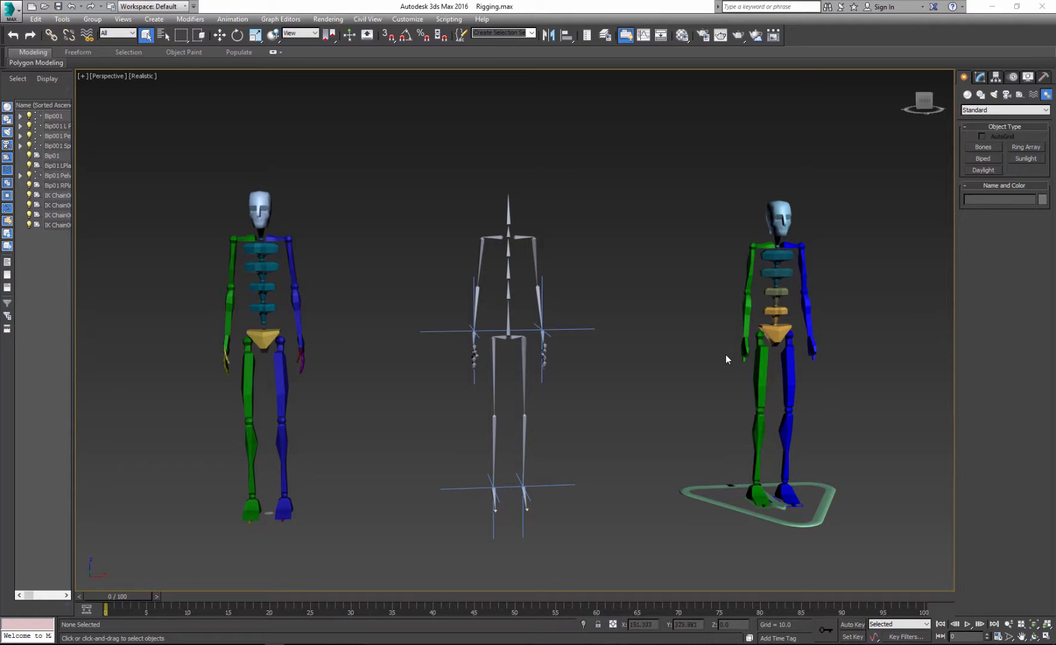
mouse_move(800, 305)
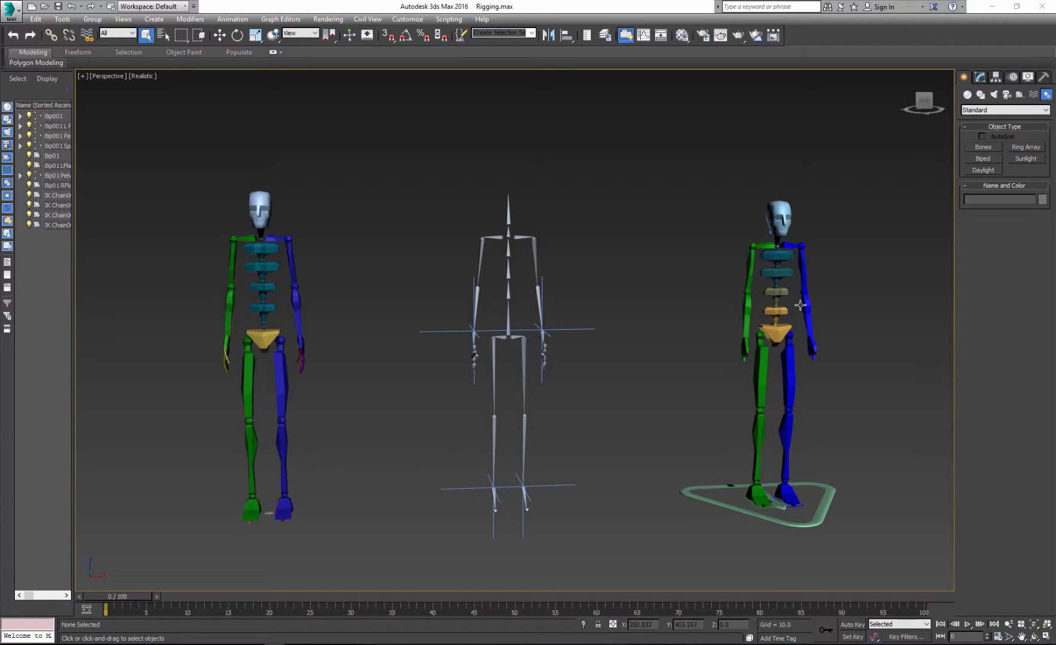
mouse_move(774, 418)
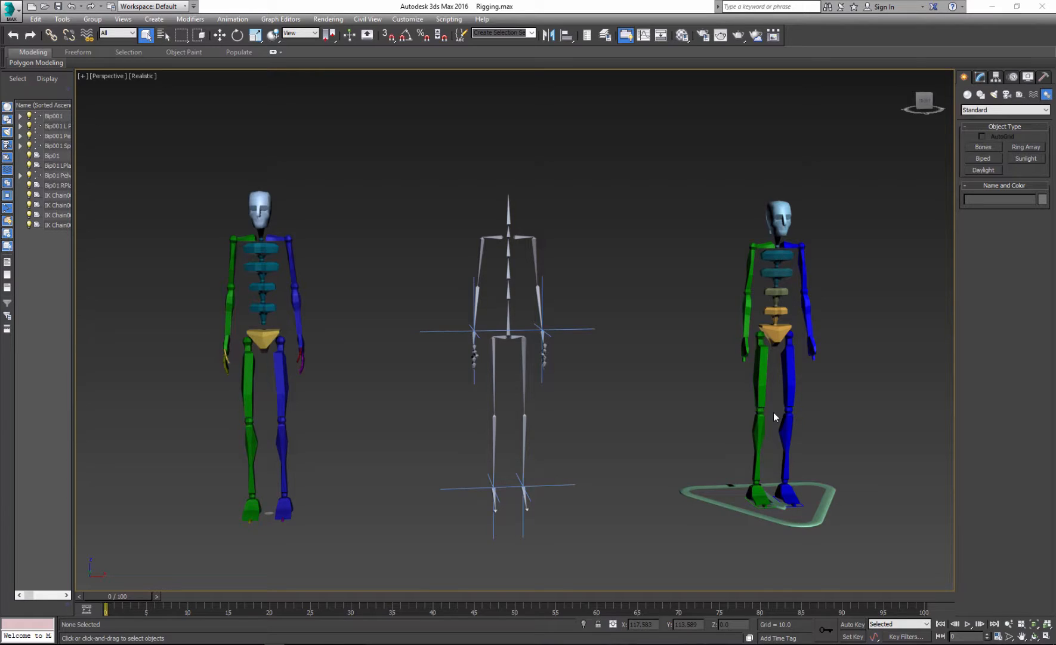
mouse_move(716, 224)
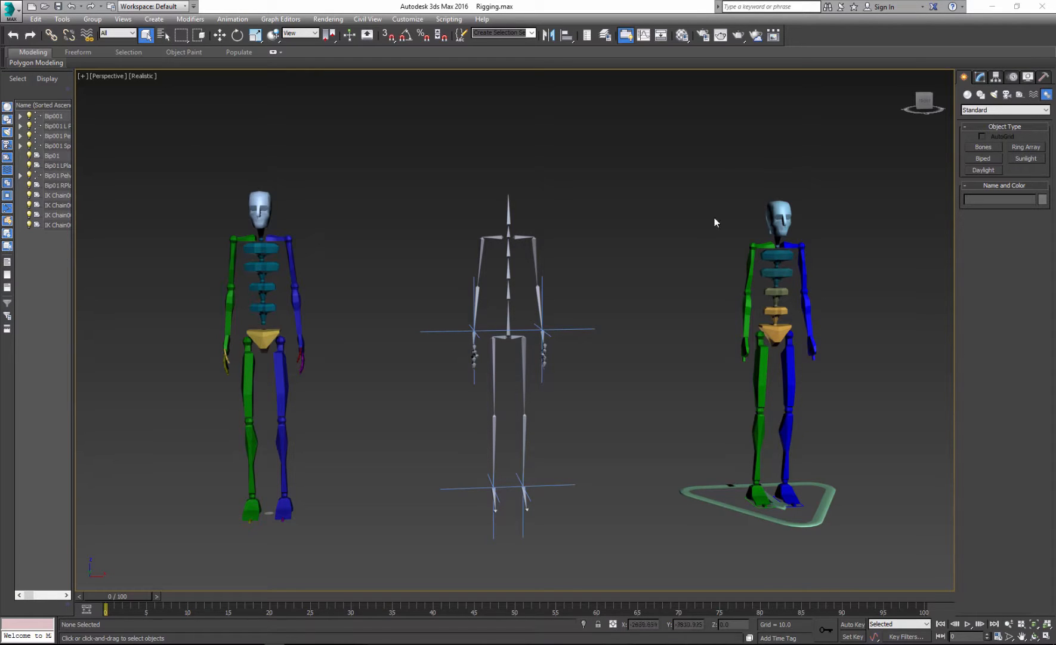
mouse_move(858, 519)
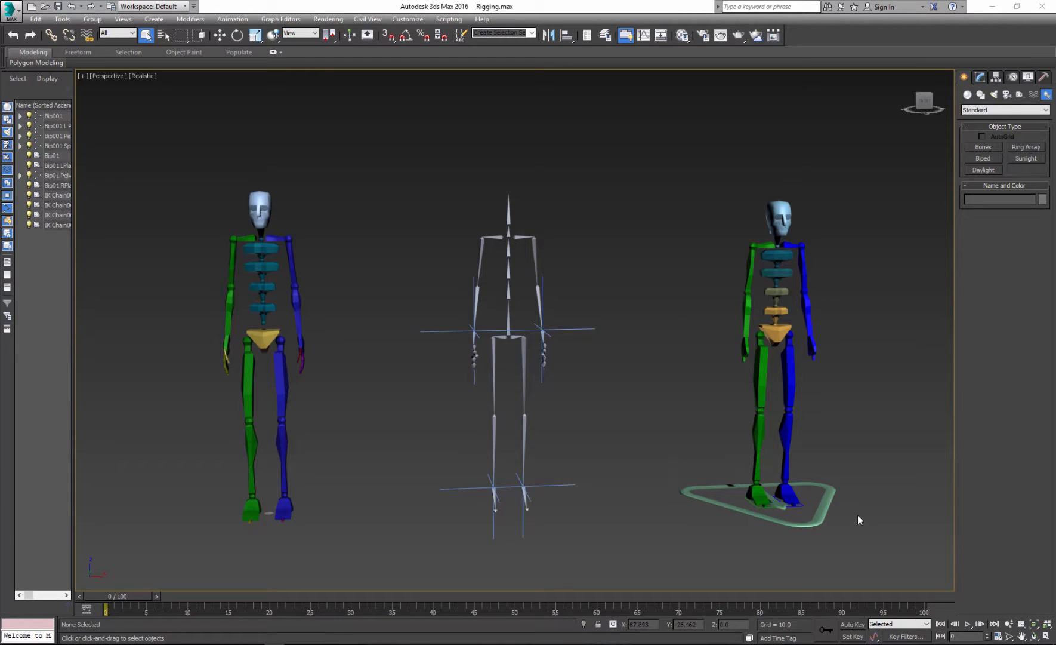
Step: Reset to an empty scene and drag out a default biped, Bip001, on the grid
left_click(777, 255)
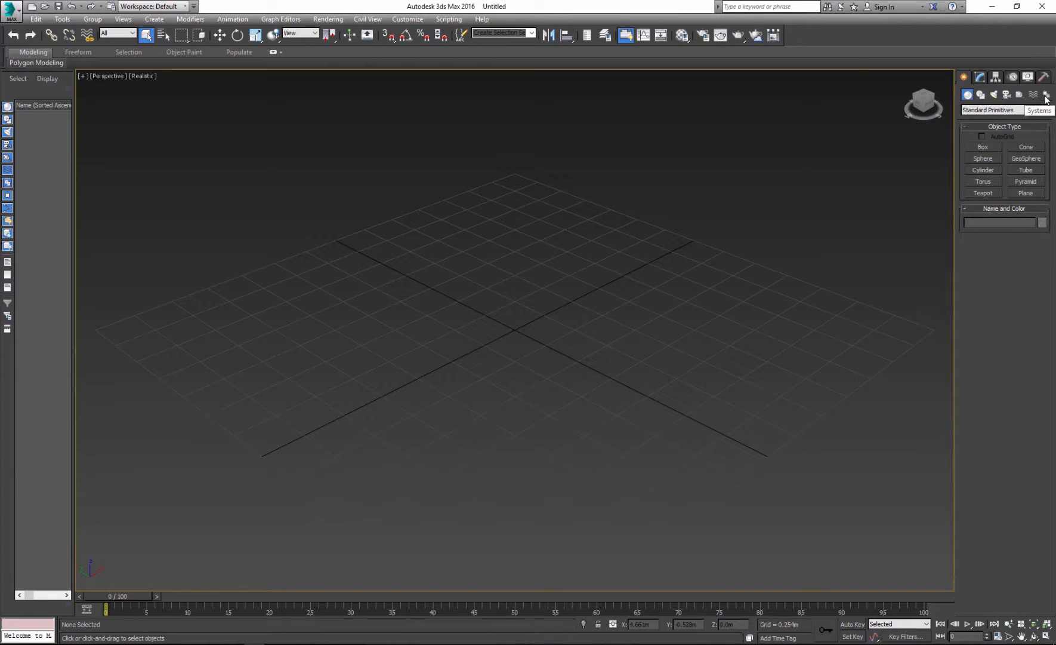
left_click(1046, 94)
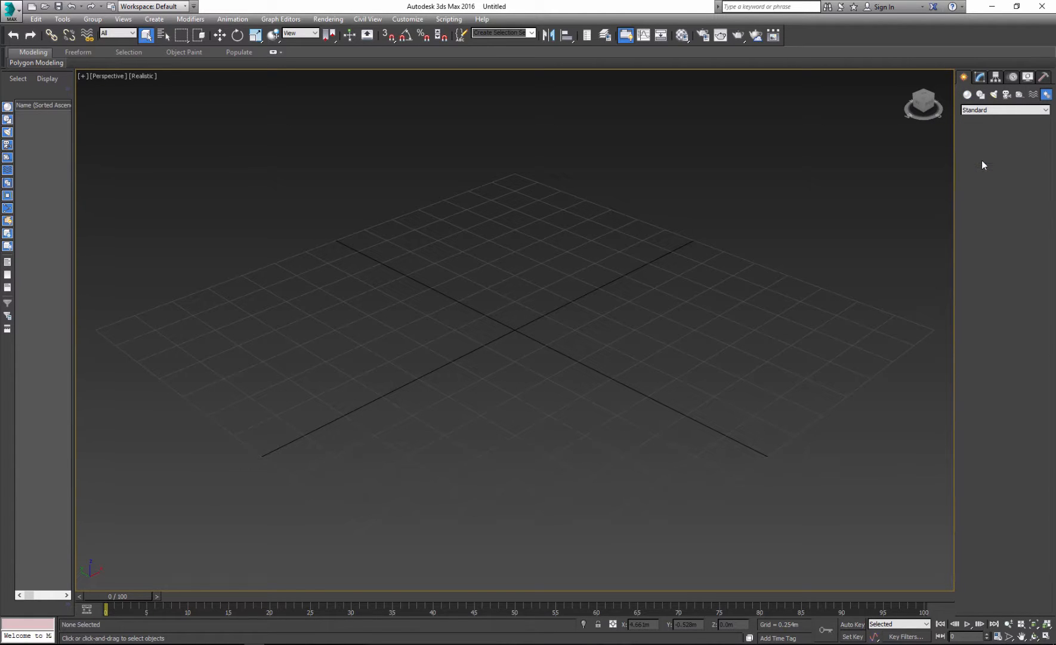
left_click(983, 157)
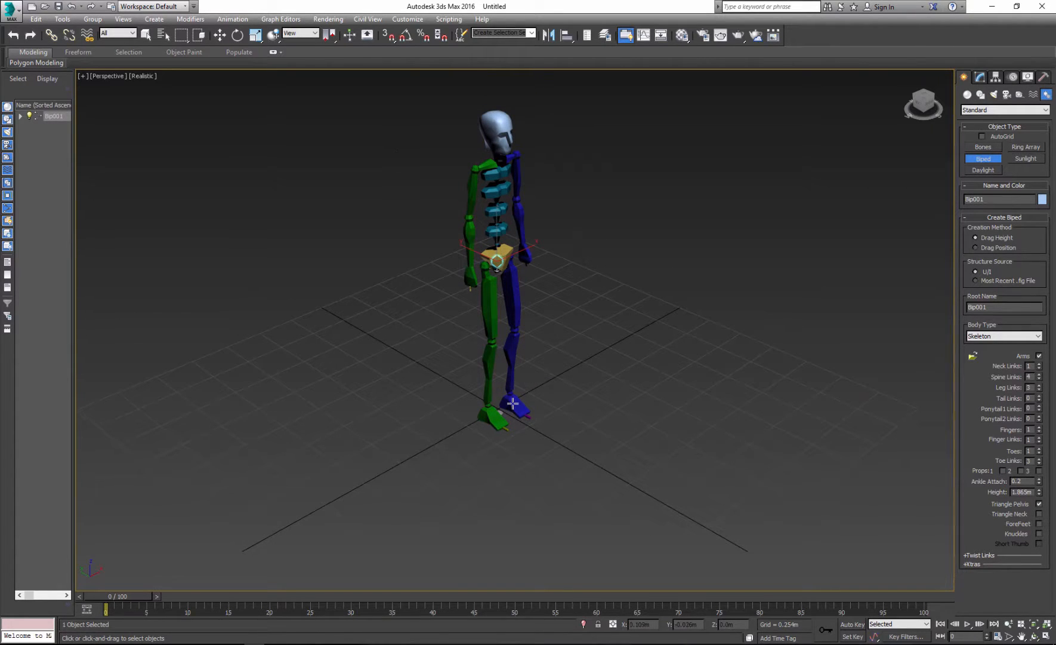
mouse_move(926, 571)
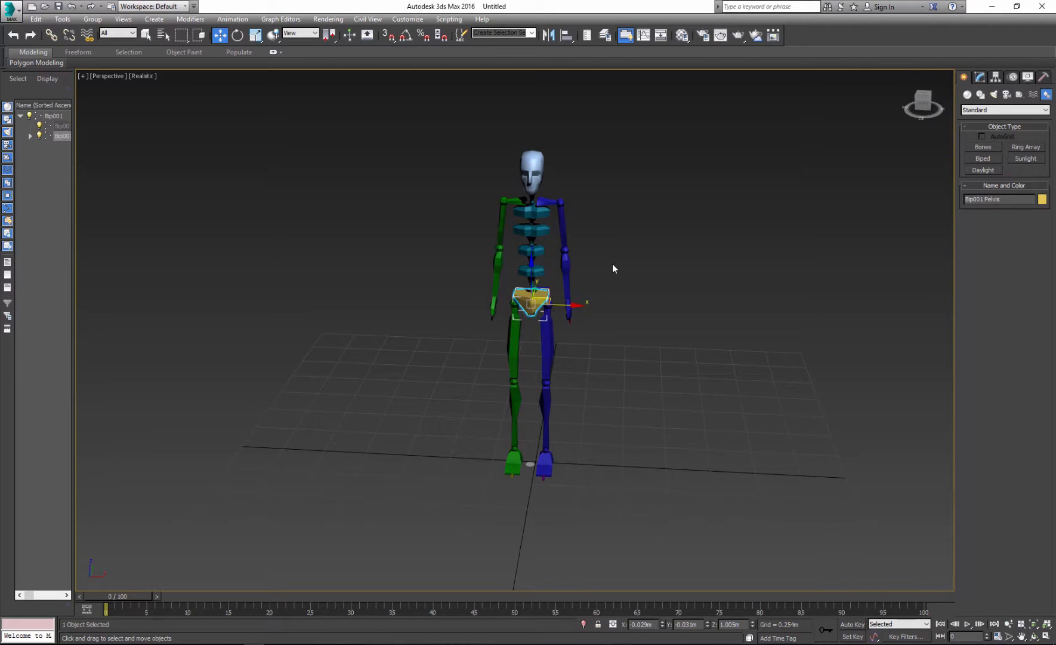
mouse_move(1011, 77)
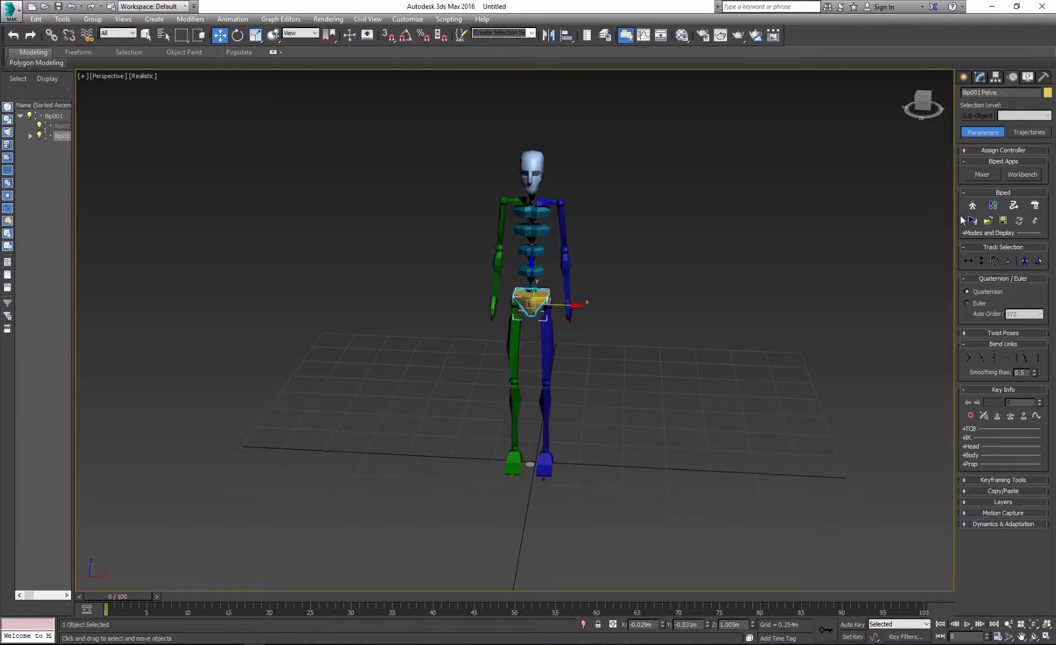
mouse_move(972, 209)
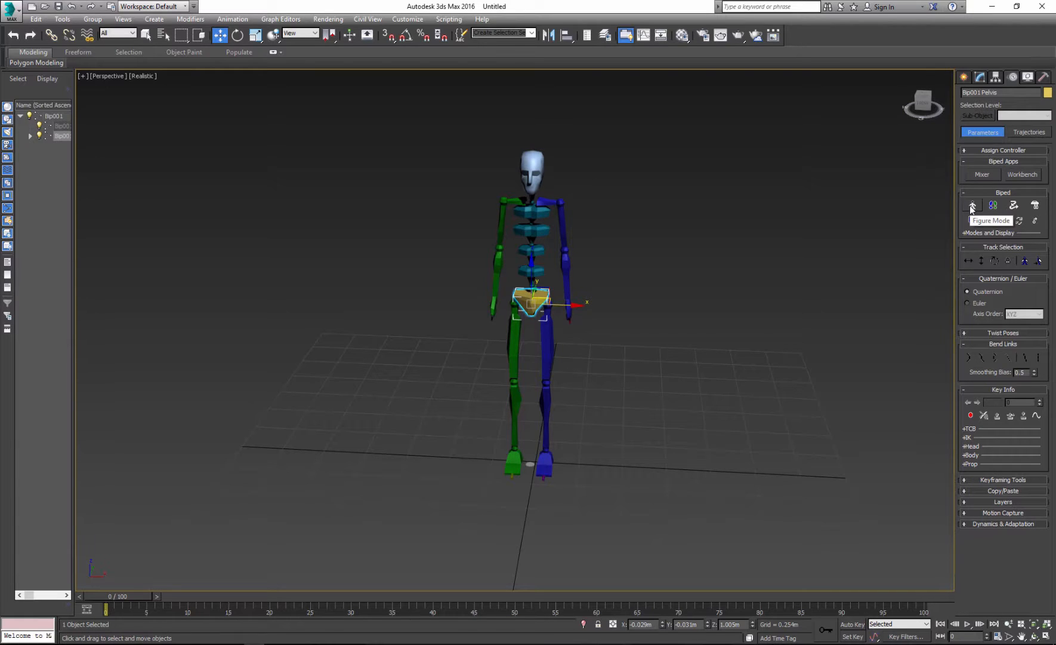
Step: Enable Figure Mode and give each biped hand 5 fingers with 3 finger links
left_click(972, 205)
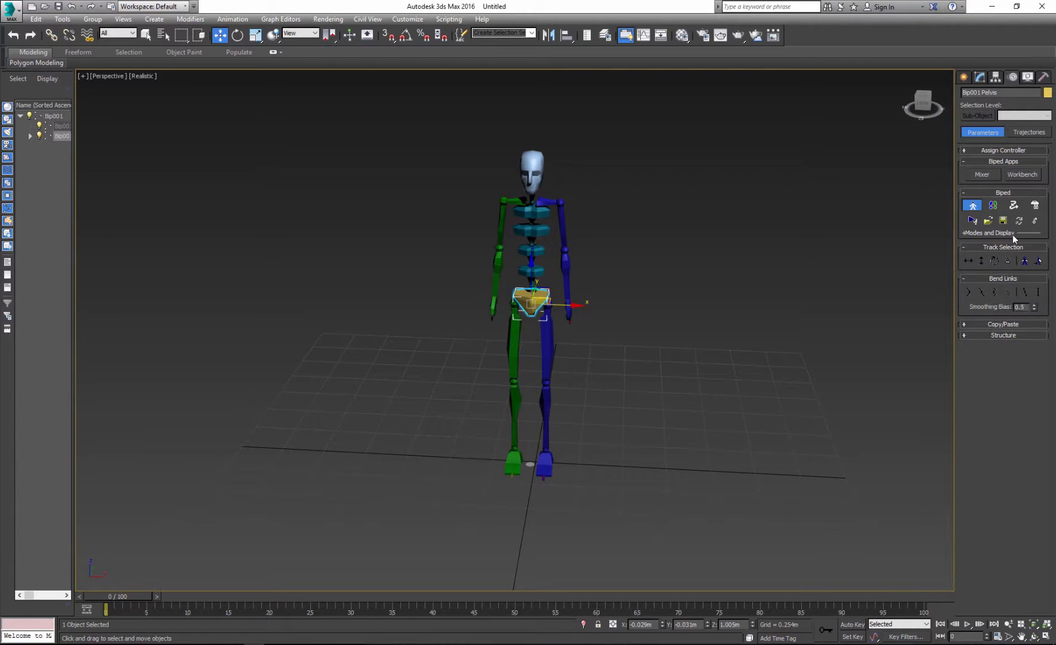
mouse_move(1000, 374)
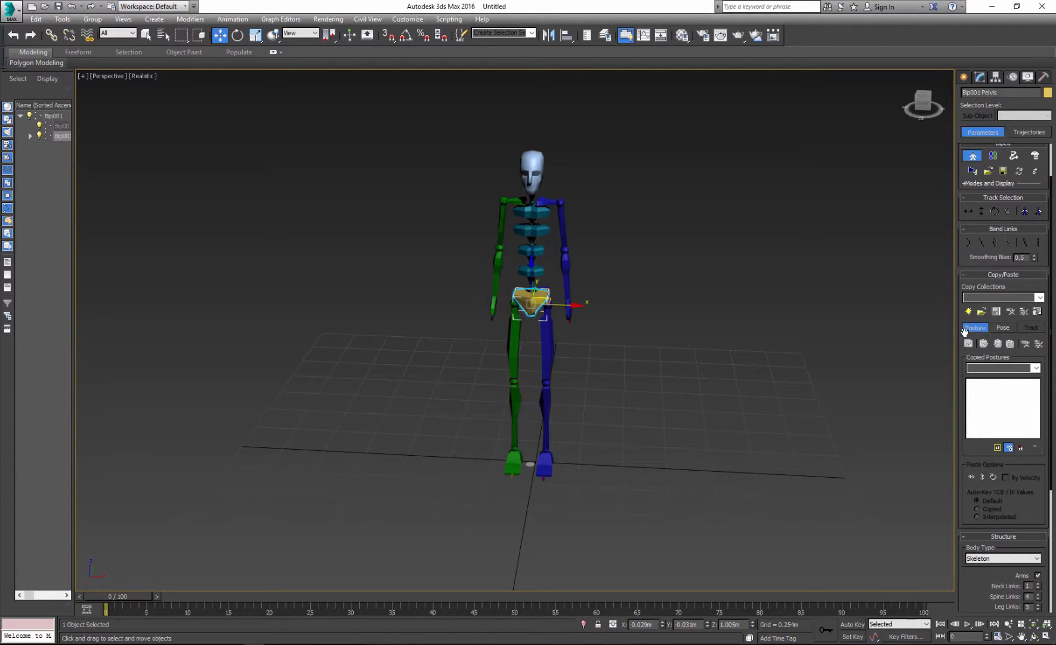
mouse_move(964, 282)
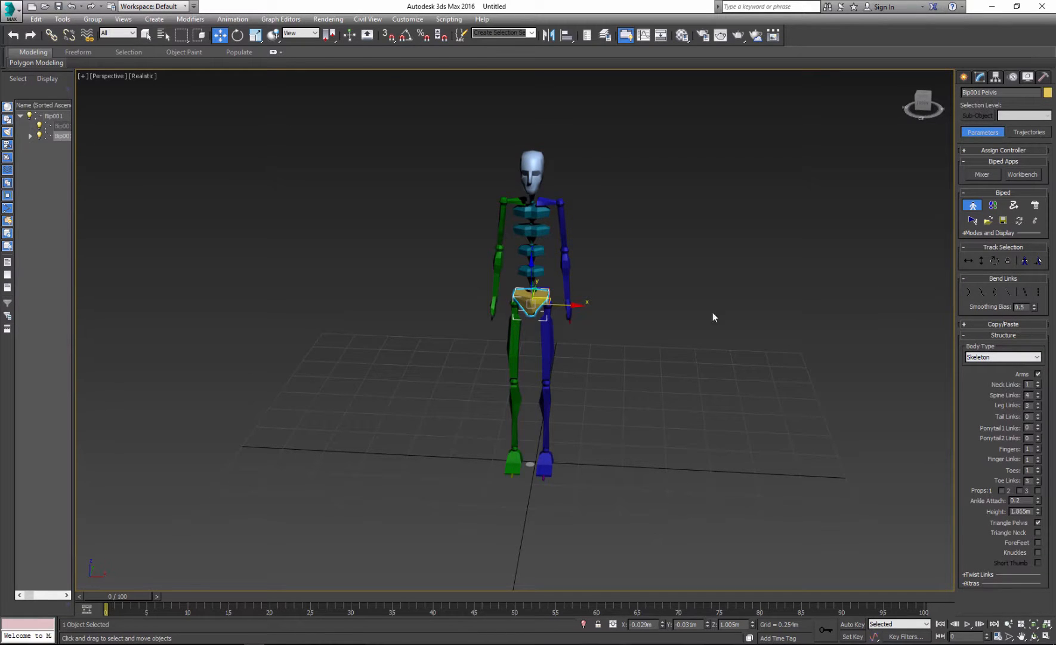
mouse_move(581, 423)
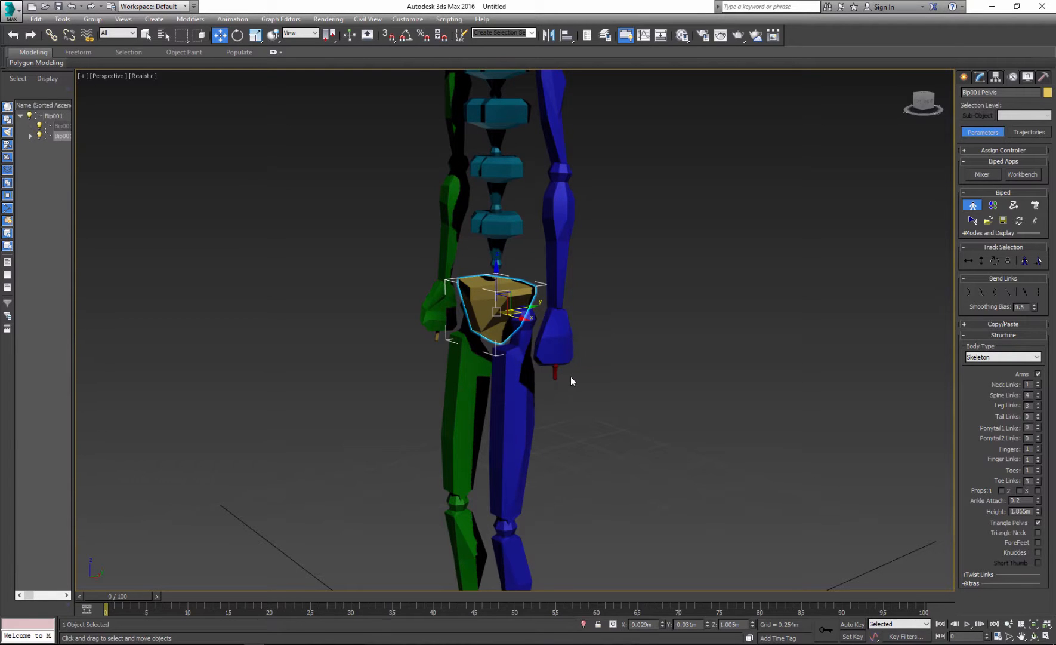
mouse_move(1037, 450)
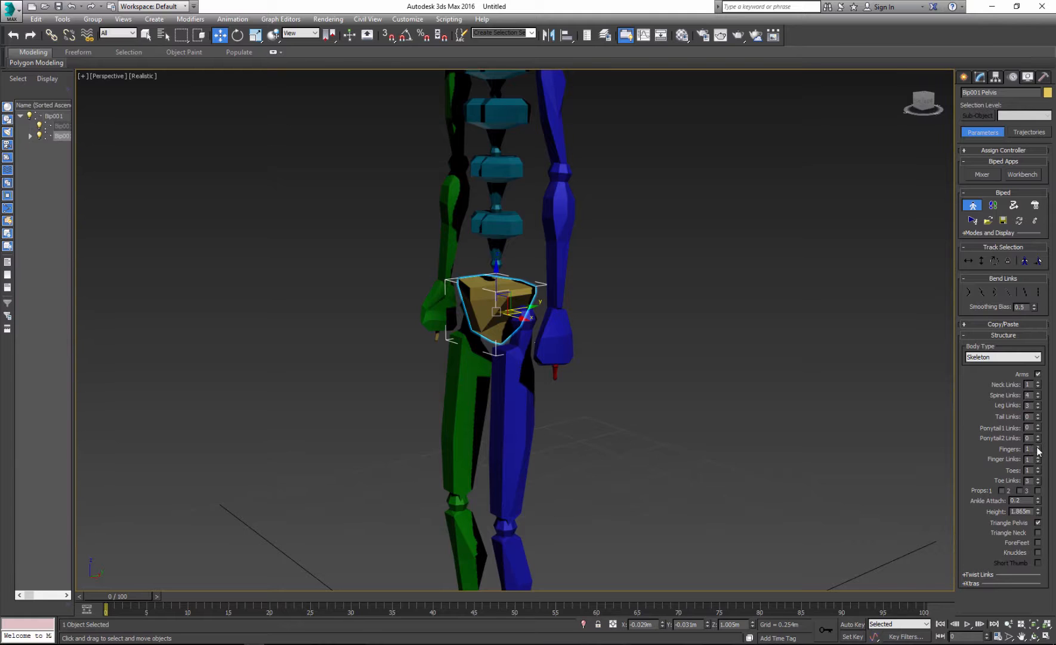
left_click(1039, 447)
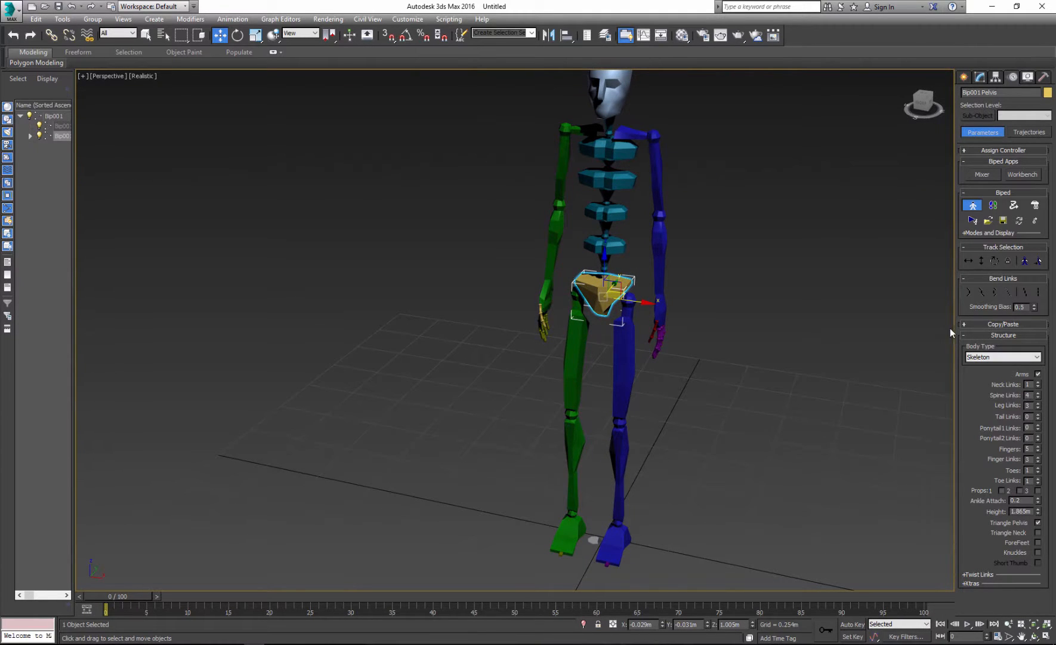
Step: Try the Female body type, then switch the biped's Body Type to Classic
left_click(1037, 356)
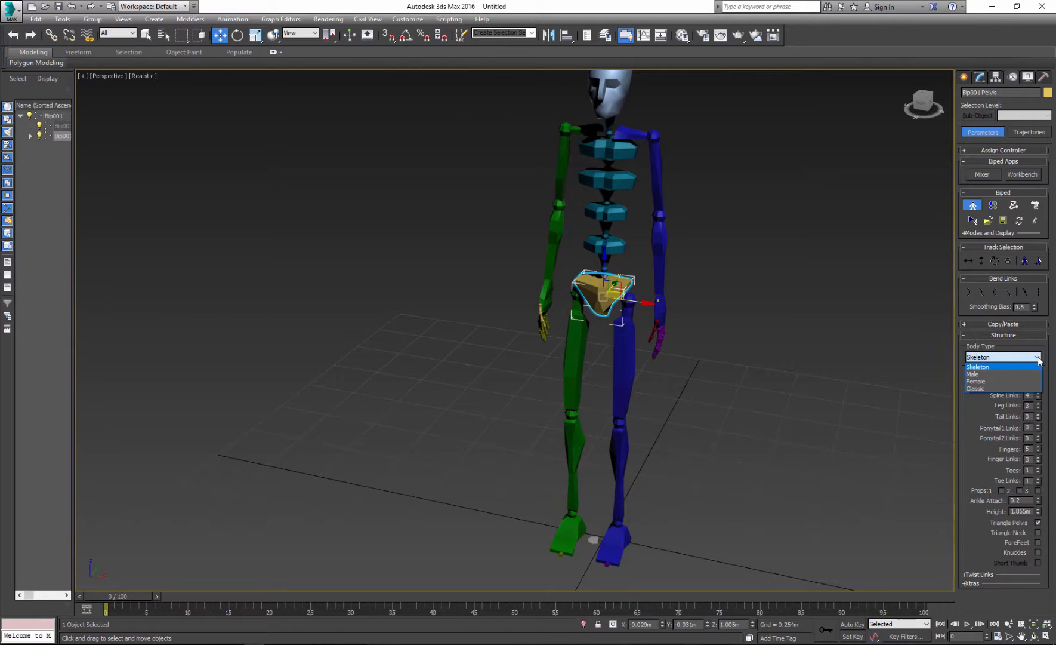
mouse_move(990, 377)
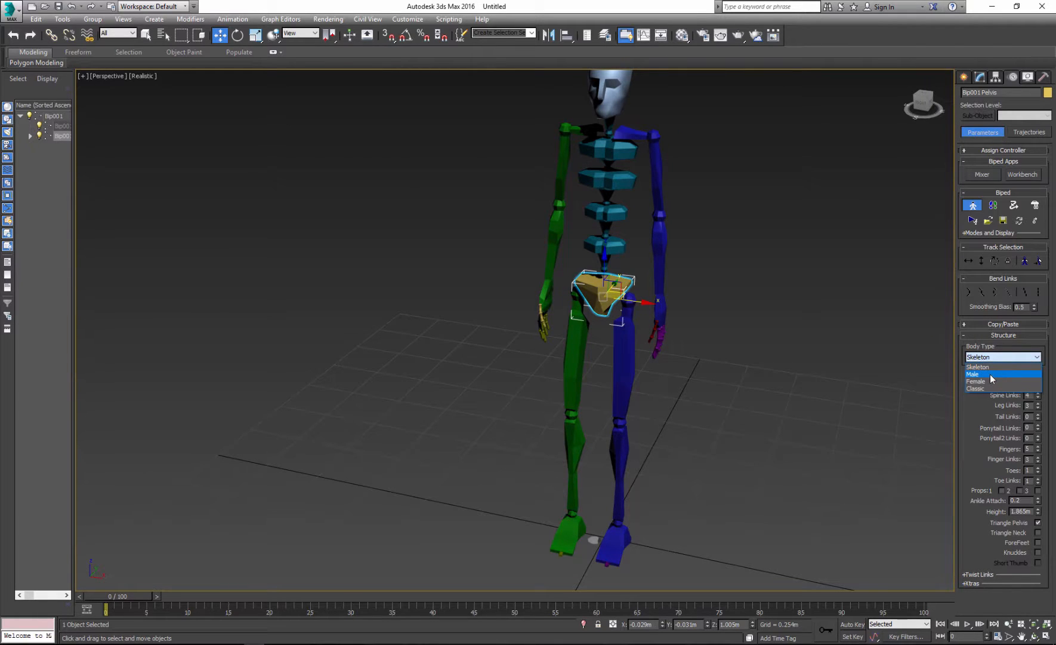
left_click(990, 374)
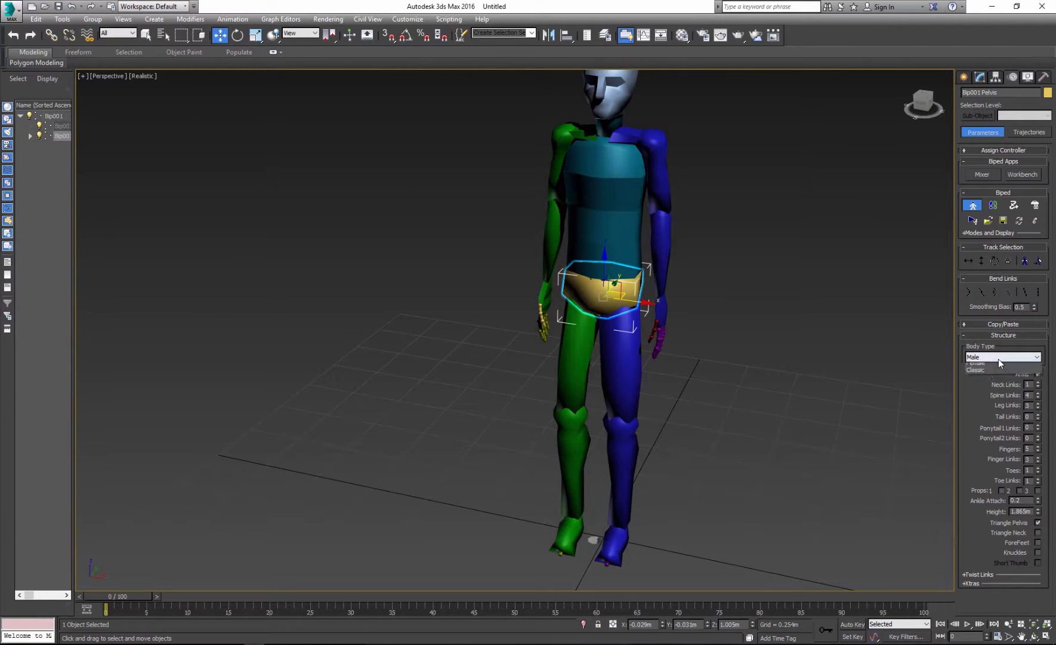
left_click(1003, 365)
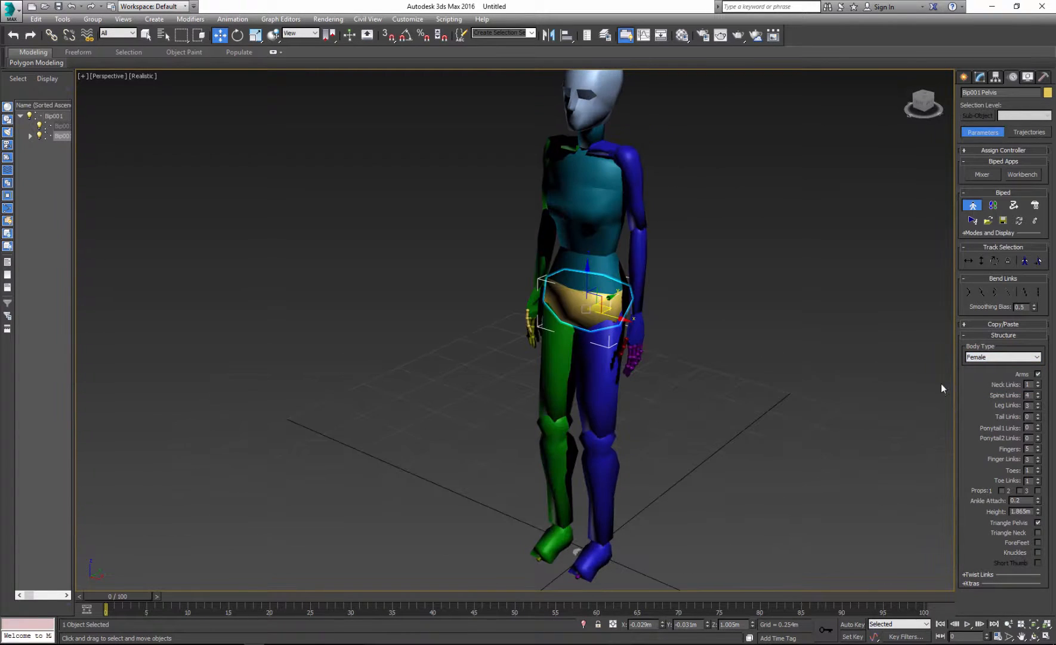
left_click(1002, 357)
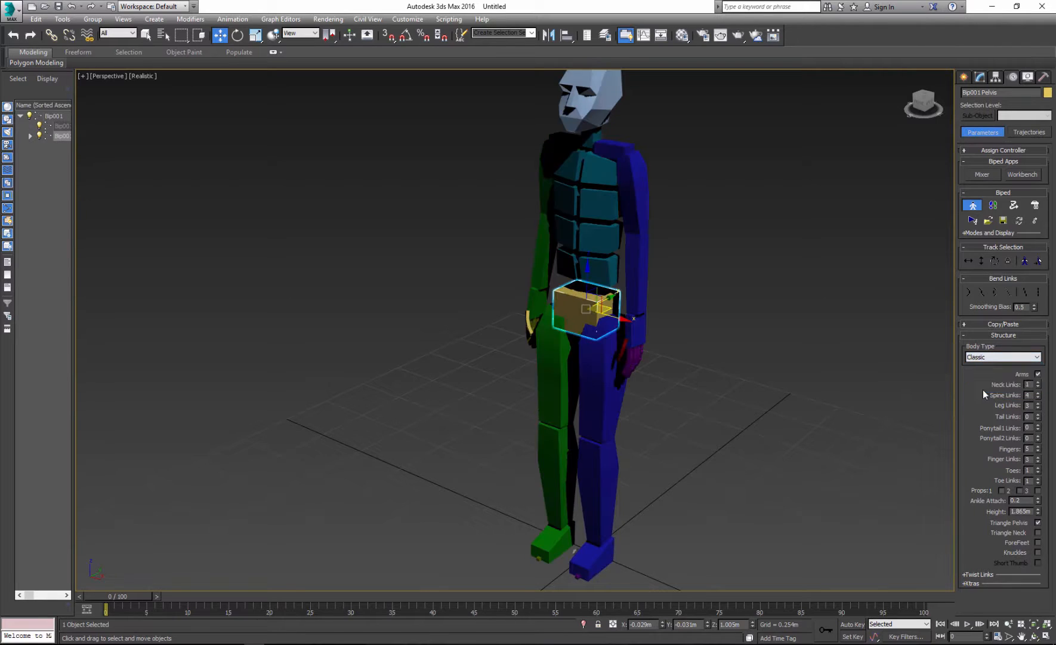
left_click(1002, 358)
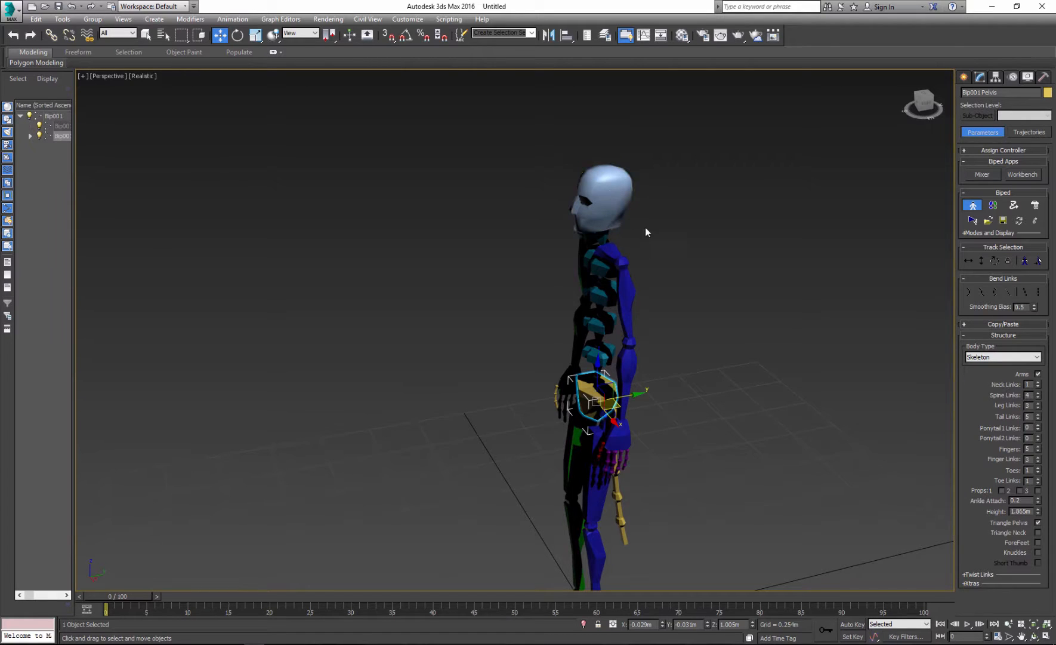
Step: Select the biped's head and increase the Ponytail1 and Ponytail2 link counts
left_click(601, 195)
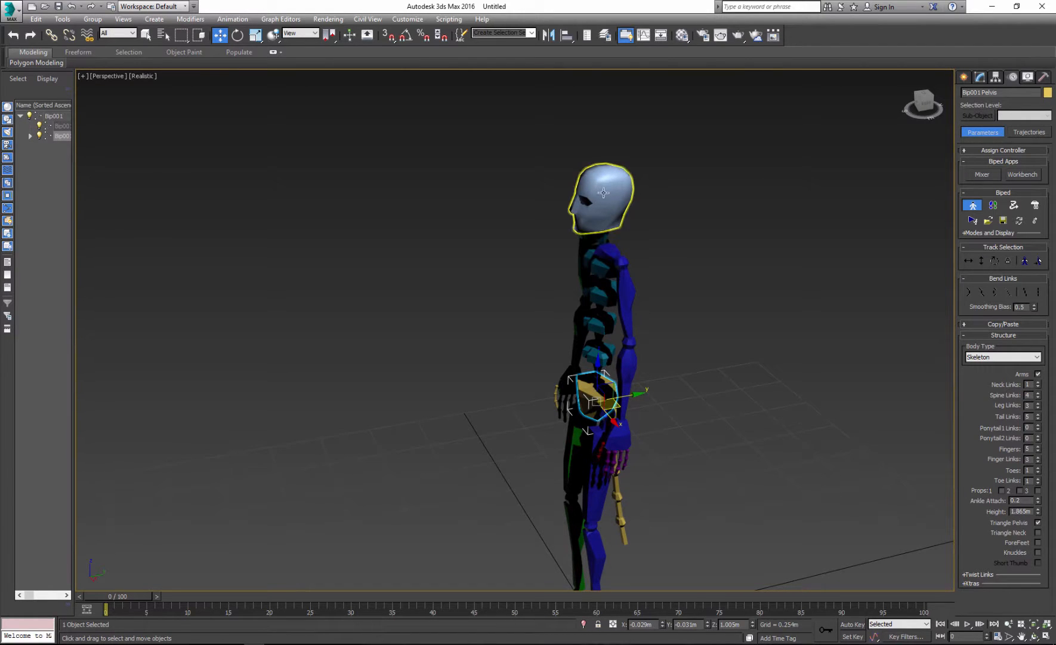
left_click(761, 225)
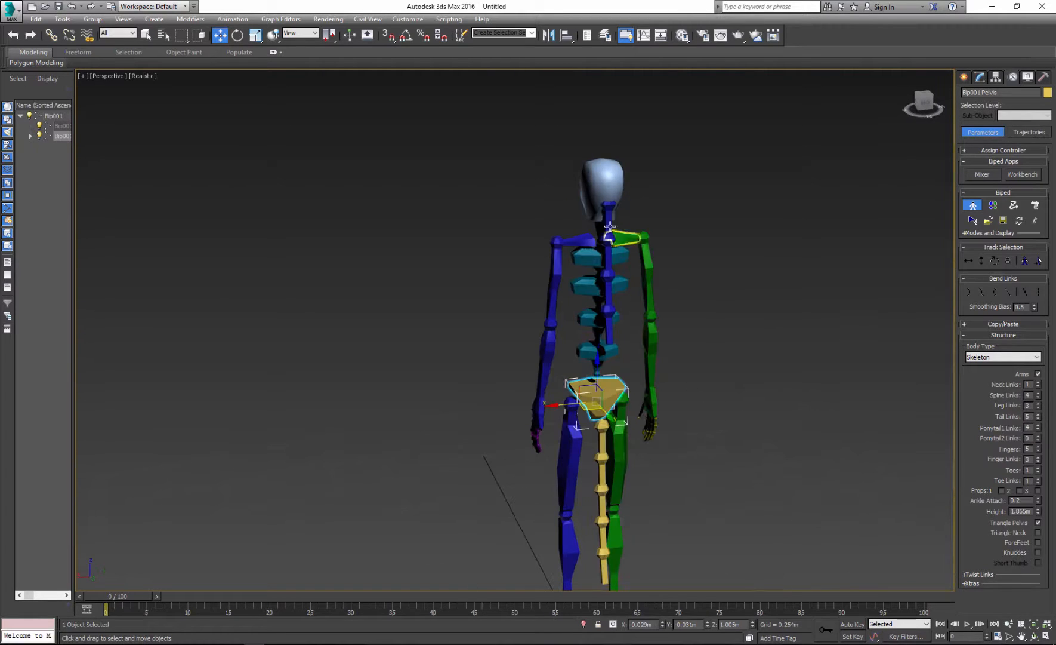
left_click(601, 189)
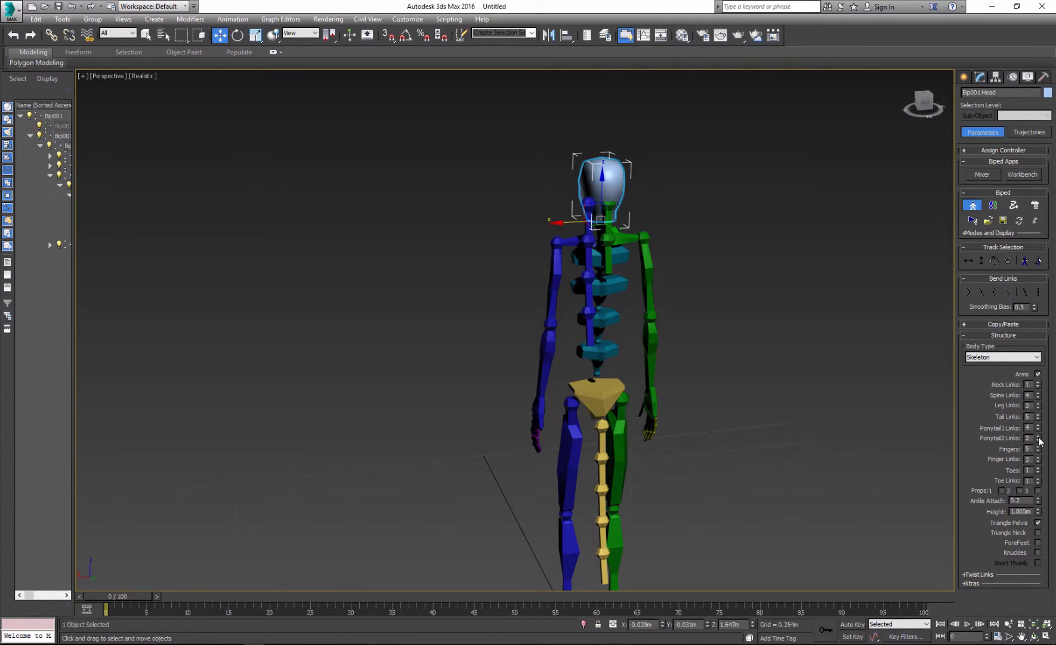
left_click(598, 222)
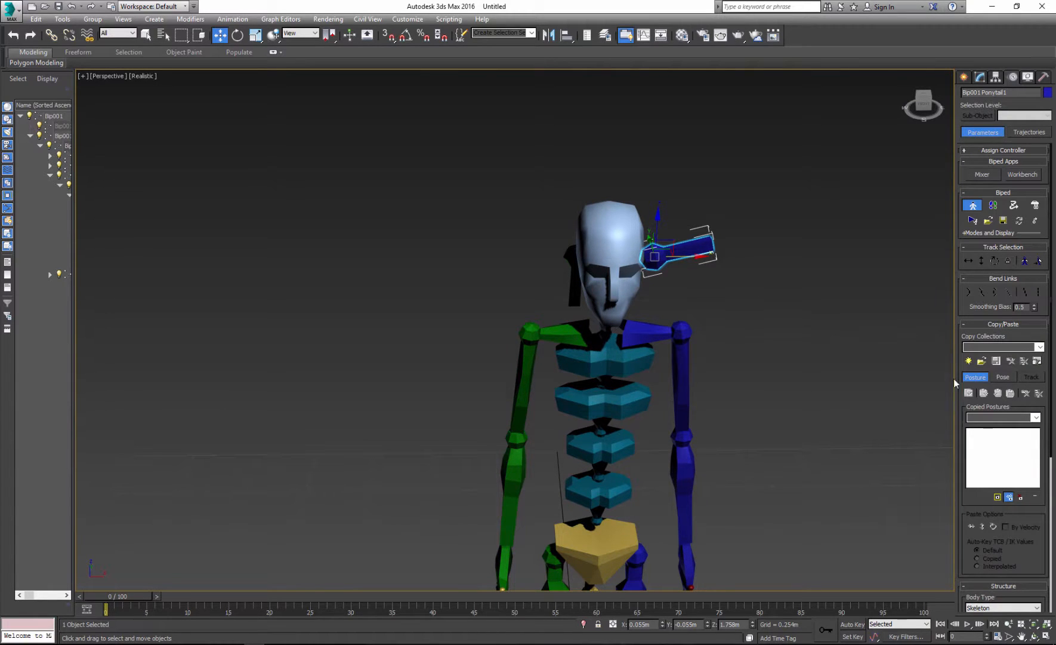
Step: Create a new posture collection, scale the left toe longer, and copy its posture
left_click(969, 362)
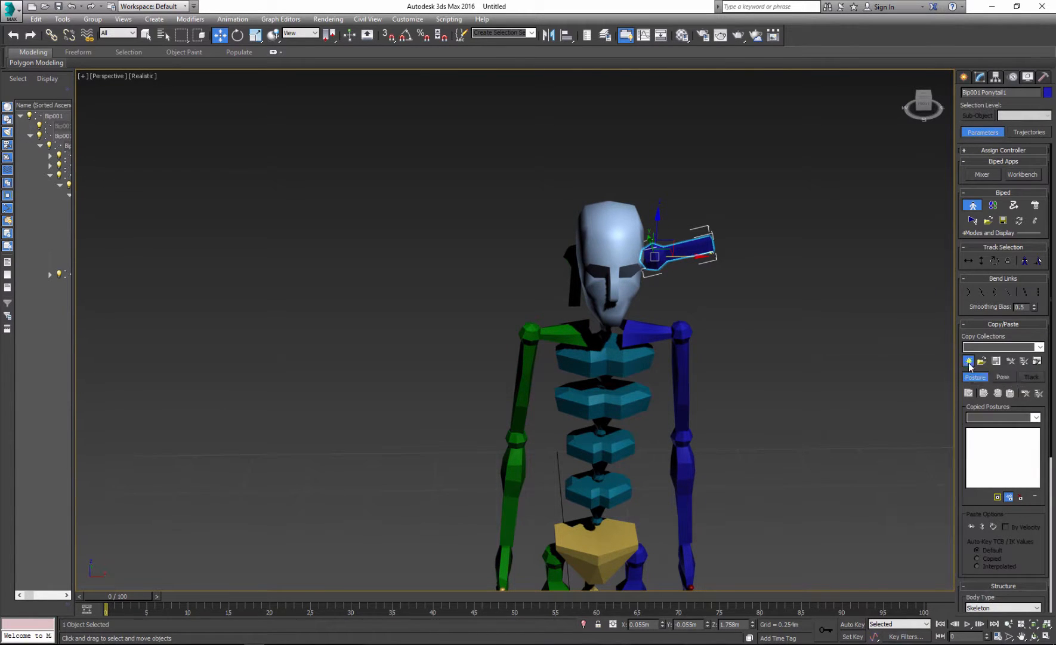
left_click(969, 361)
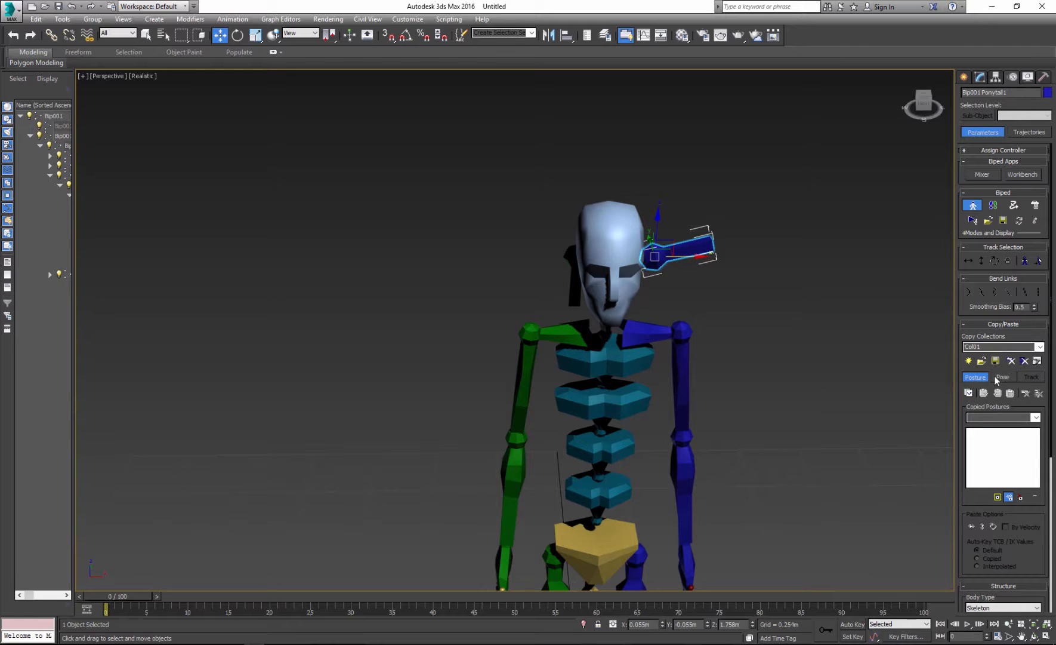
mouse_move(805, 360)
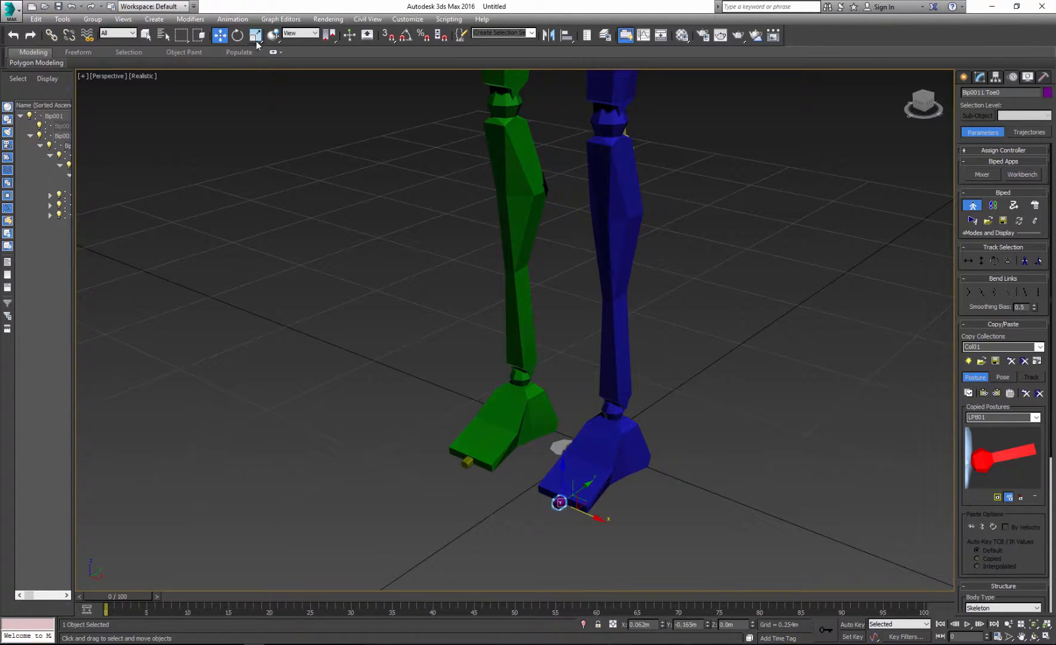
left_click(256, 35)
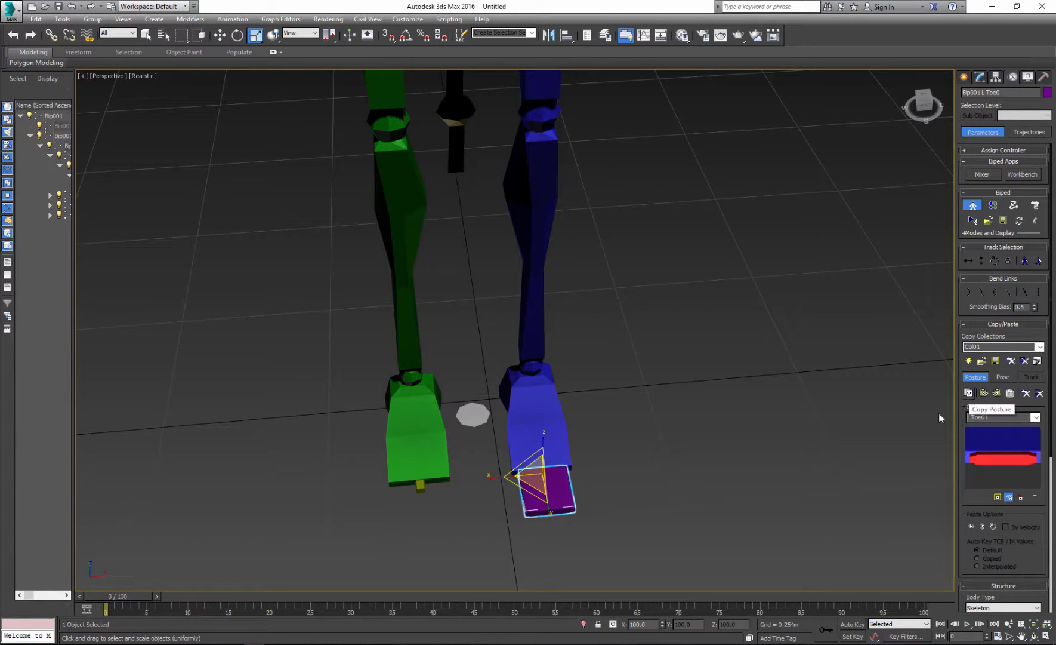
left_click(968, 393)
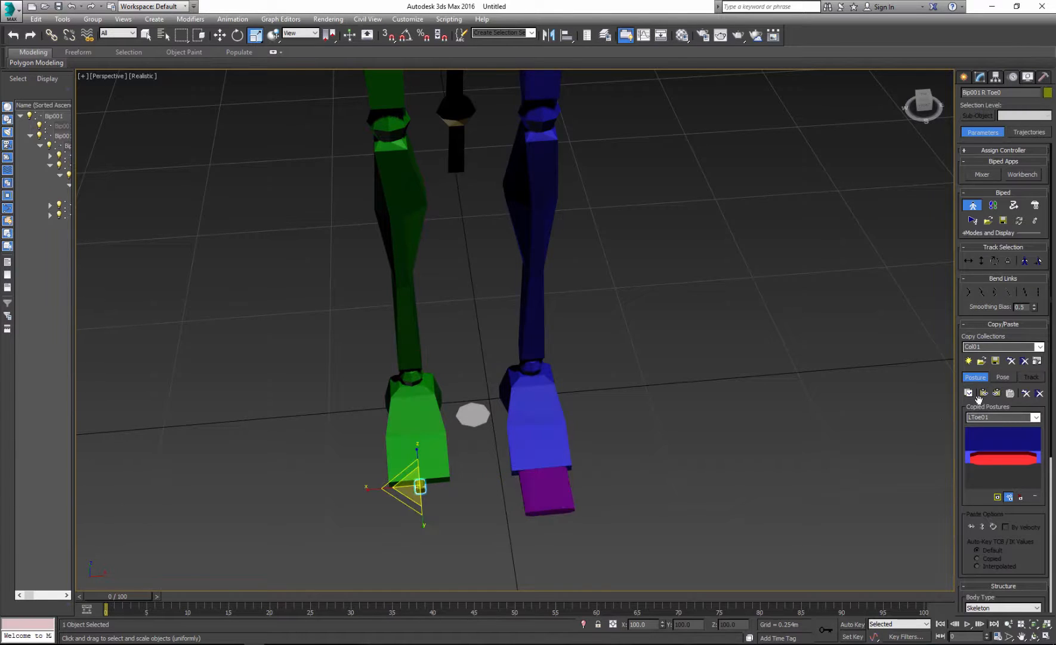
mouse_move(996, 393)
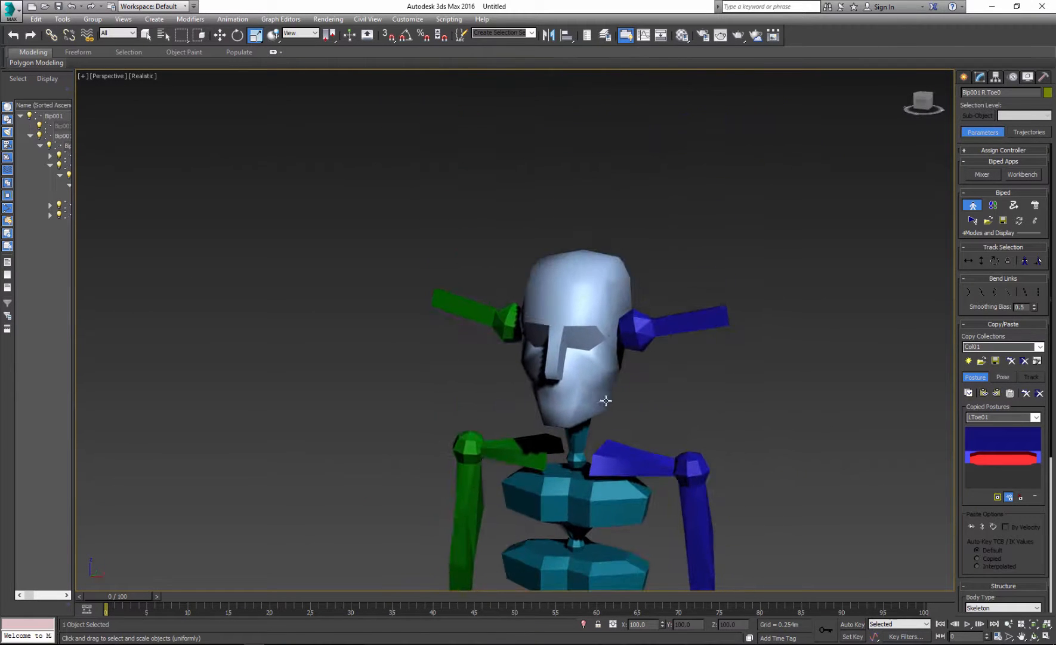
left_click(573, 336)
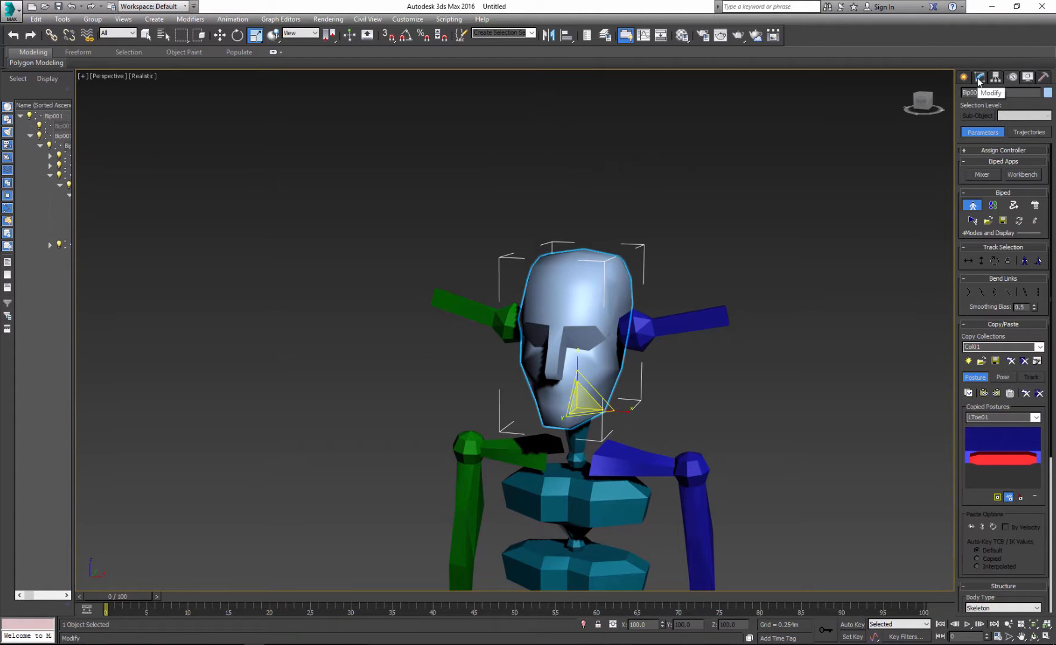
Step: Add Edit Poly to the head, reshape it into a pointed dome, and collapse the stack
left_click(979, 77)
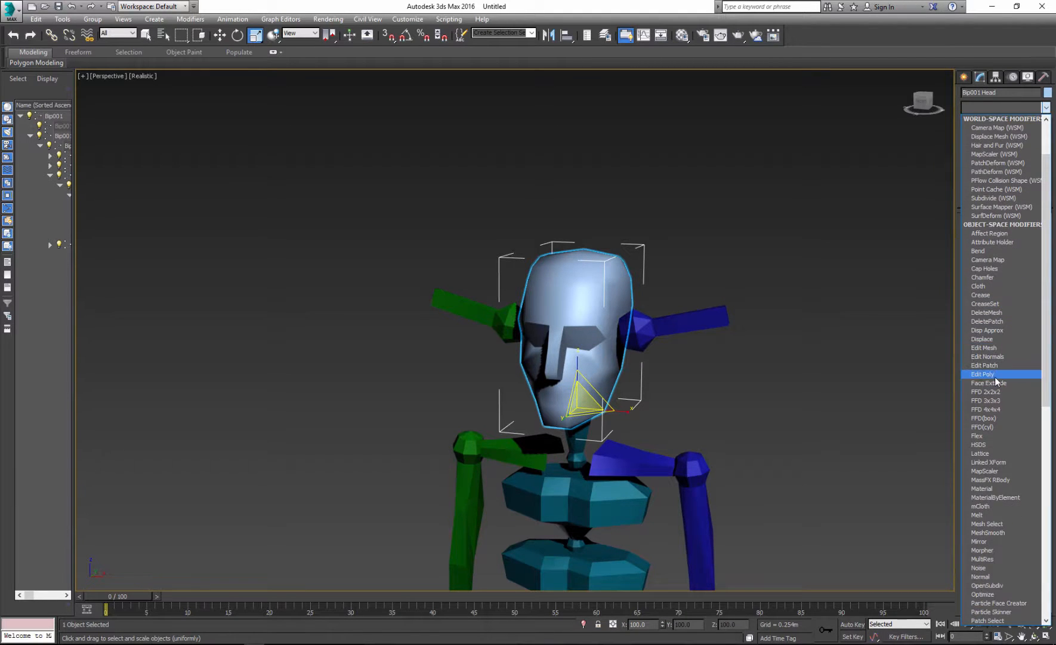
left_click(983, 373)
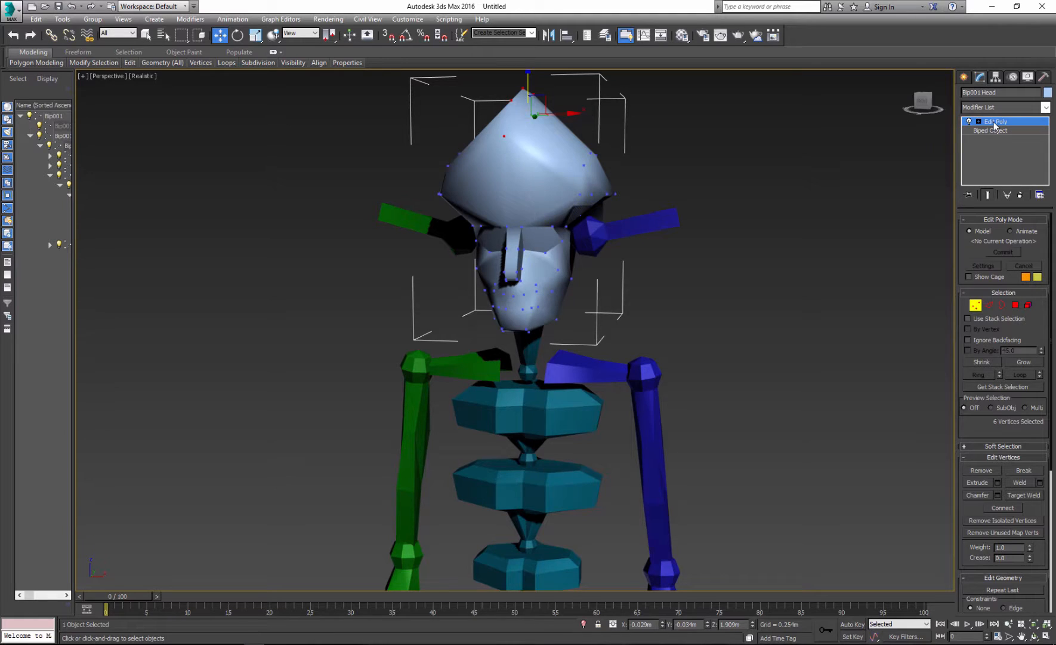
right_click(996, 122)
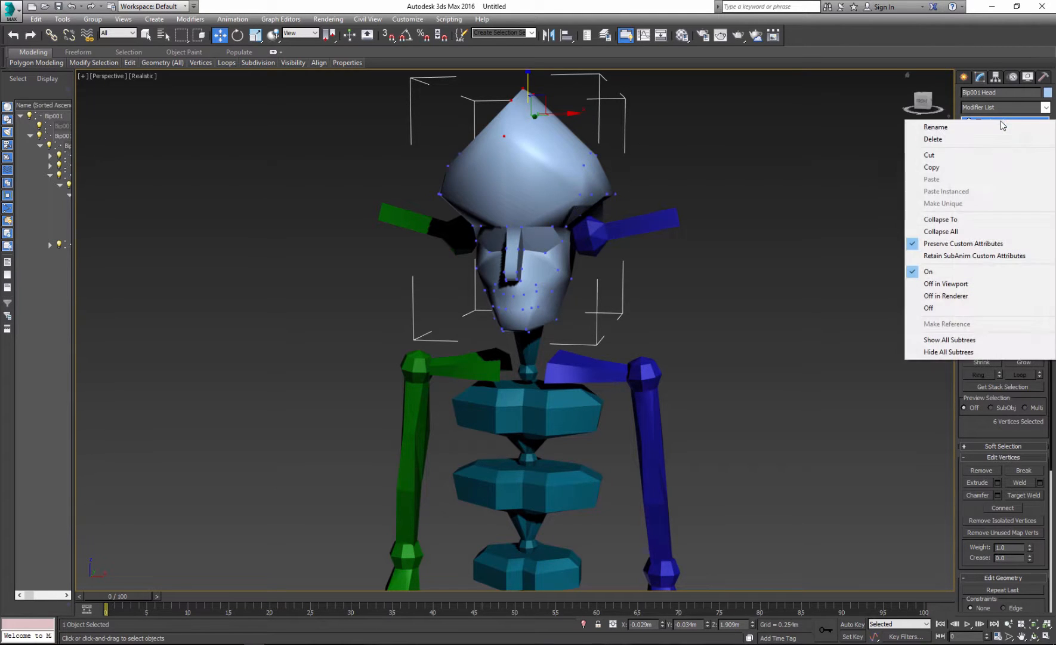
left_click(941, 219)
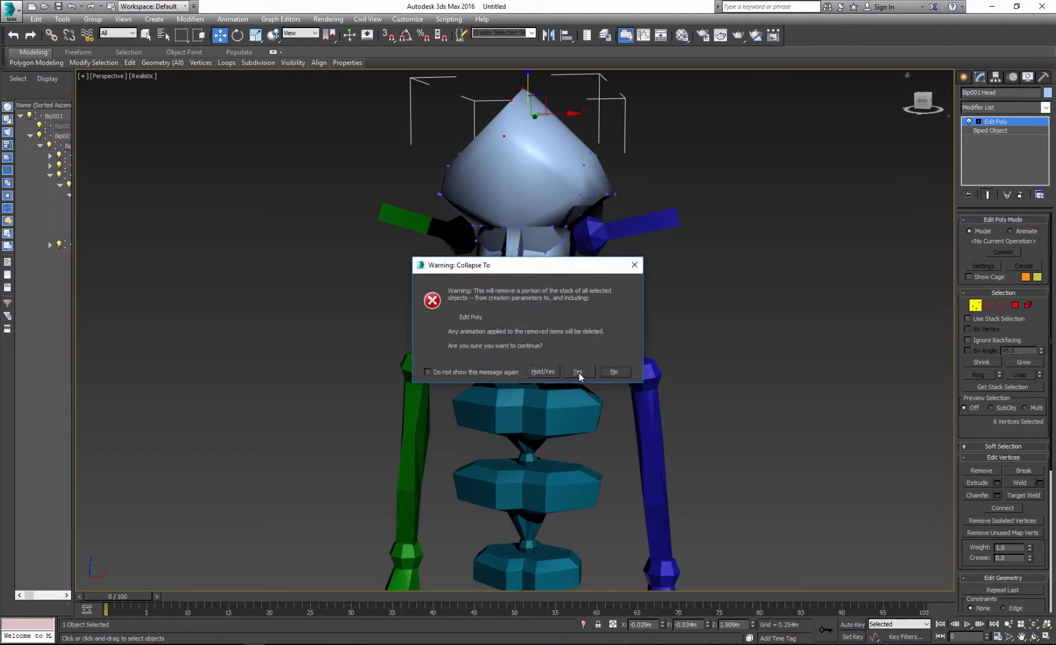
left_click(578, 371)
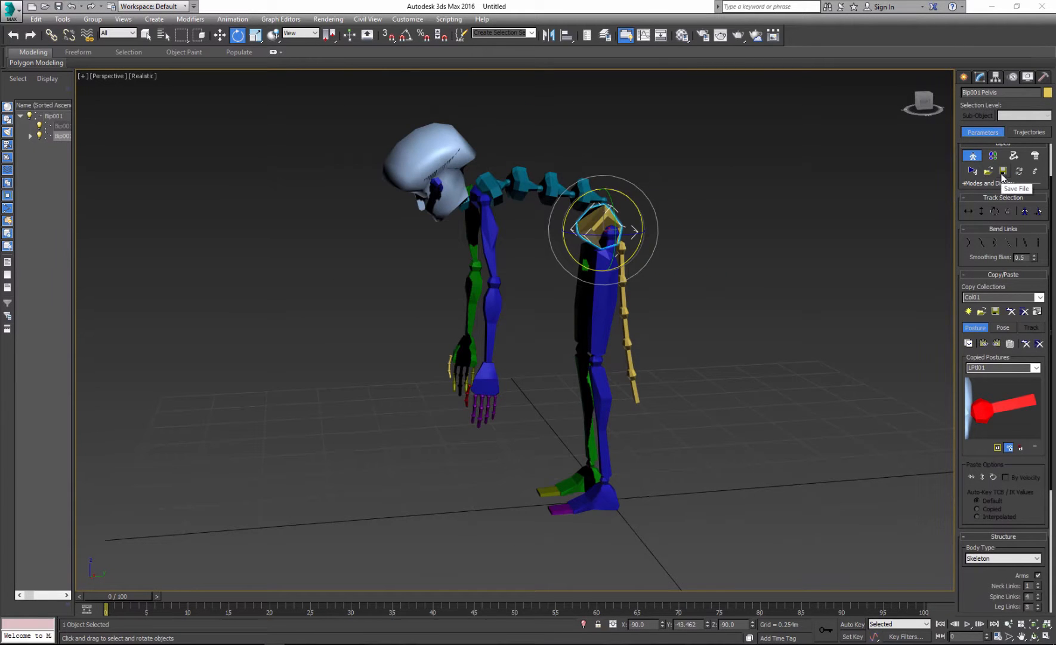
Step: Save the biped's current figure to a file named abc.fig
left_click(1003, 171)
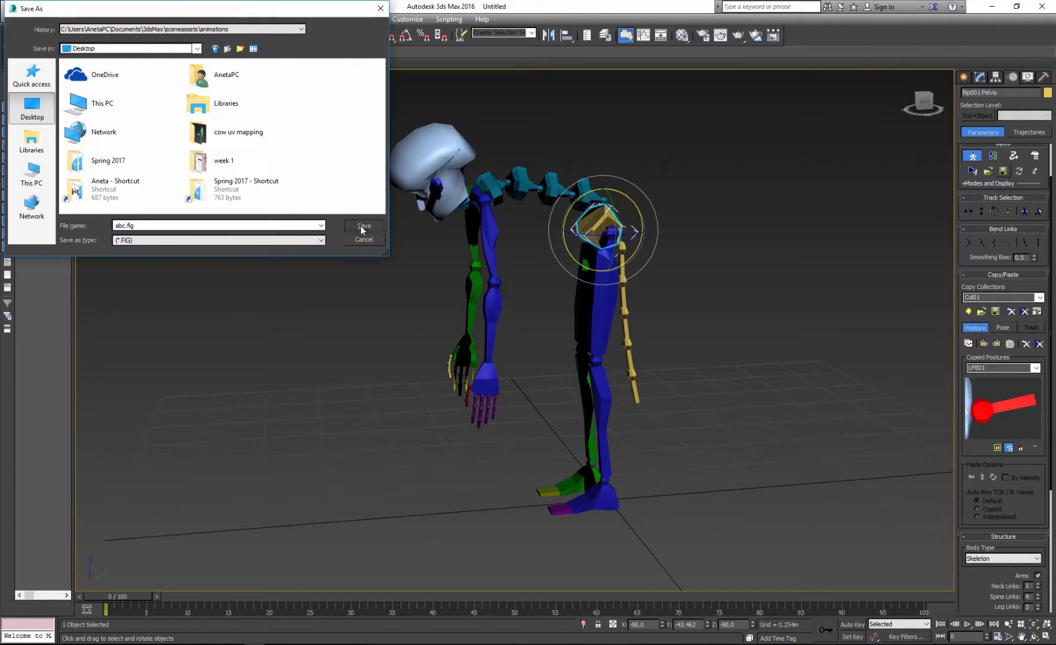
left_click(363, 226)
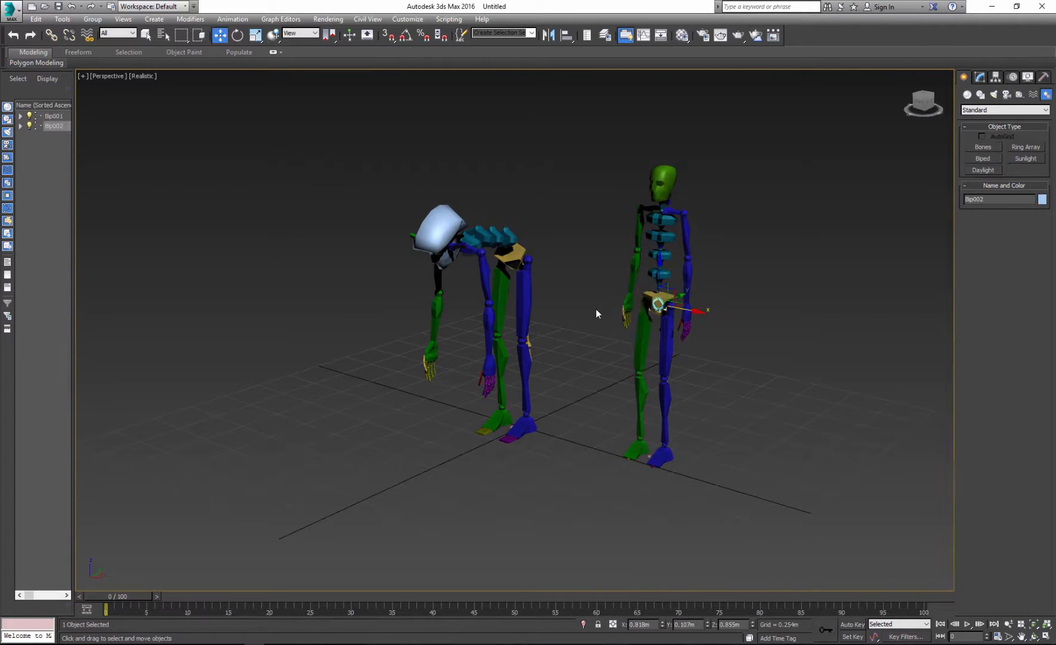
mouse_move(575, 320)
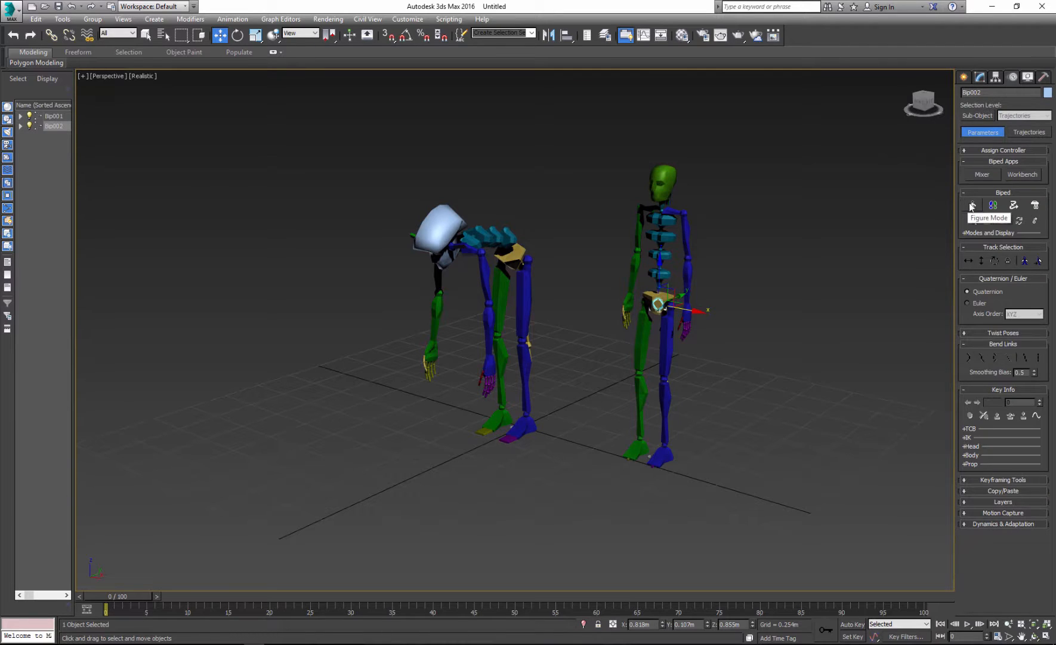
Step: Put Bip002 into Figure Mode and load the abc.fig figure onto it
left_click(972, 204)
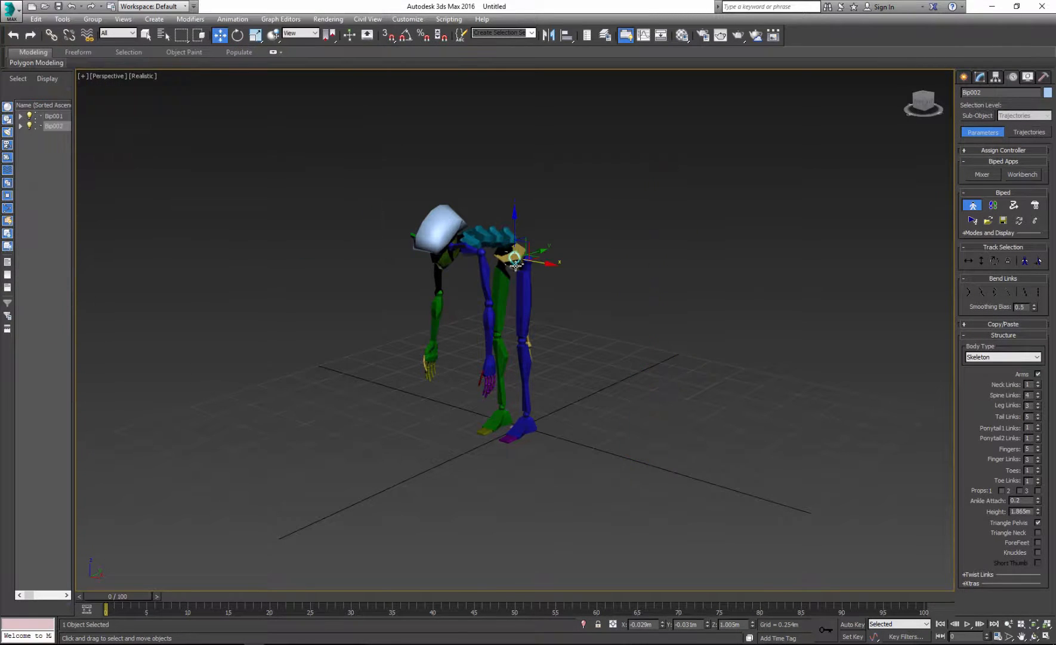
left_click(299, 33)
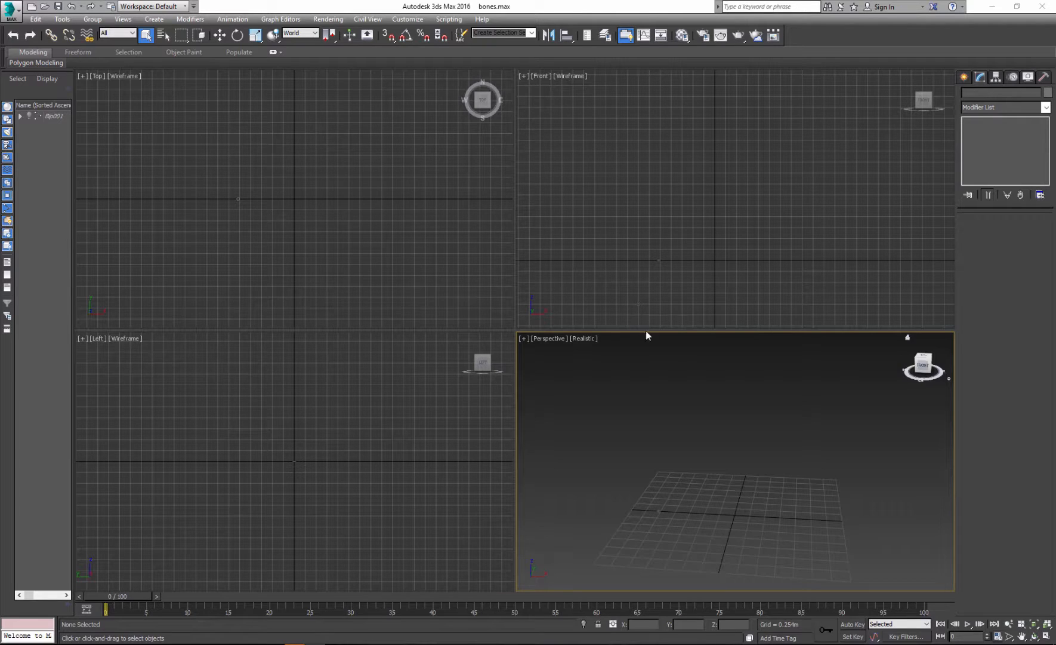
mouse_move(878, 294)
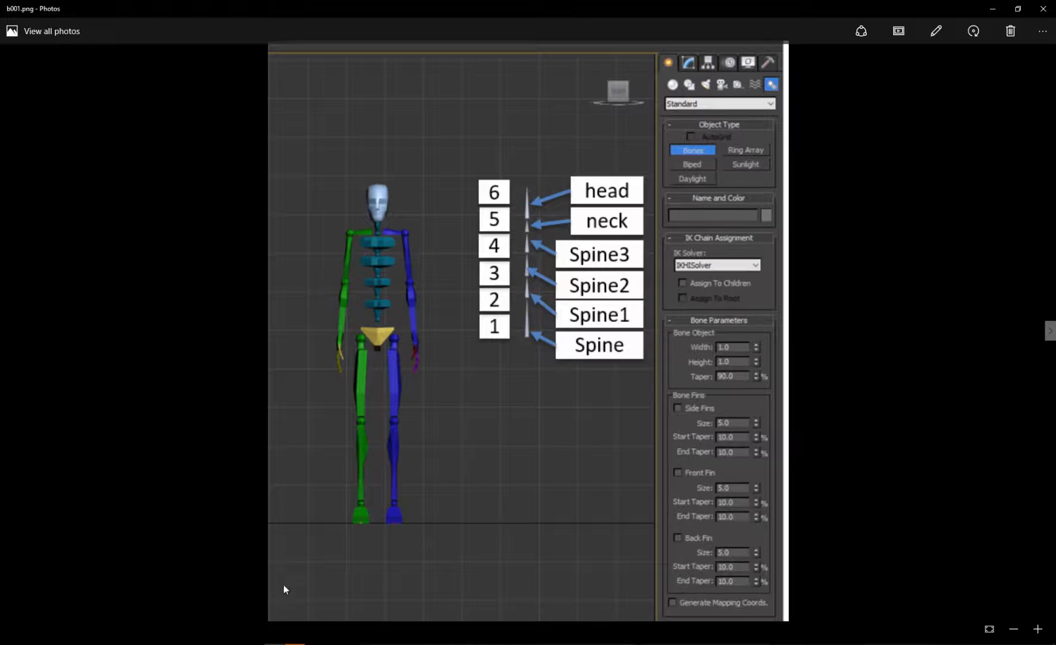
mouse_move(396, 533)
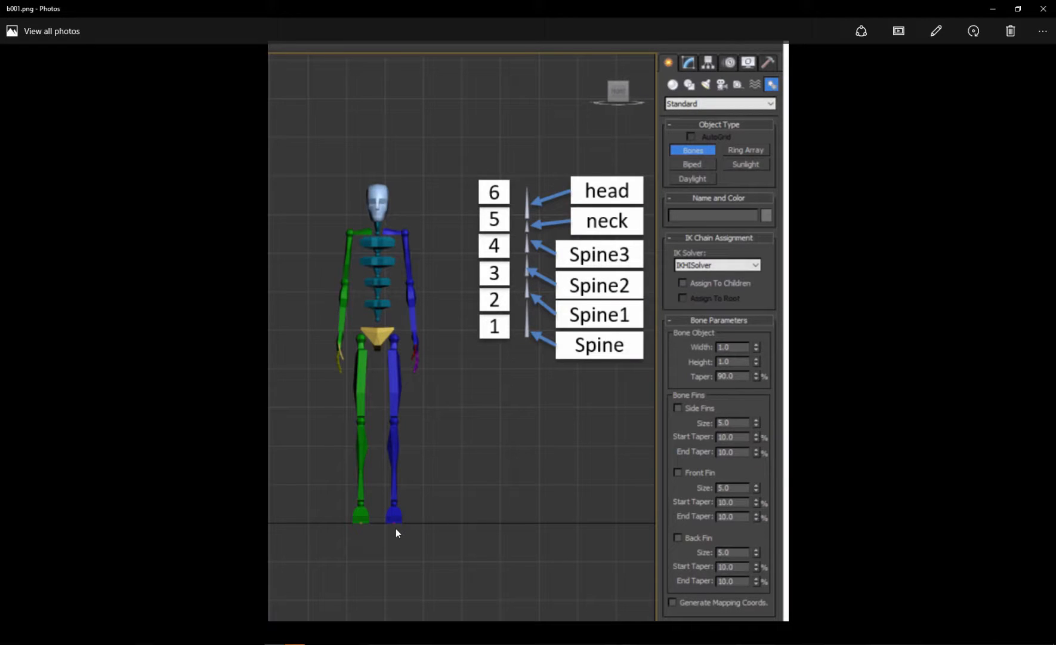
mouse_move(507, 342)
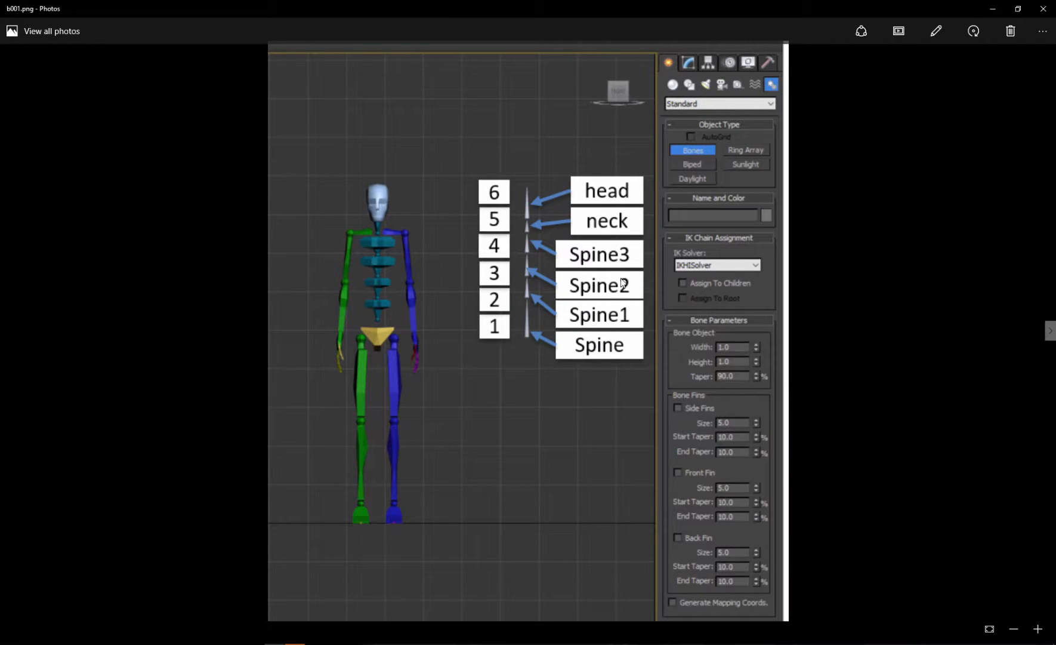
mouse_move(566, 357)
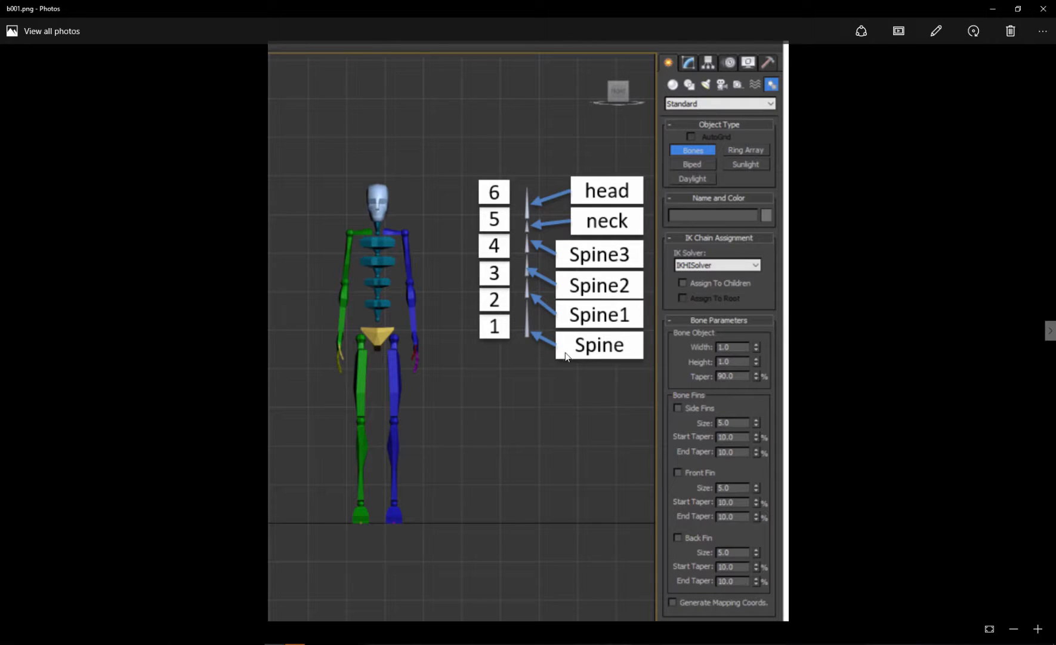
mouse_move(593, 194)
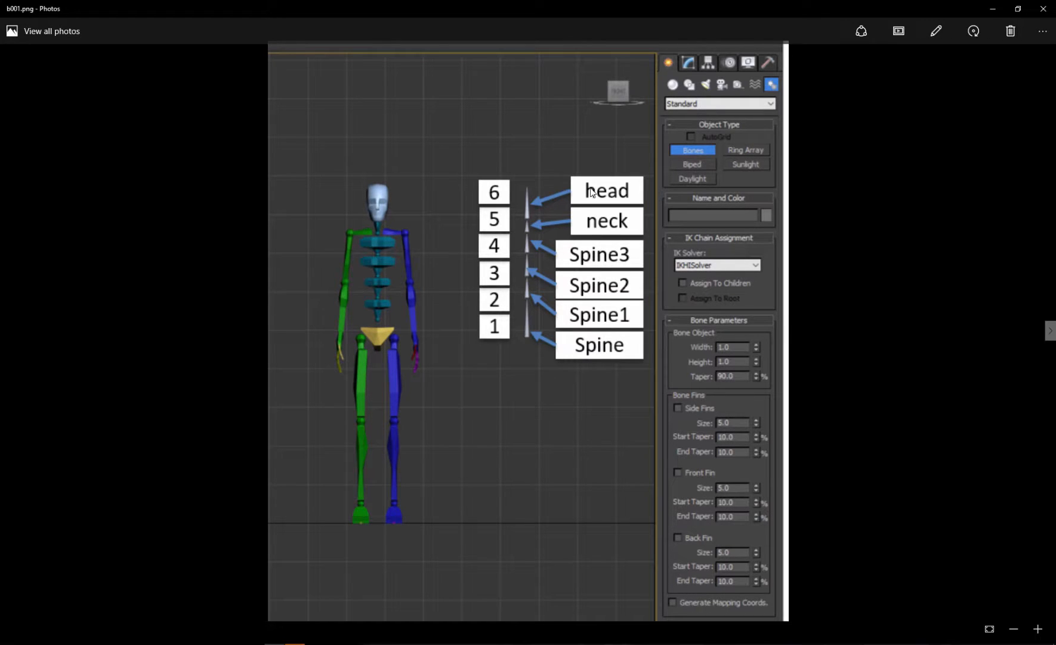
mouse_move(531, 311)
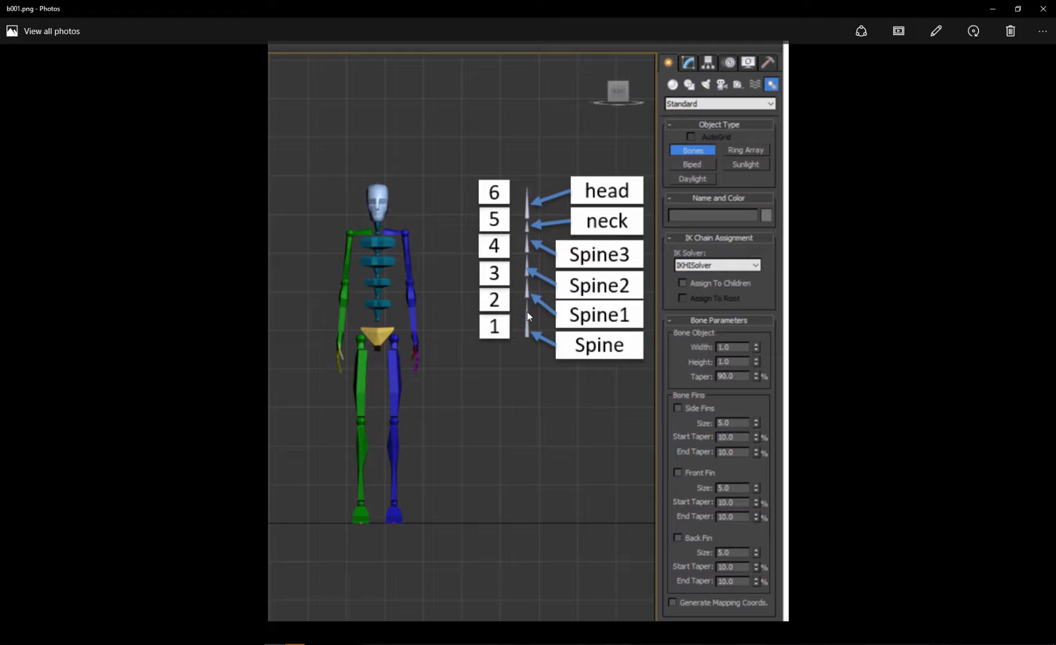
mouse_move(451, 414)
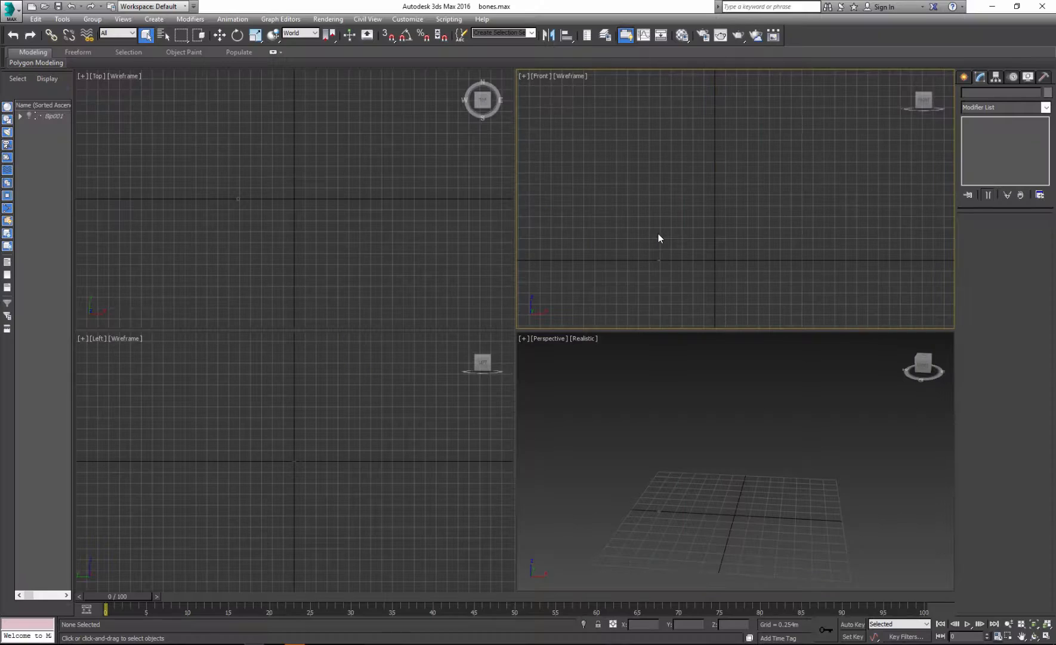
Step: Unhide all objects and freeze the biped skeleton
right_click(660, 238)
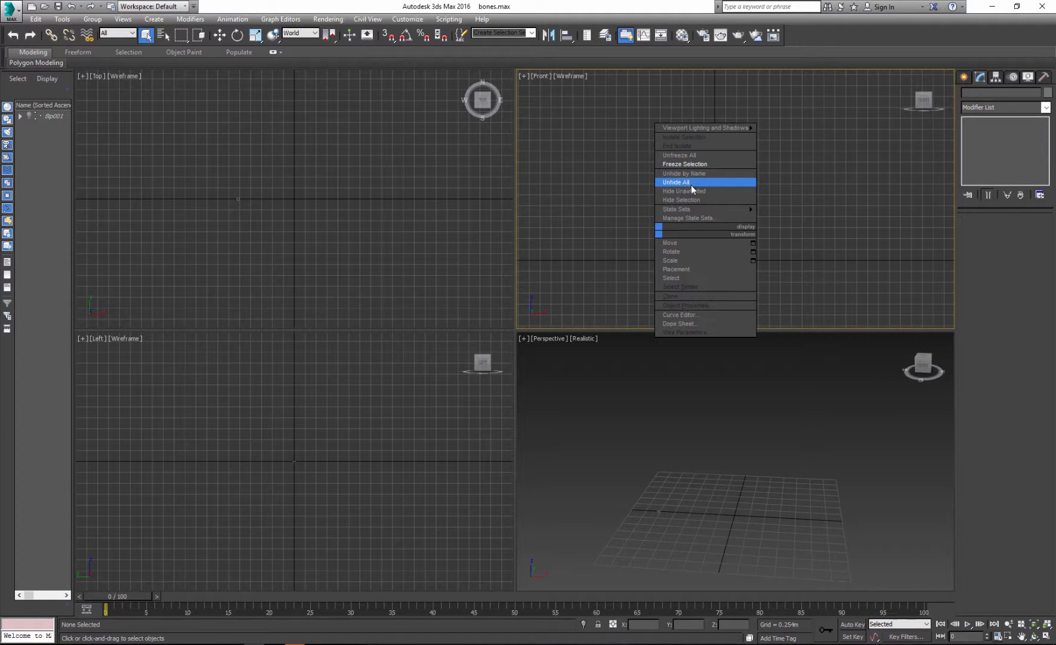
left_click(676, 182)
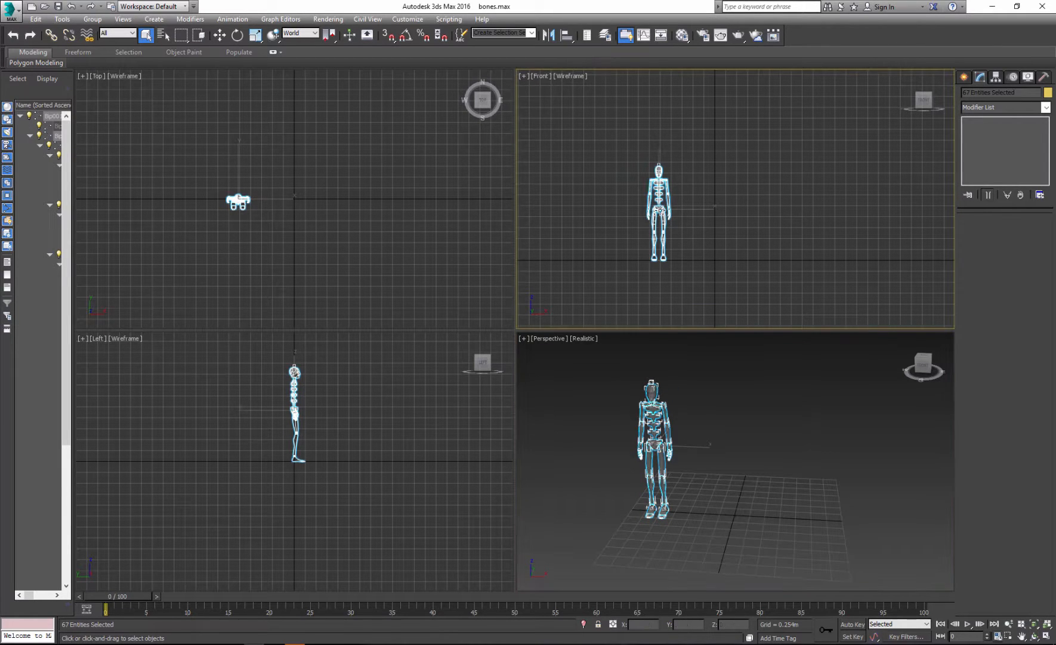
right_click(657, 209)
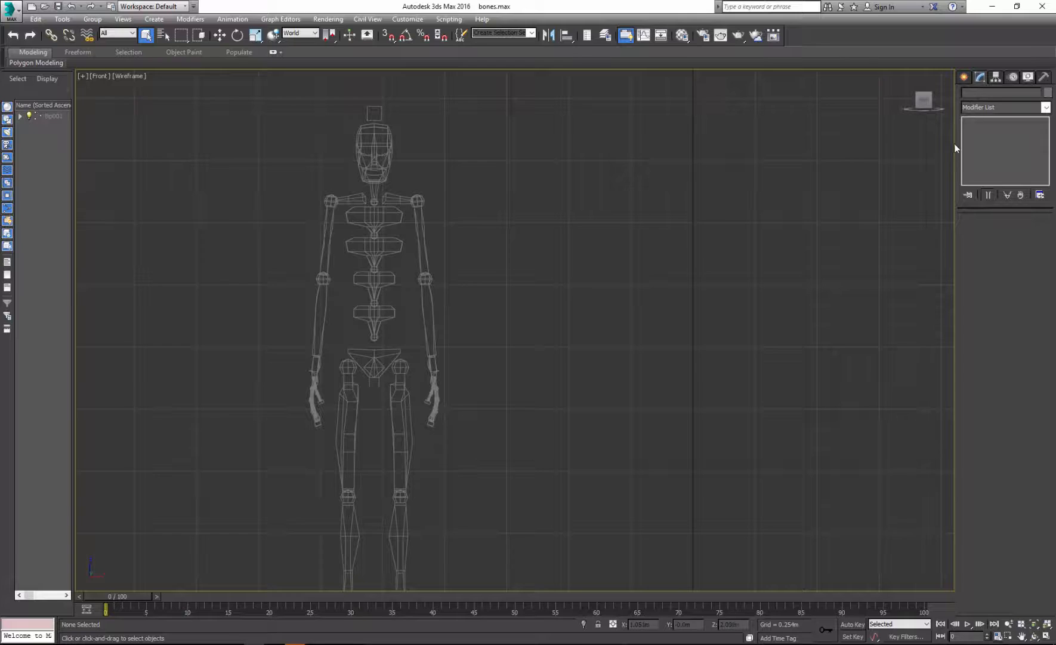
Step: Draw a bone chain in the Front view from the pelvis up the spine to the head
left_click(964, 77)
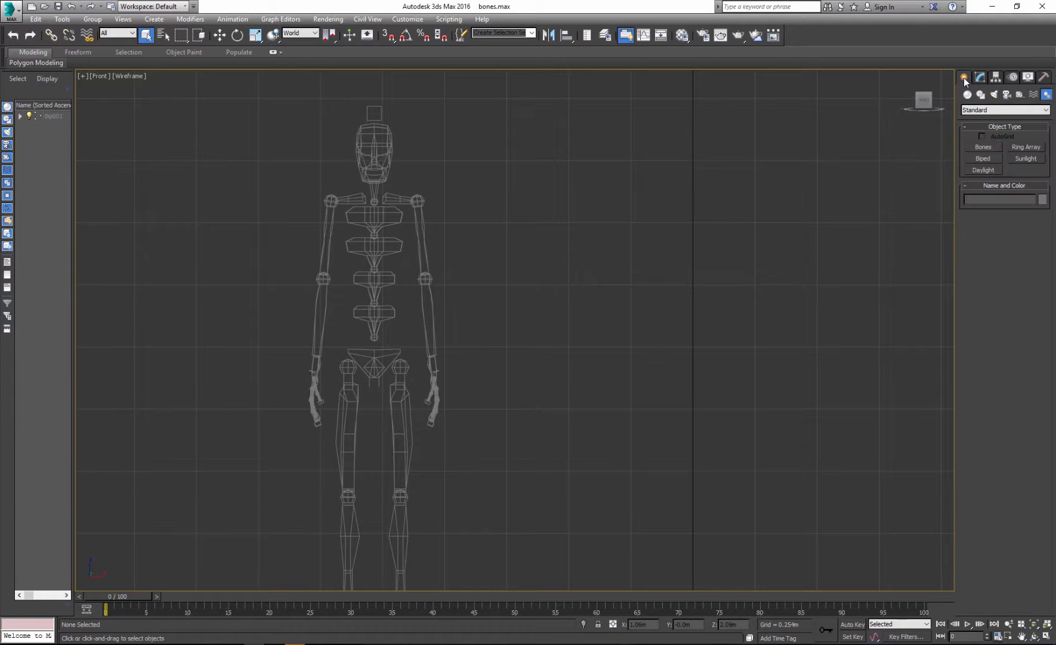
mouse_move(1032, 103)
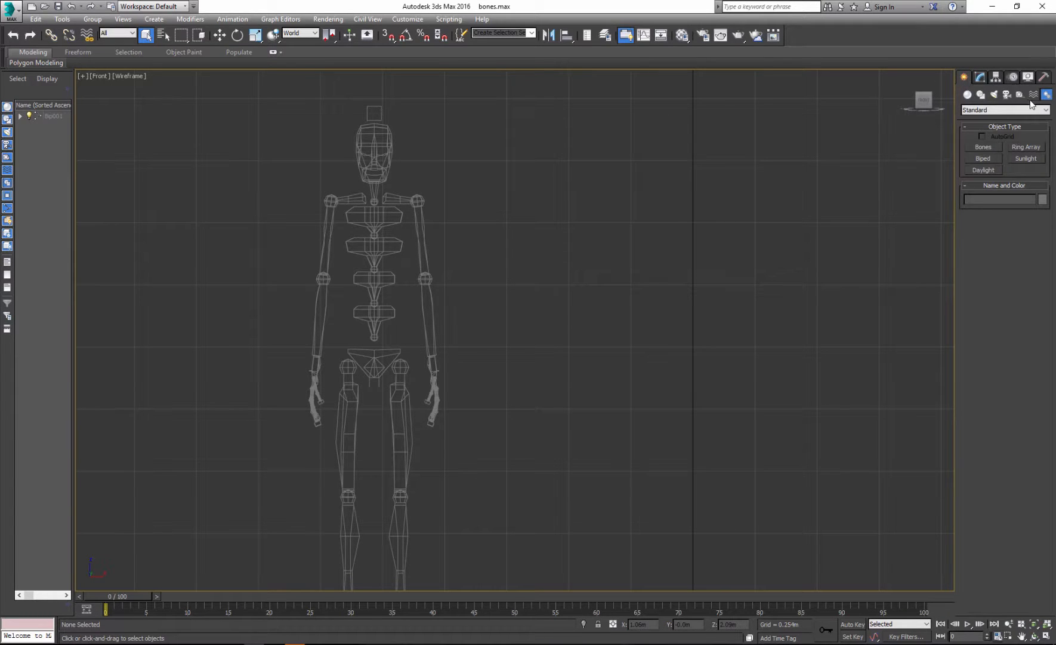
mouse_move(997, 151)
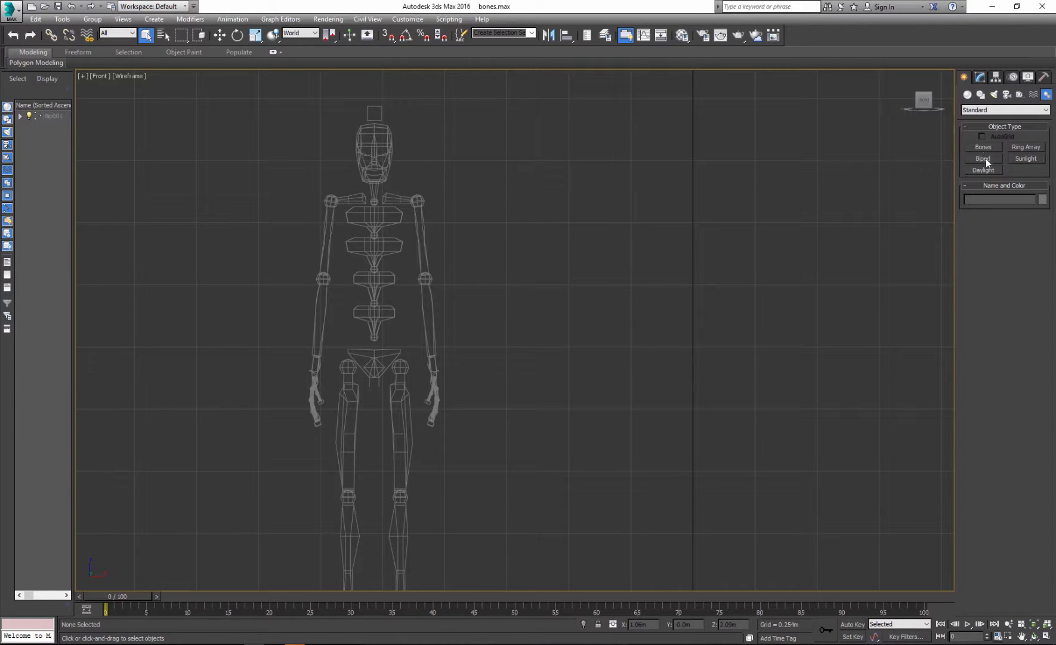
left_click(982, 147)
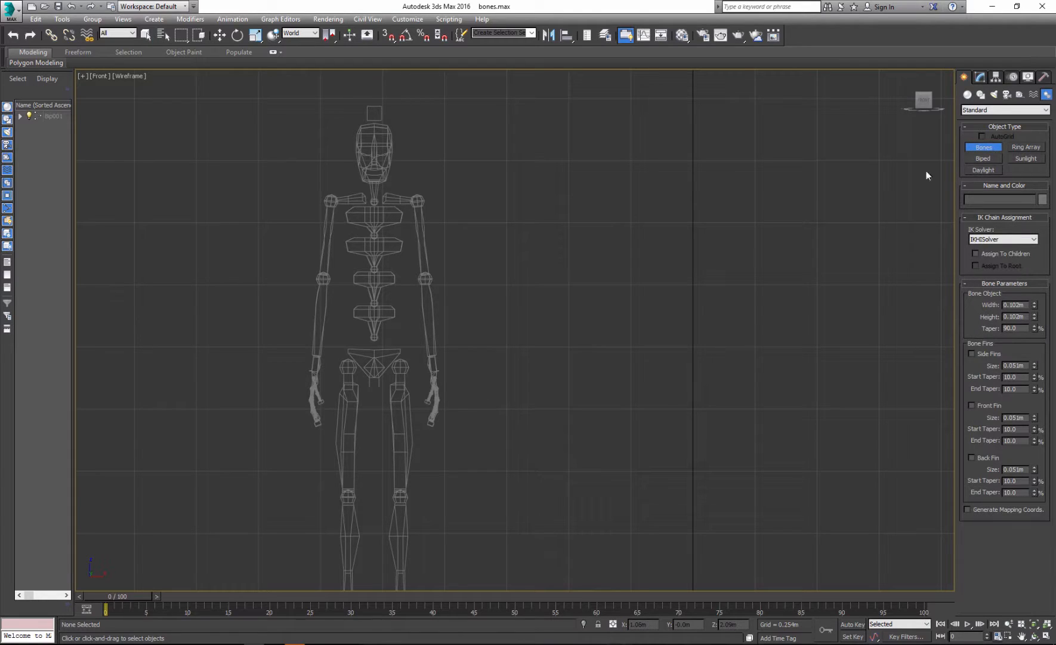
mouse_move(375, 344)
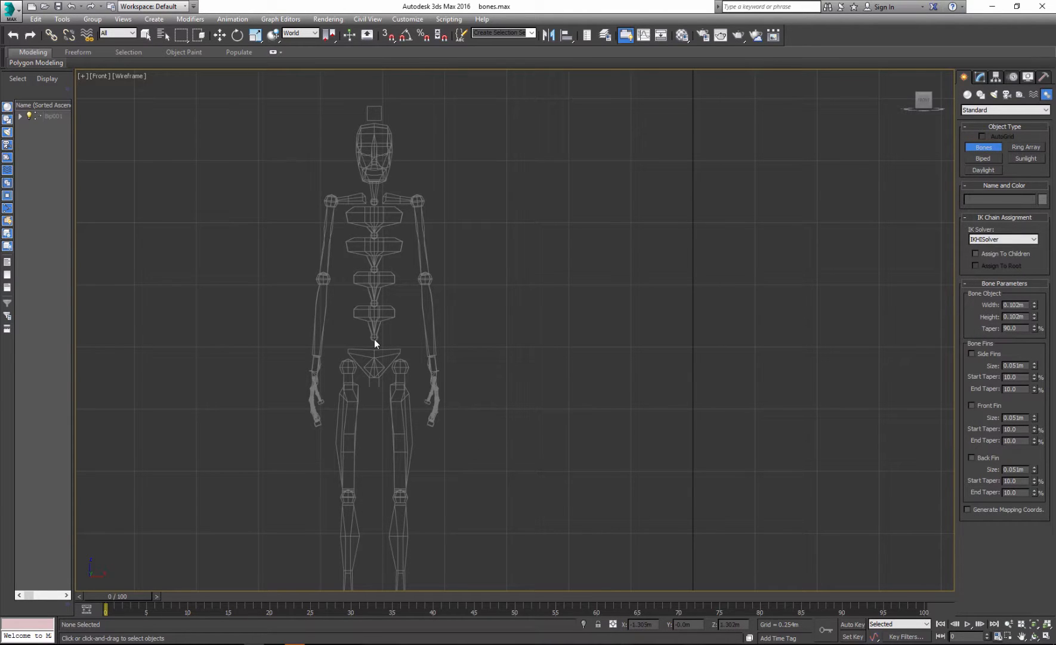
left_click(375, 324)
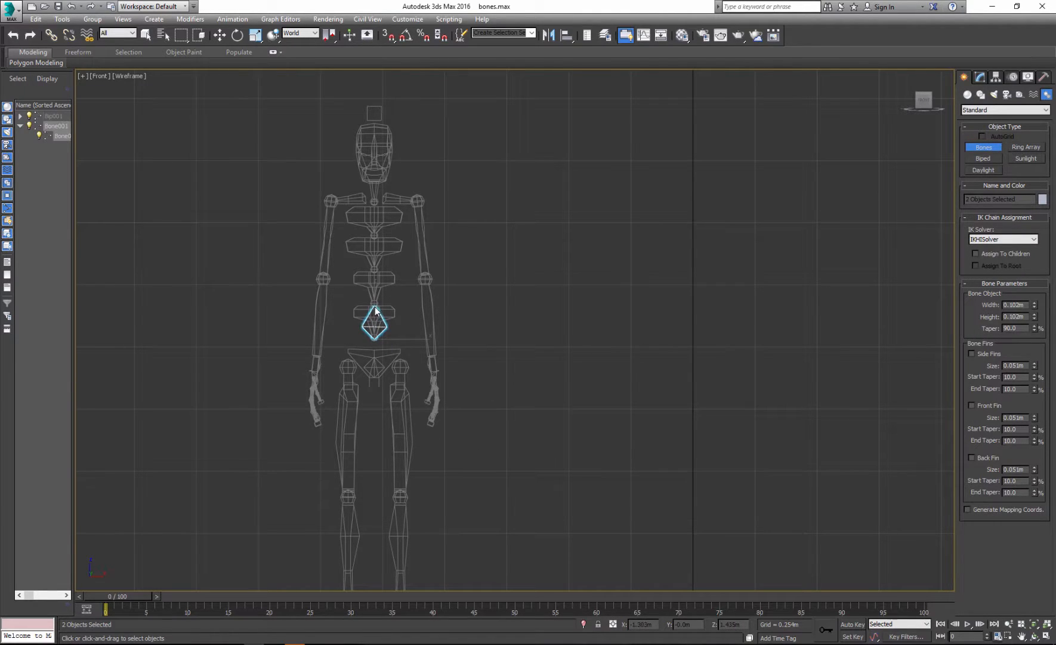
left_click(375, 283)
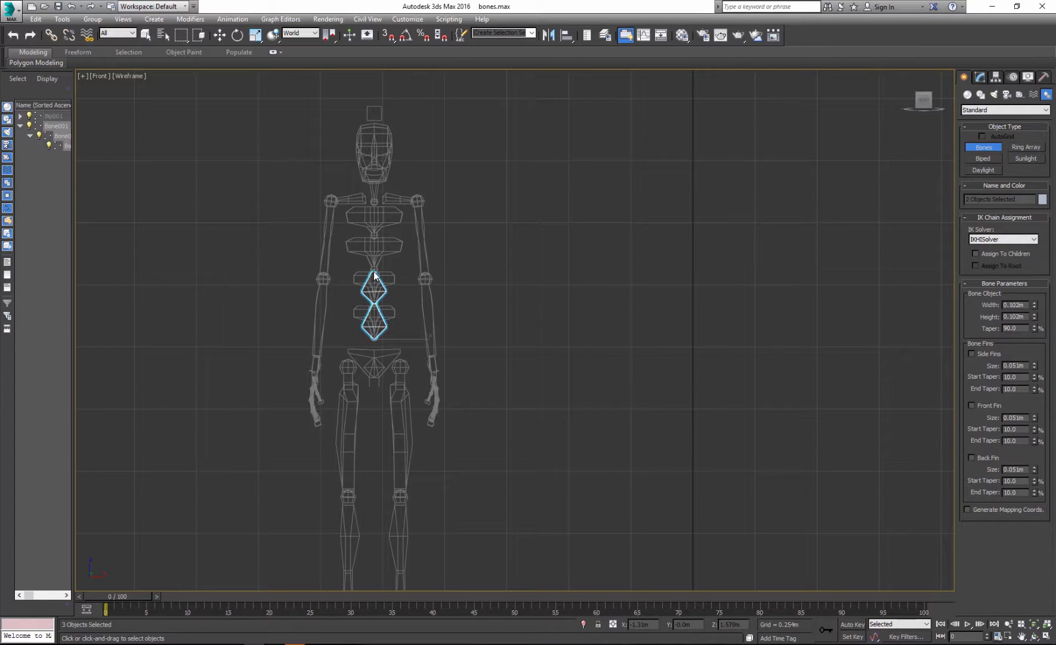
left_click(373, 252)
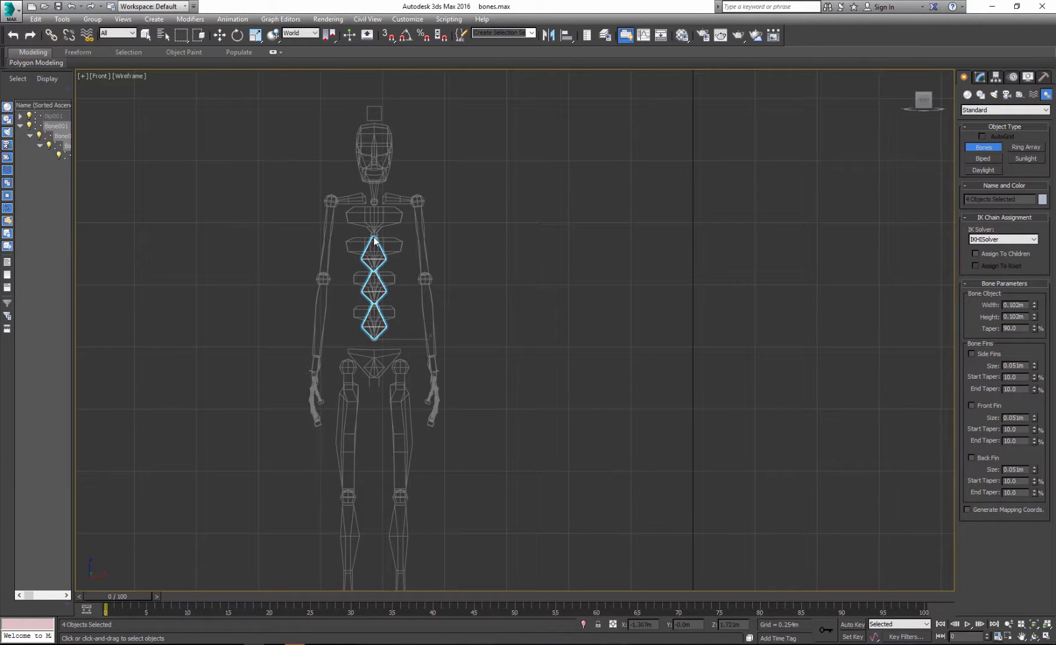
left_click(374, 222)
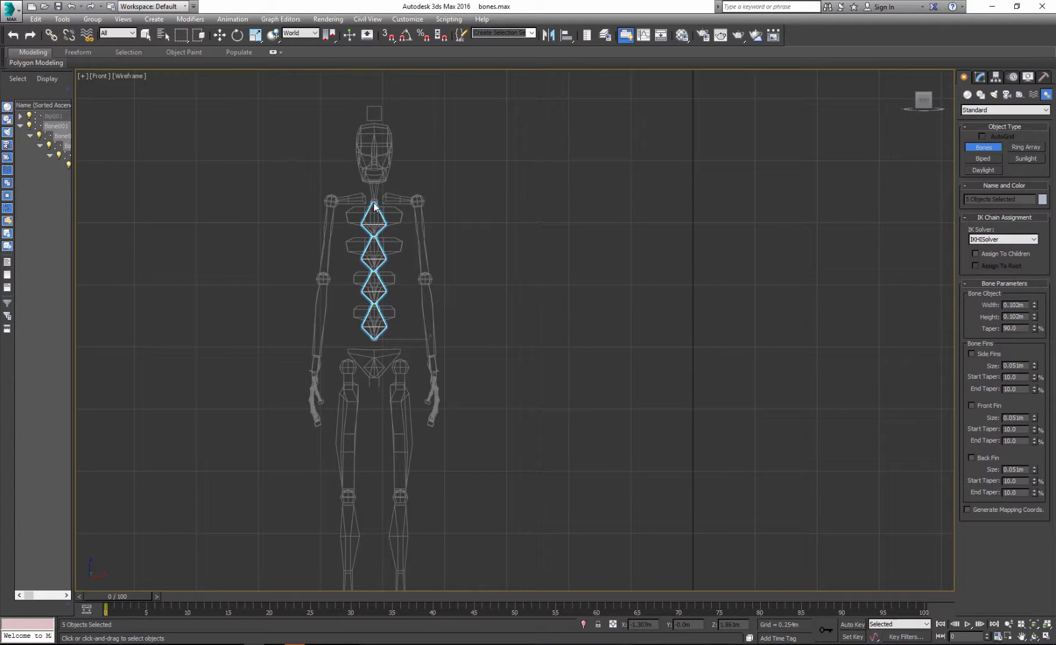
left_click(375, 182)
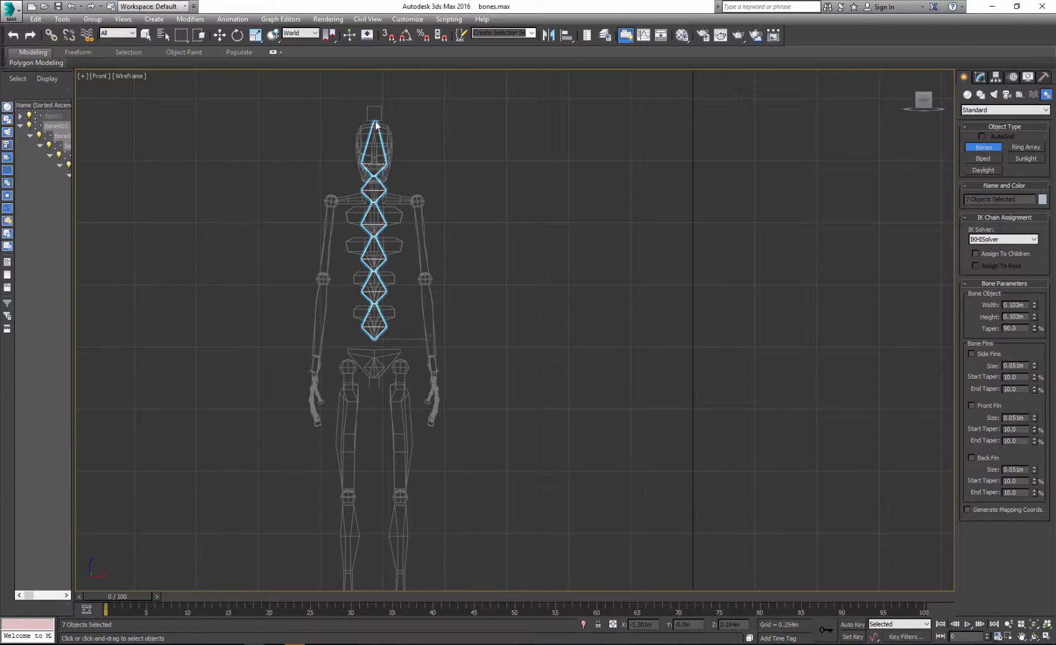
left_click(364, 330)
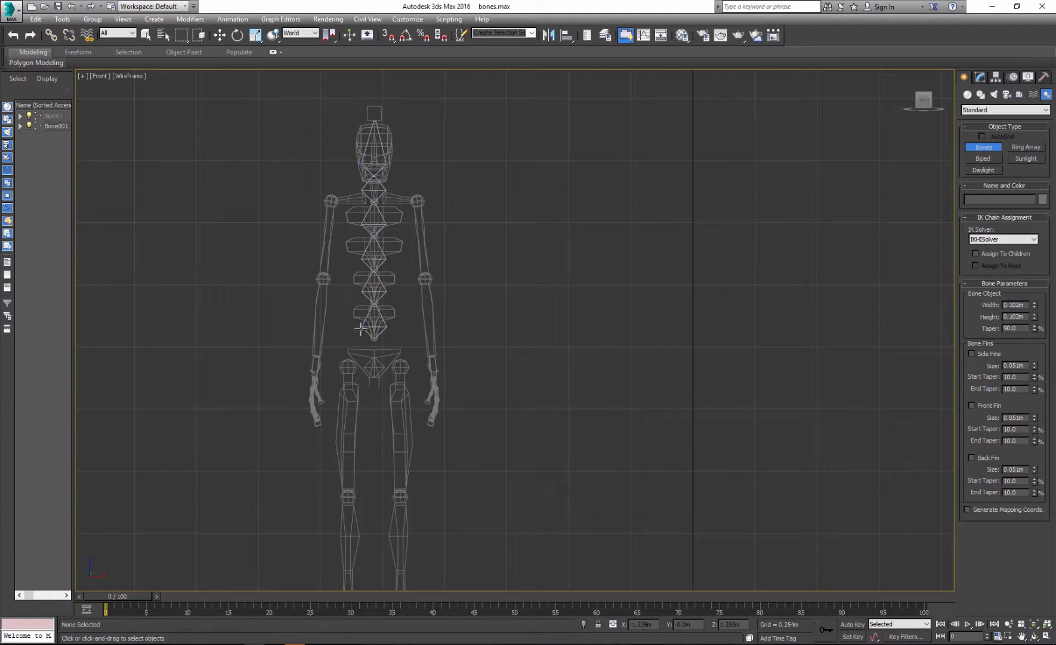
mouse_move(222, 65)
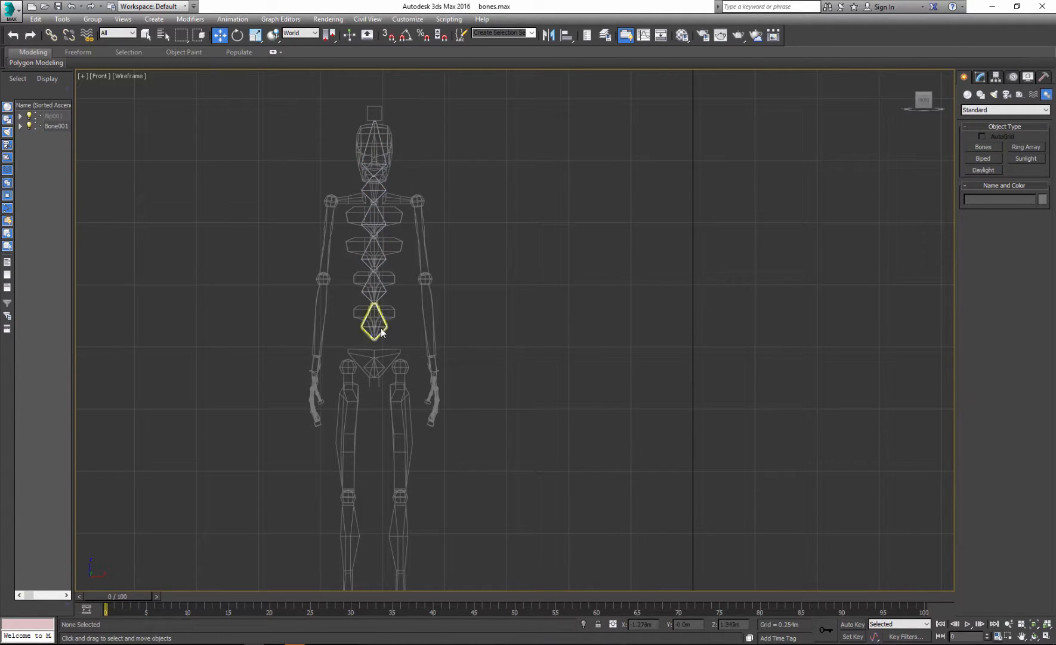
Step: Rename the chain's bones bottom-up as Spine, Spine1, Spine2, and onward to the neck
left_click(375, 323)
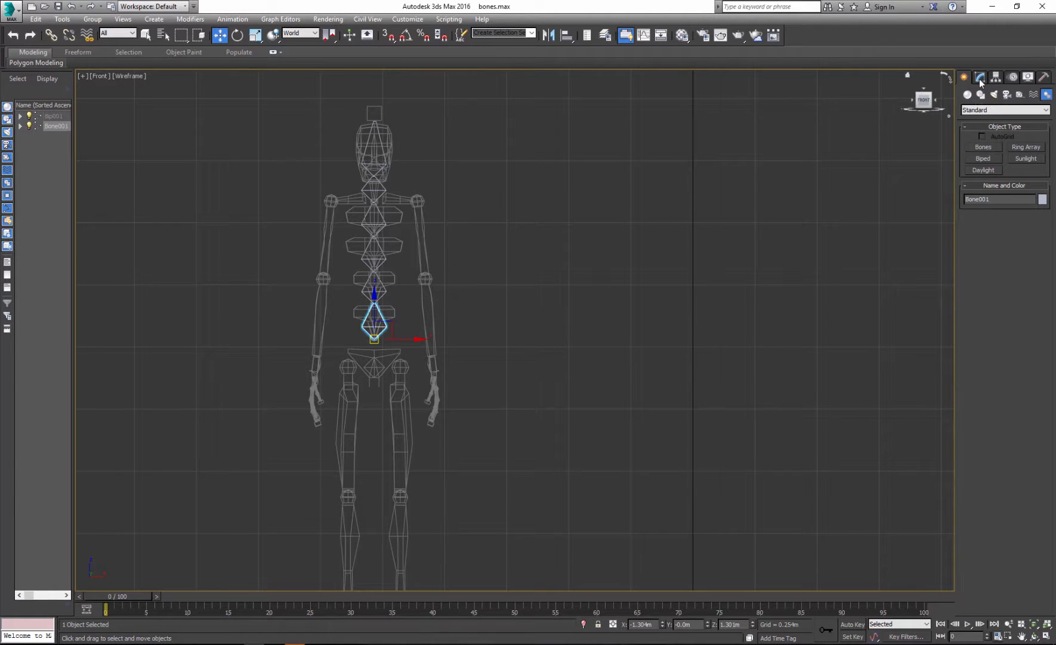
left_click(980, 77)
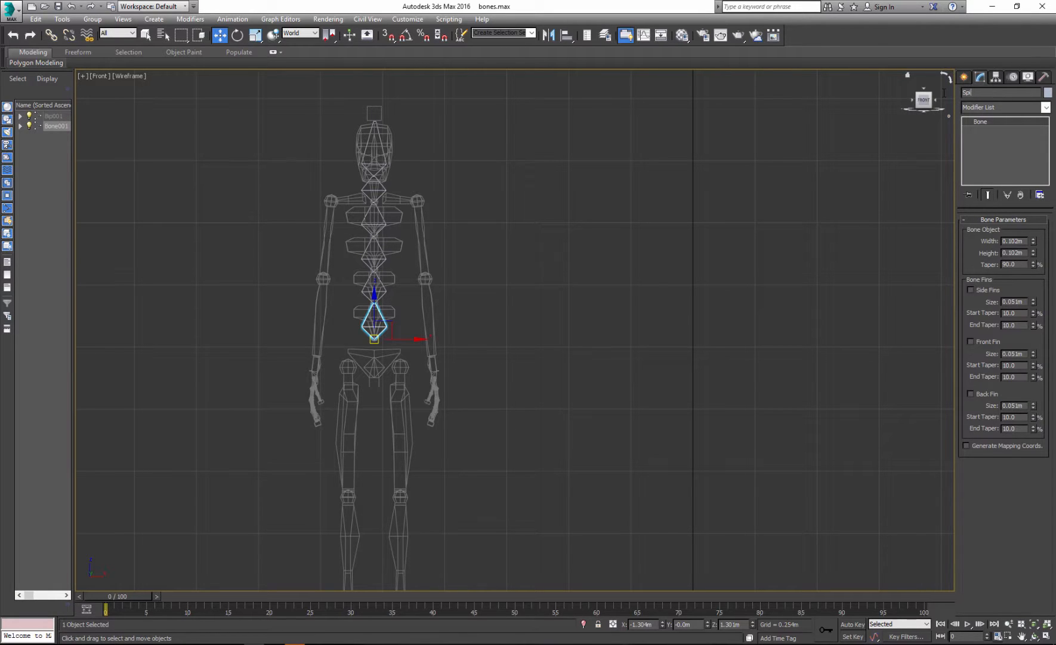
left_click(375, 286)
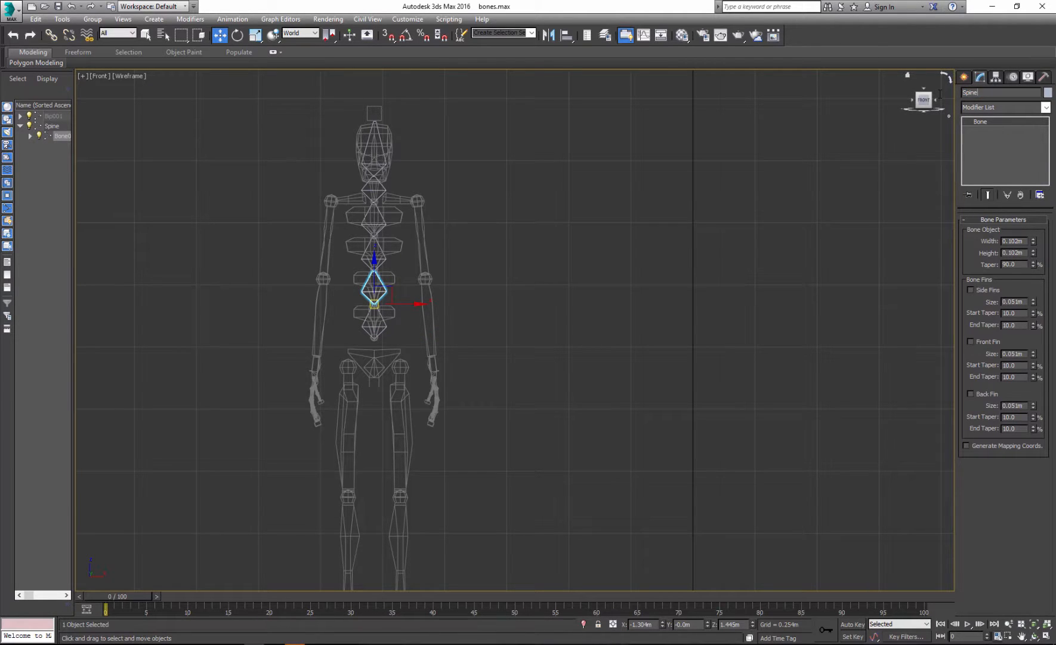
left_click(374, 257)
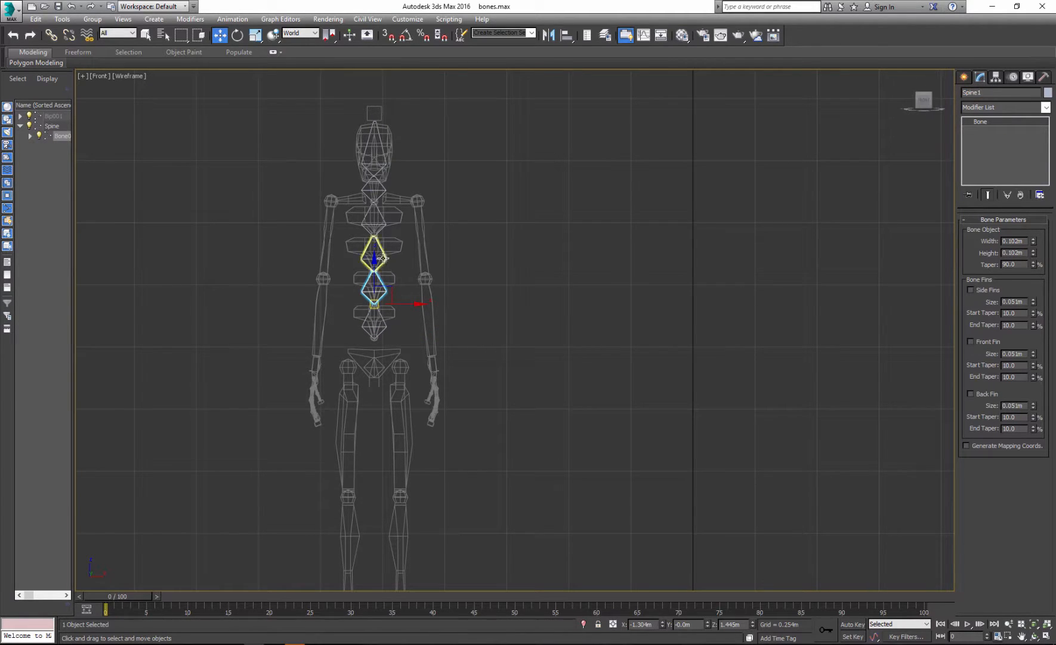
left_click(374, 232)
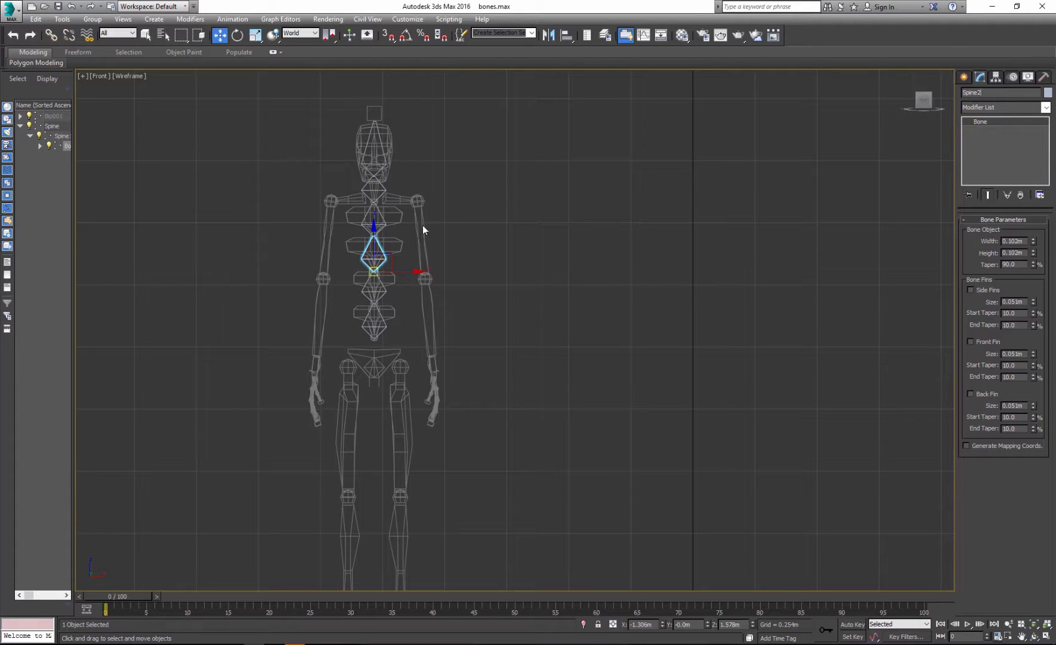
left_click(374, 216)
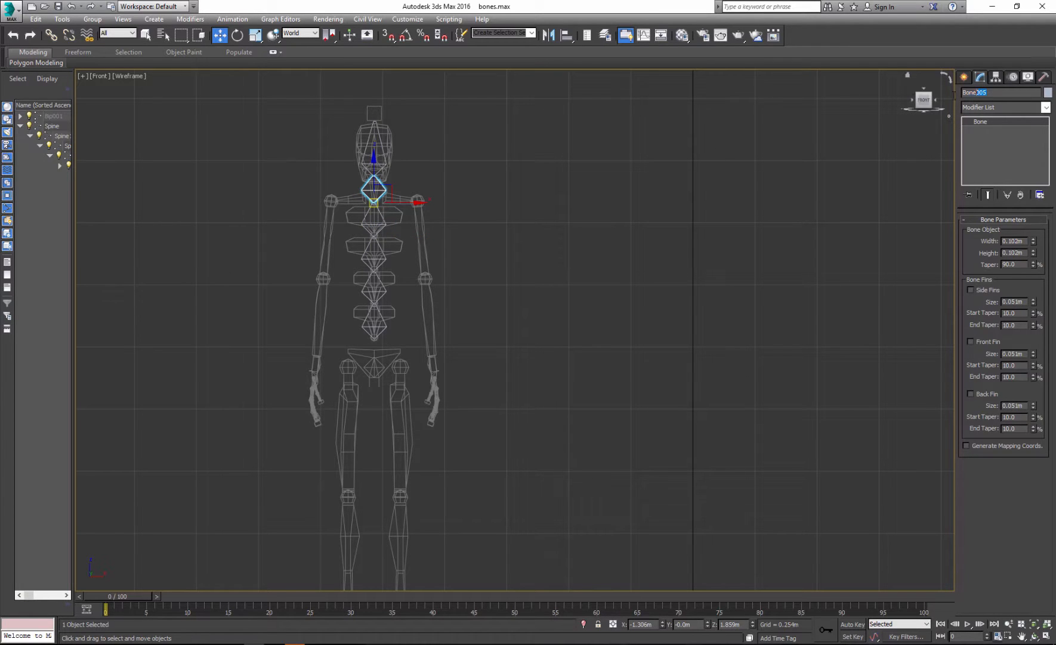
left_click(374, 145)
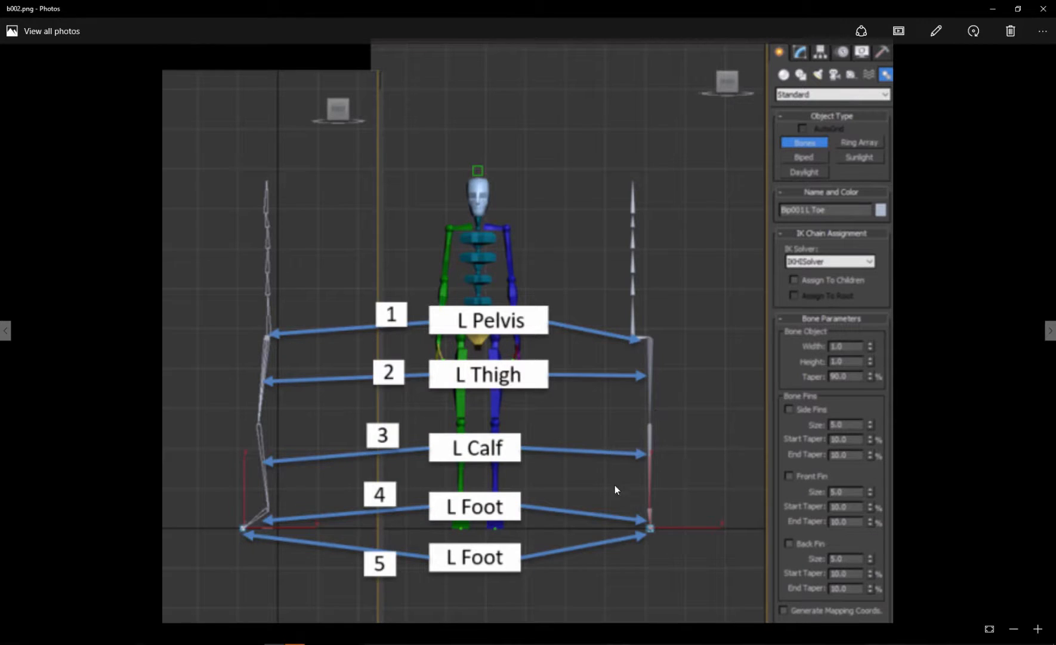
mouse_move(649, 517)
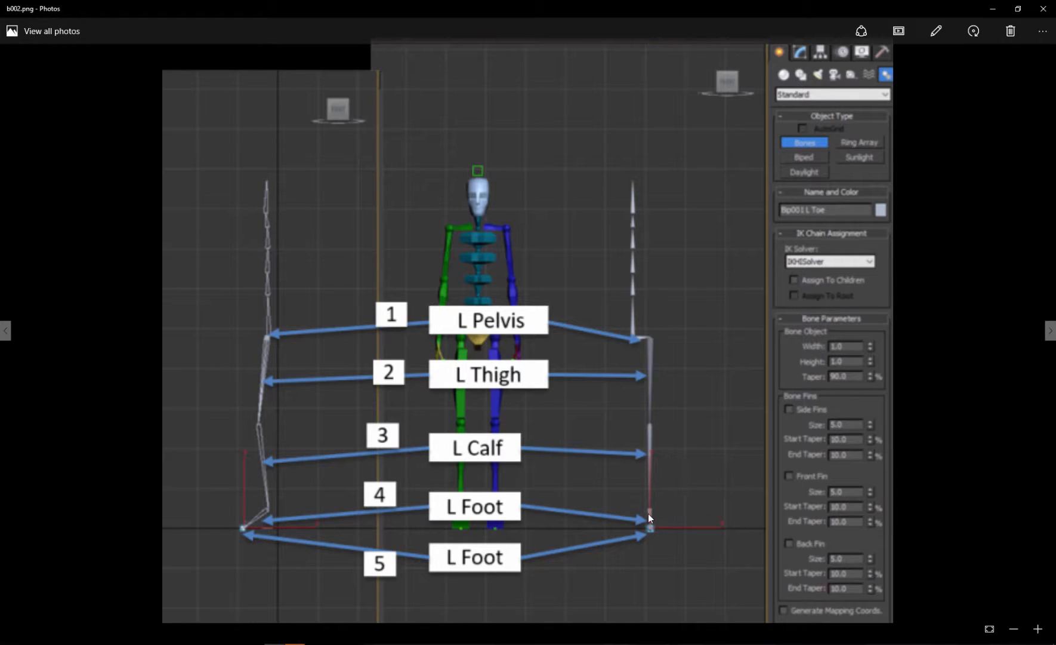
mouse_move(649, 531)
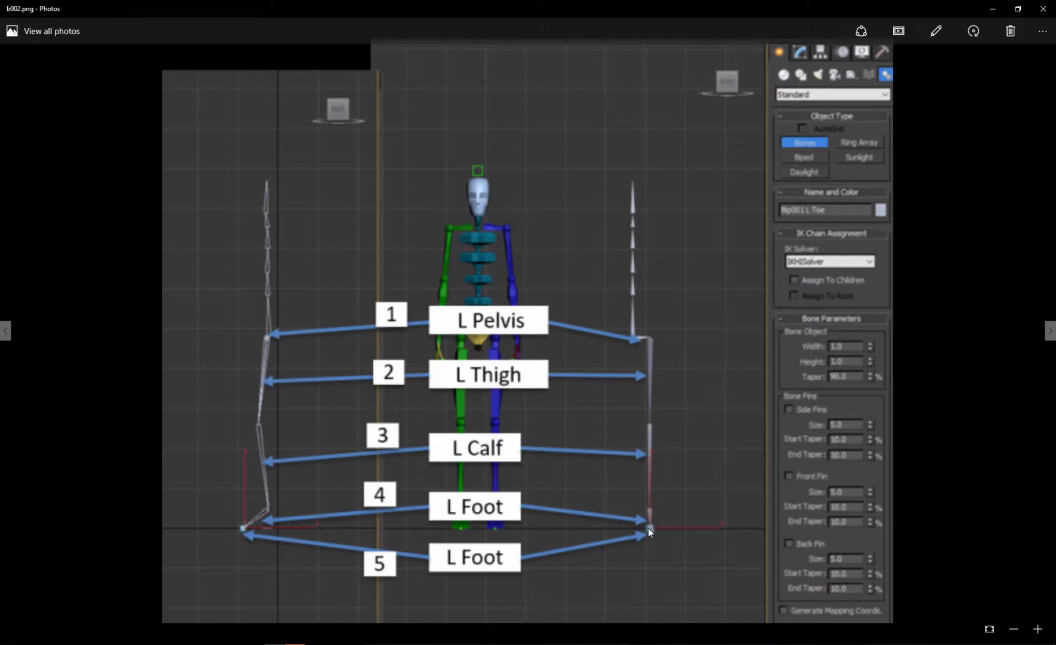
mouse_move(635, 514)
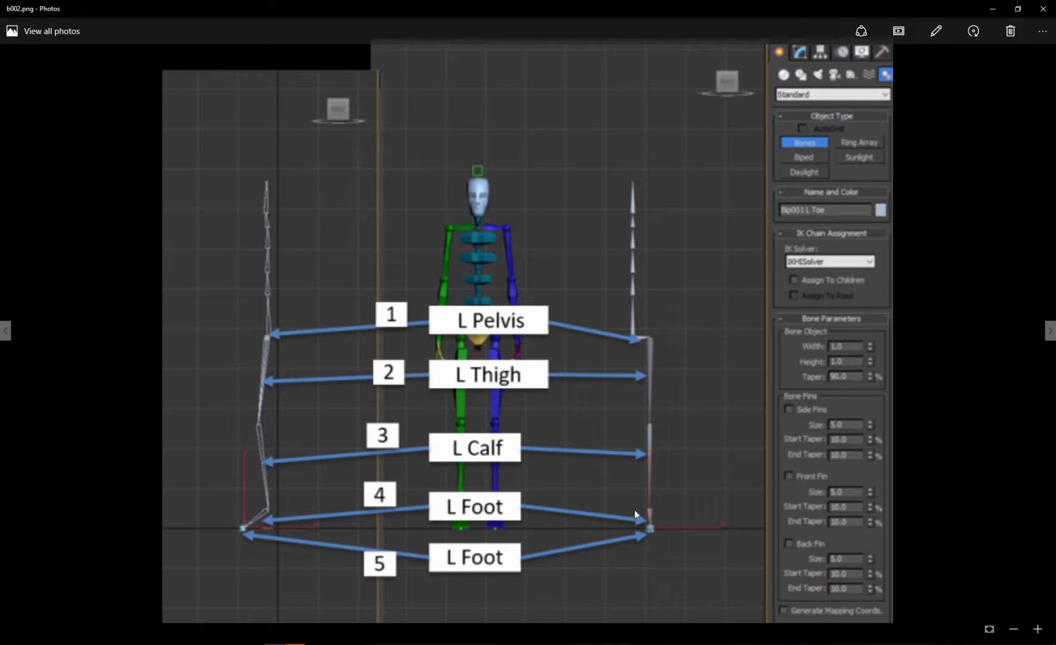
mouse_move(629, 513)
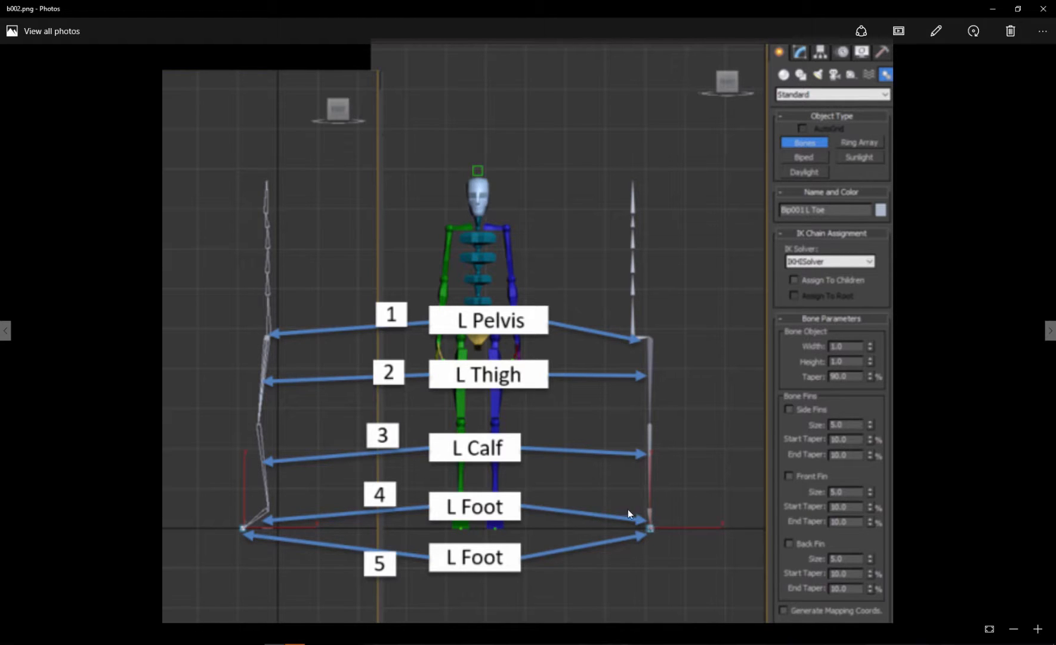
mouse_move(246, 533)
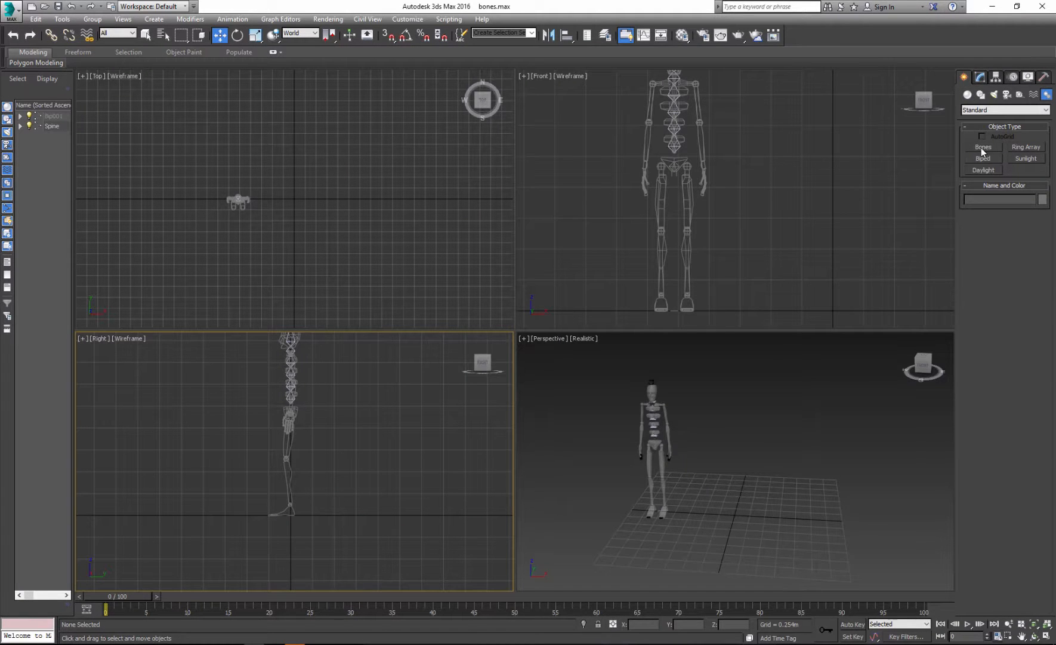
Step: Draw bone chain Bone001 down Bip001's left leg from hip to toe in the Front viewport
left_click(982, 147)
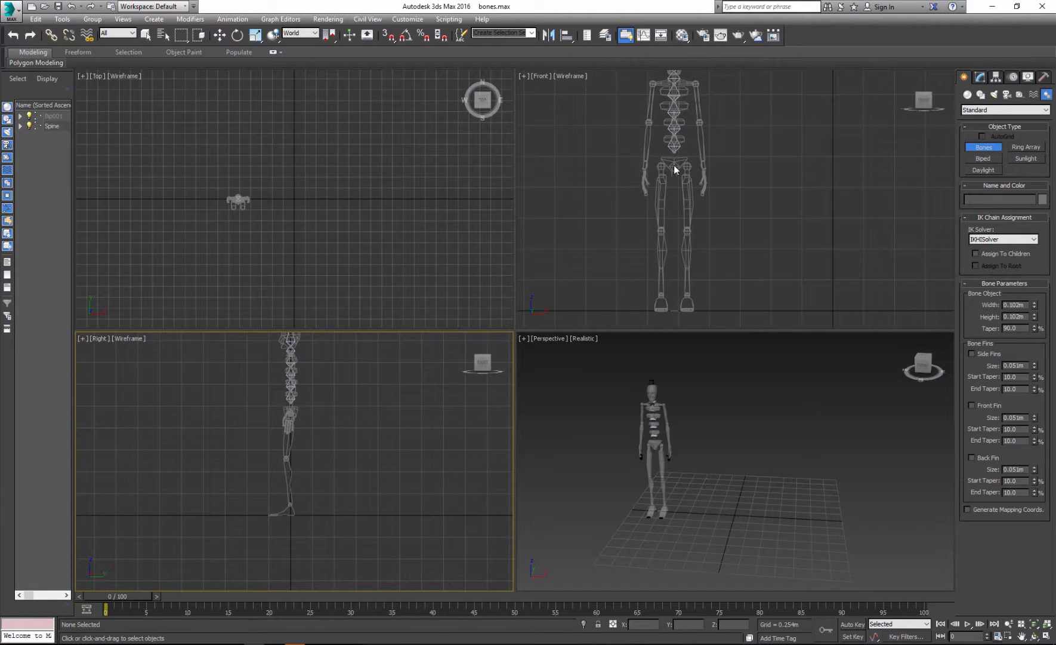
left_click(679, 165)
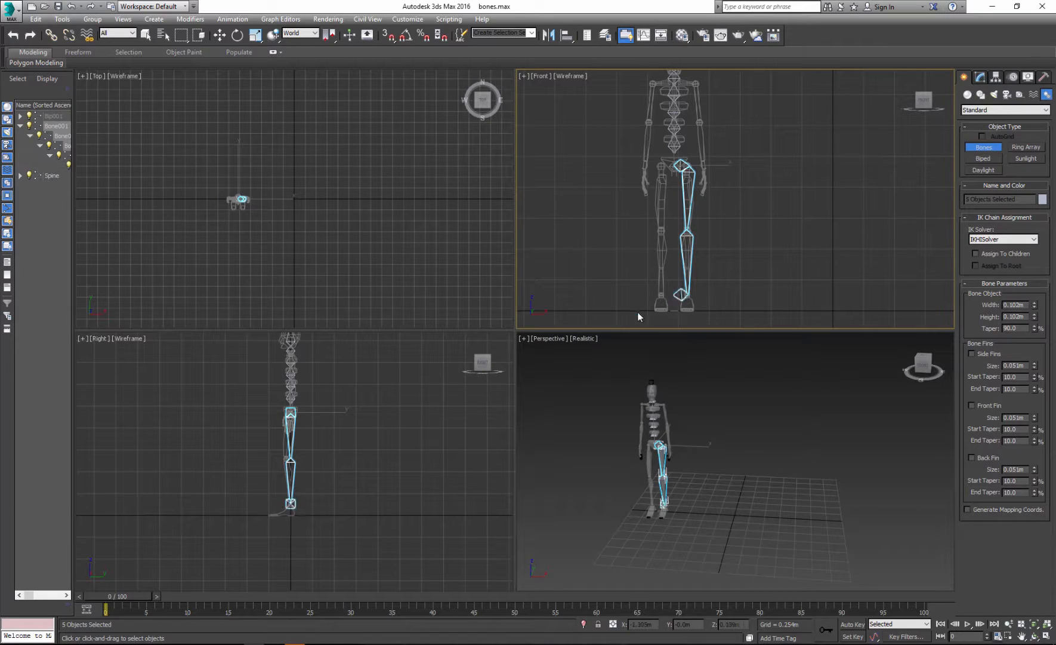
left_click(687, 300)
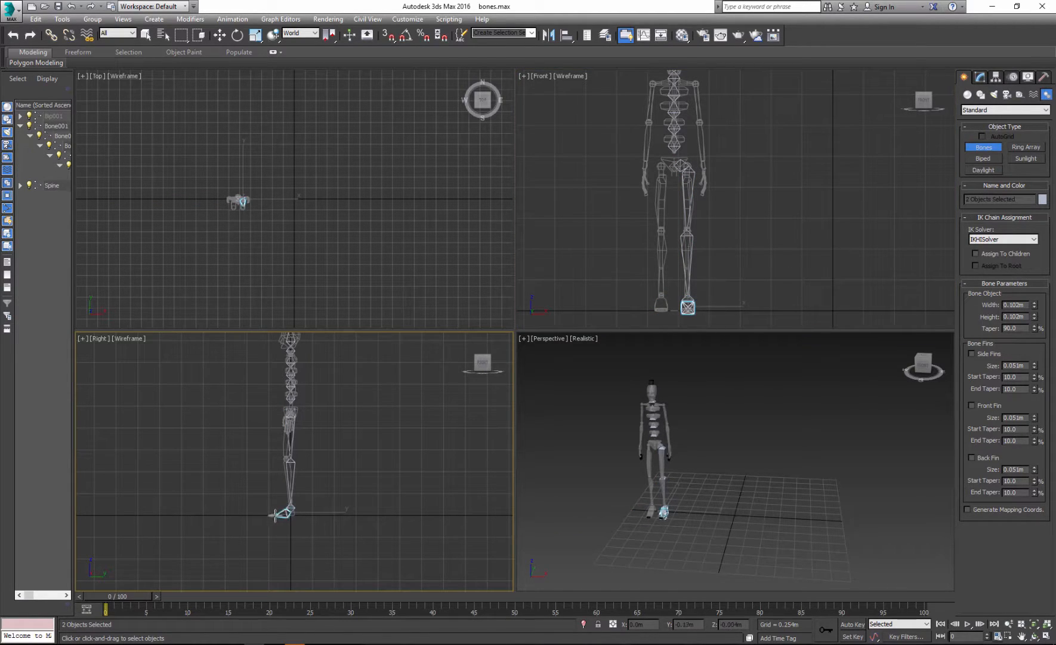
left_click(686, 309)
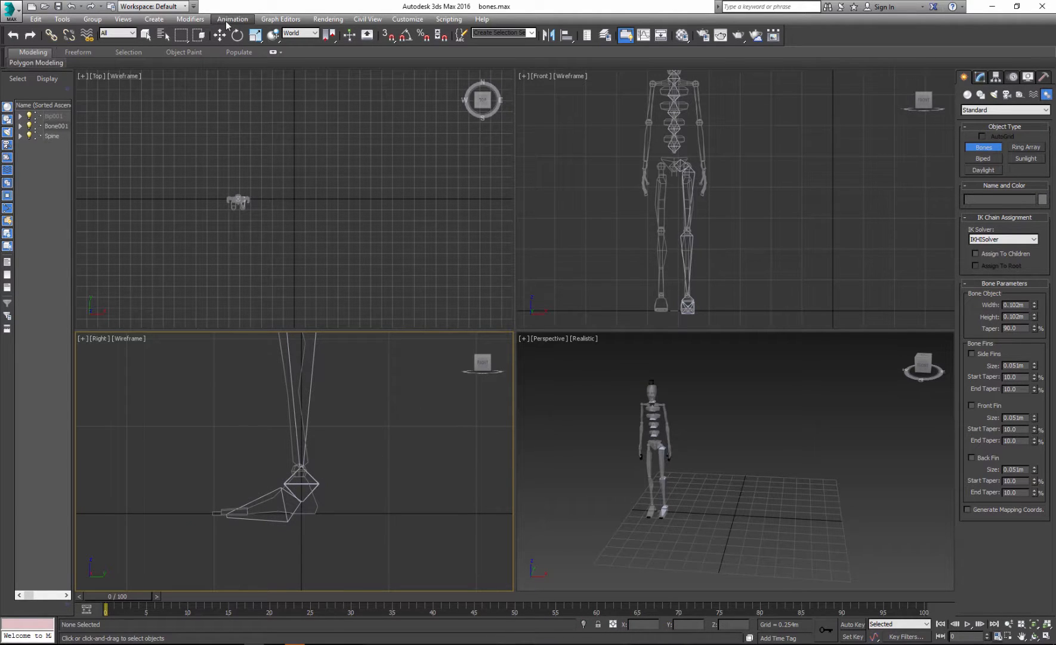
Step: Turn on Bone Edit Mode in Bone Tools and move foot bone Bone005 behind the heel
left_click(232, 19)
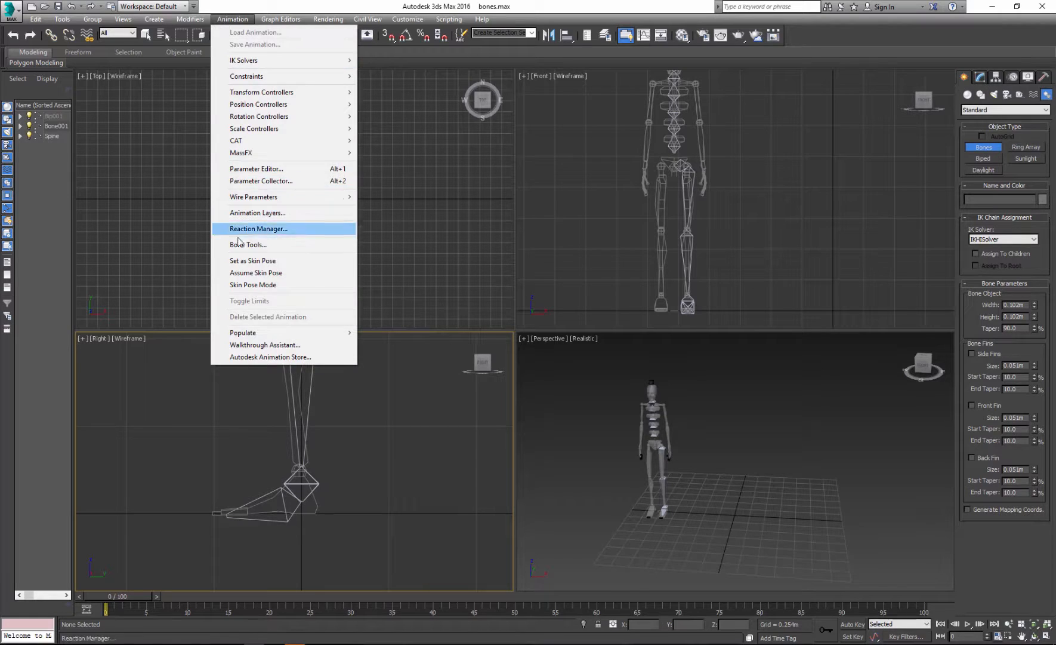
left_click(247, 249)
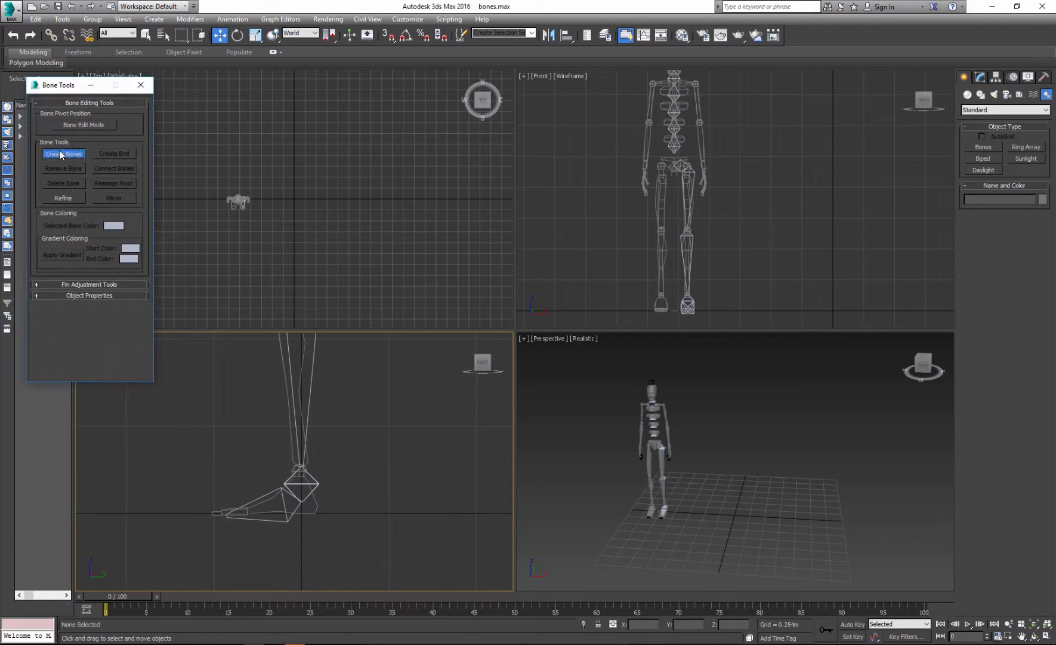
left_click(84, 127)
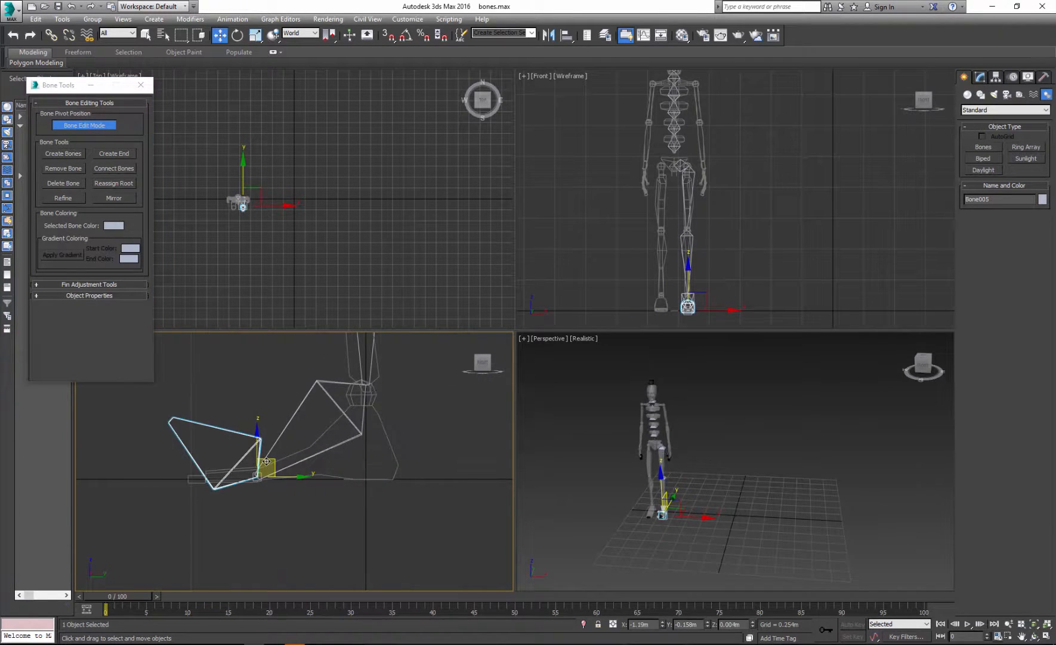
left_click(237, 35)
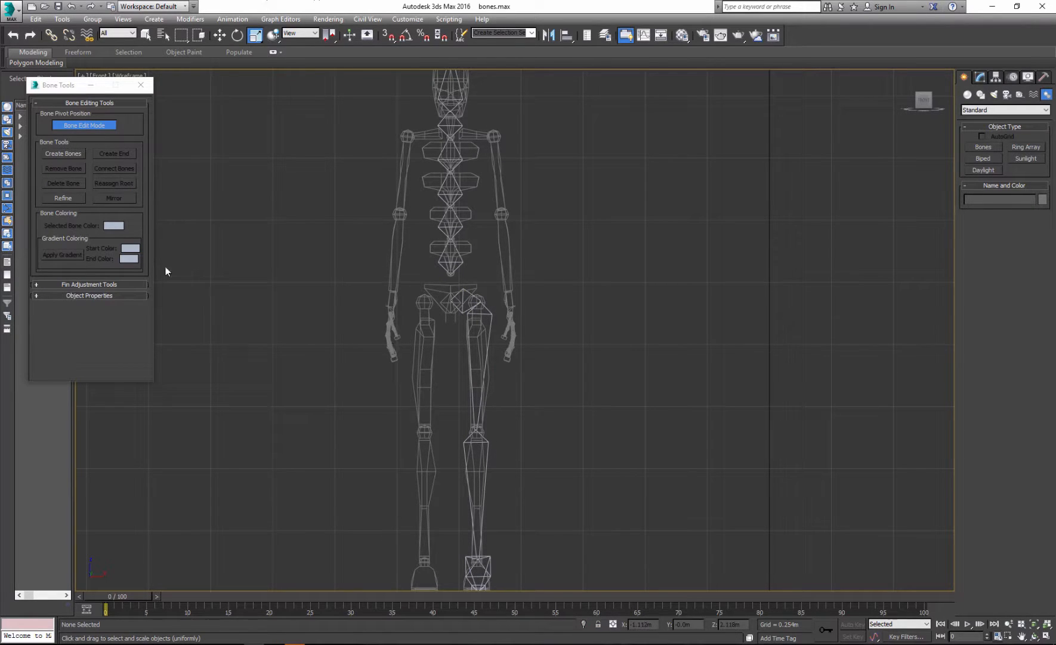
scroll("up", 3)
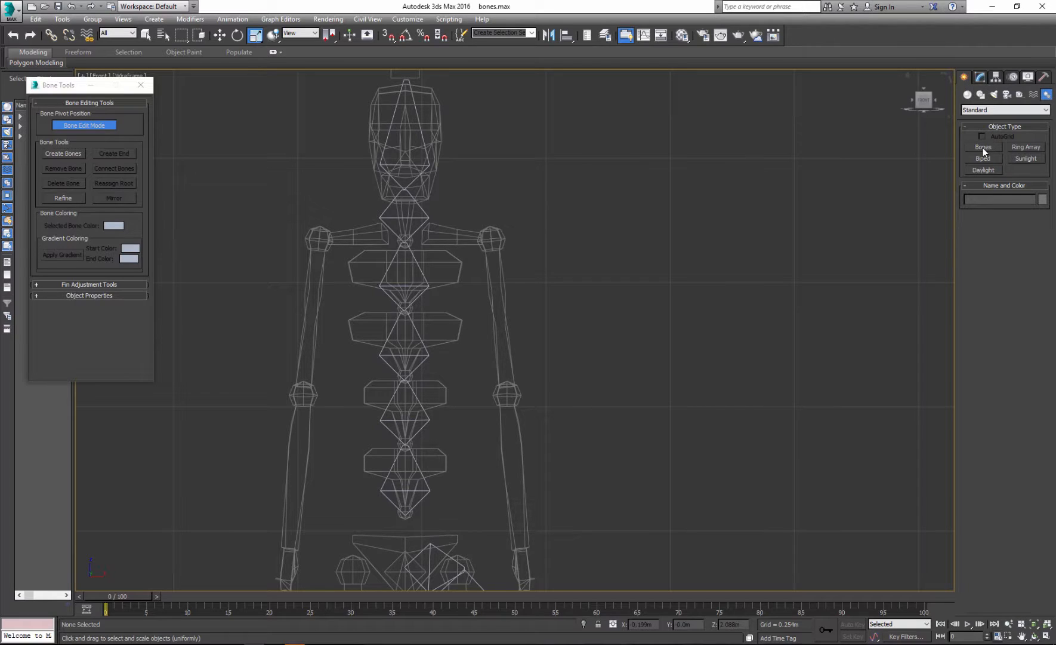
Step: Draw a three-bone chain over one finger and select the three new bones
left_click(982, 149)
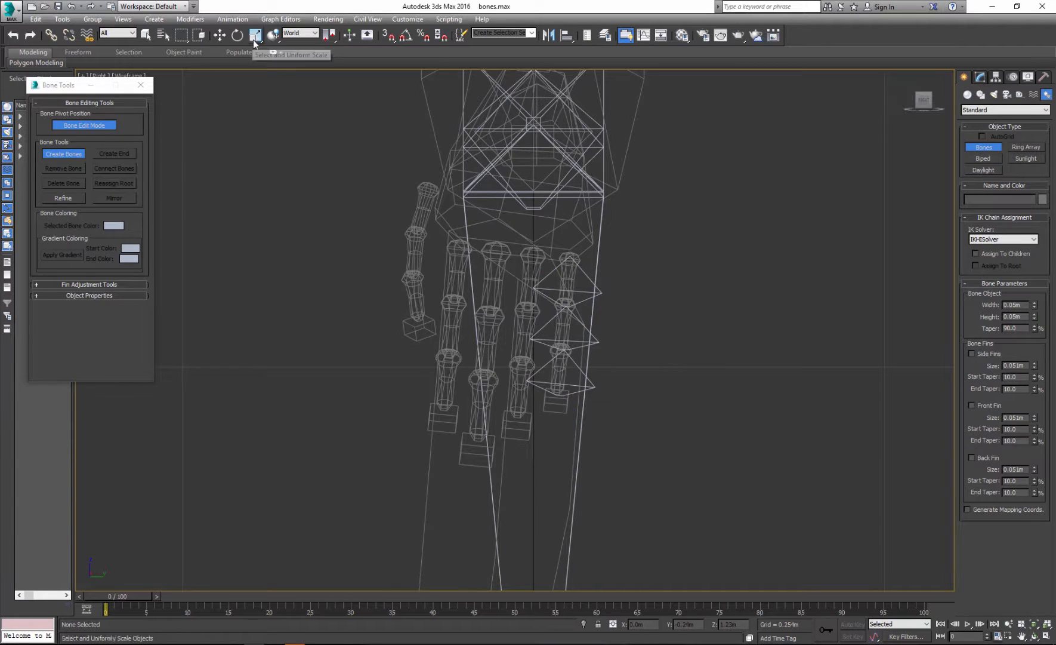
left_click(568, 289)
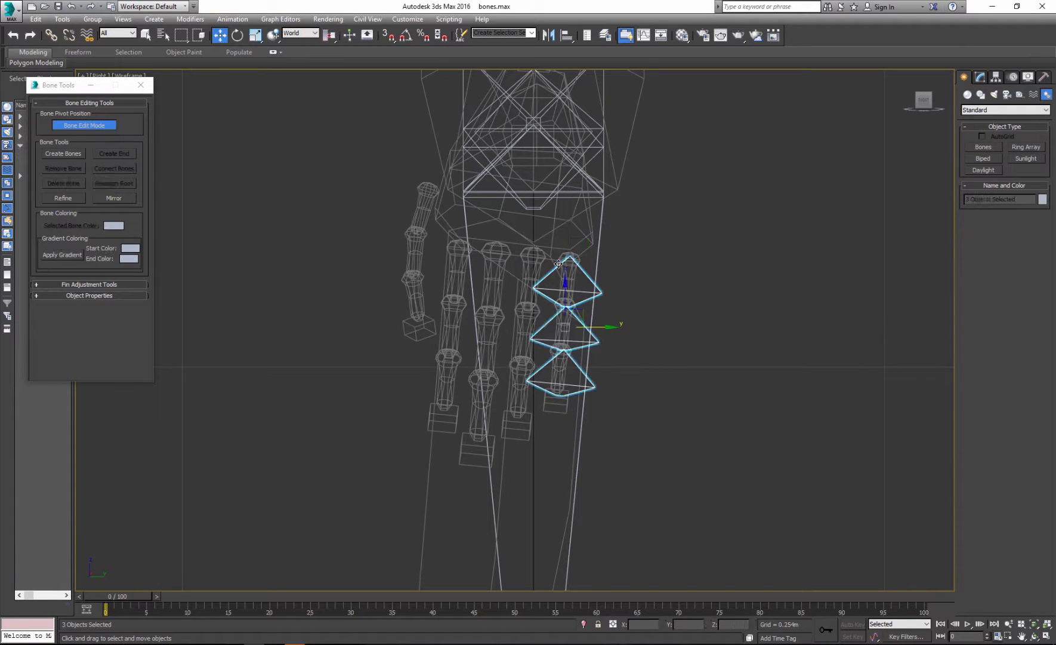
left_click(273, 35)
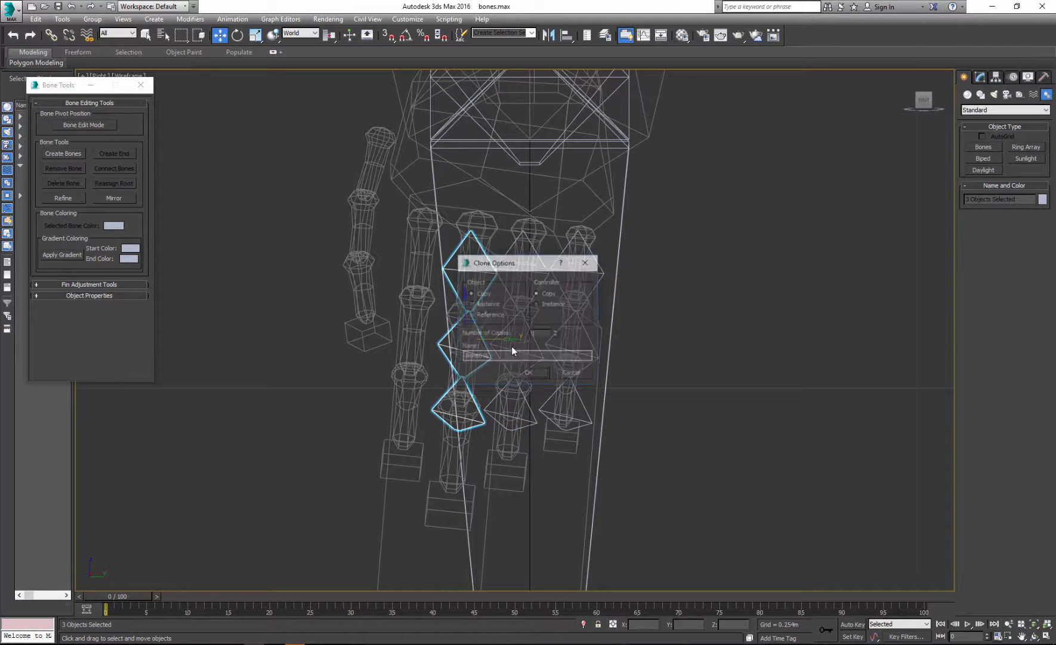
Step: Clone the finger bone chain as copies onto the other fingers and thumb, adjusting thumb joints
left_click(528, 371)
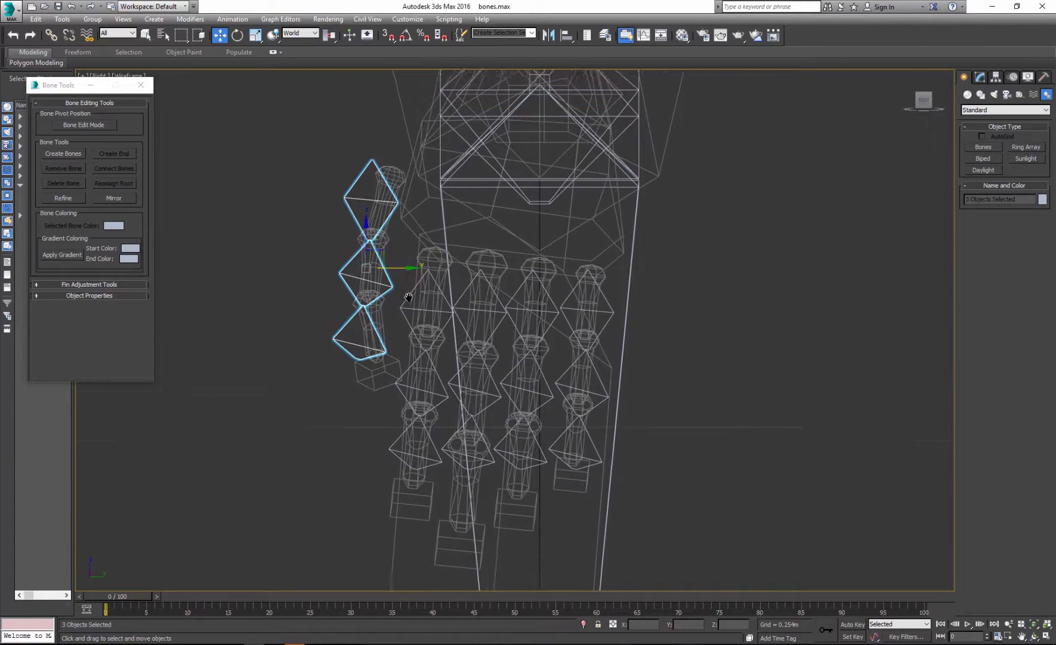
left_click(83, 125)
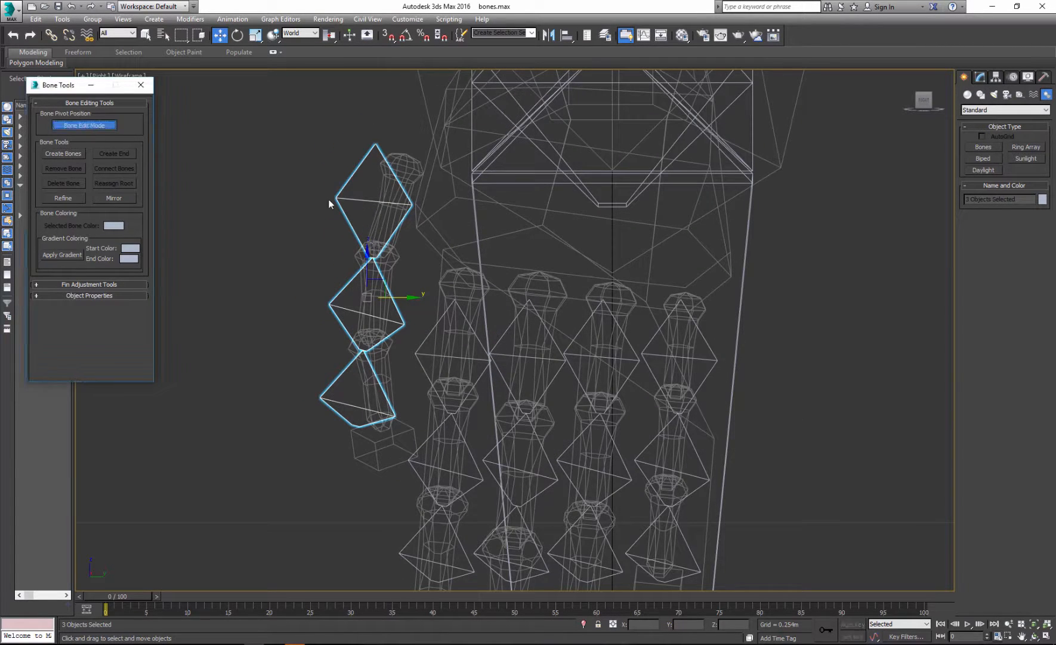
left_click(370, 313)
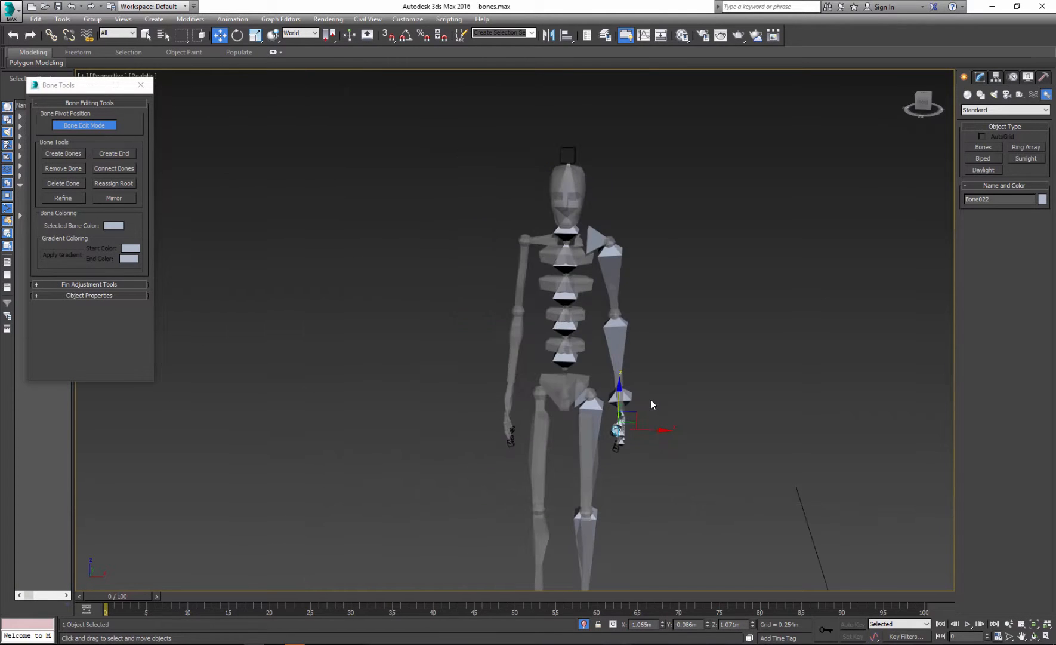
Step: Select Spine1, the shoulder bone, Spine3 and the leg chain's top bone to check them
scroll("up", 3)
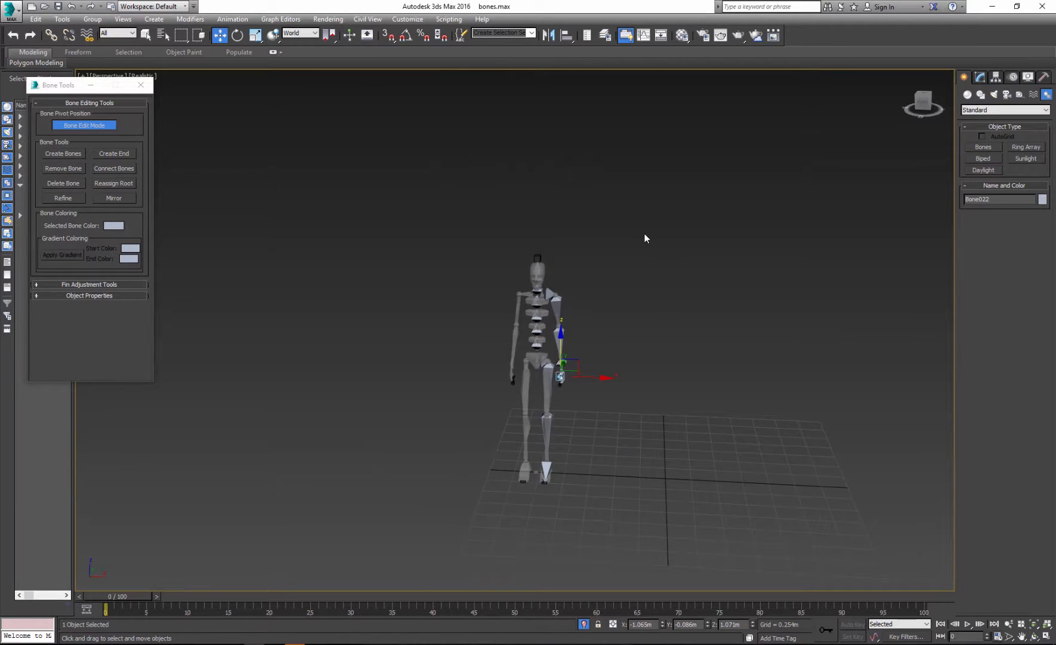
left_click(84, 127)
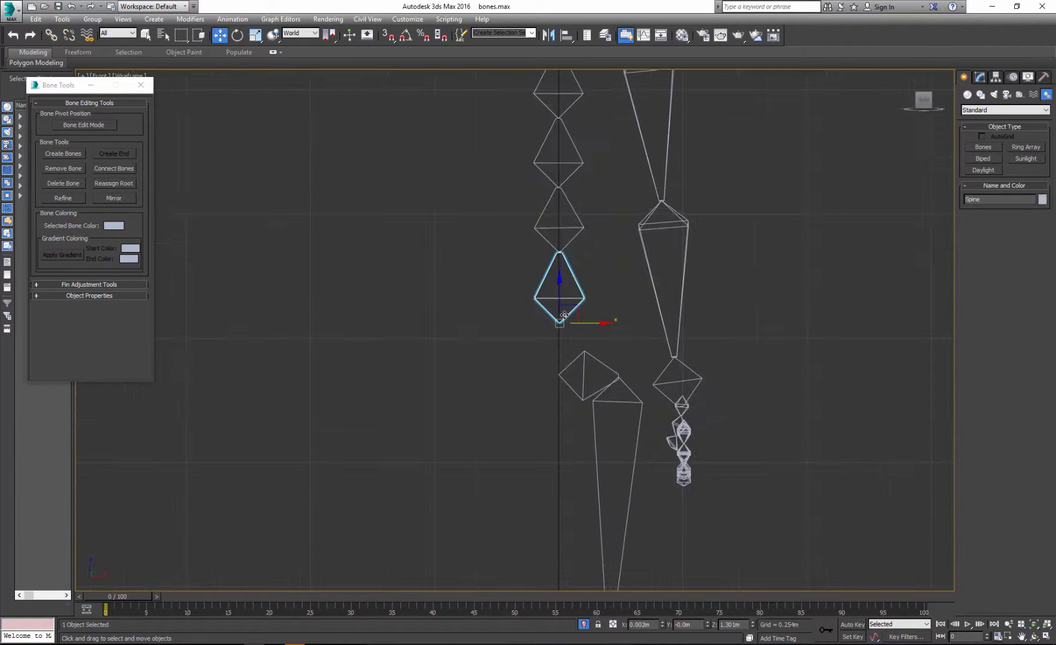
left_click(83, 126)
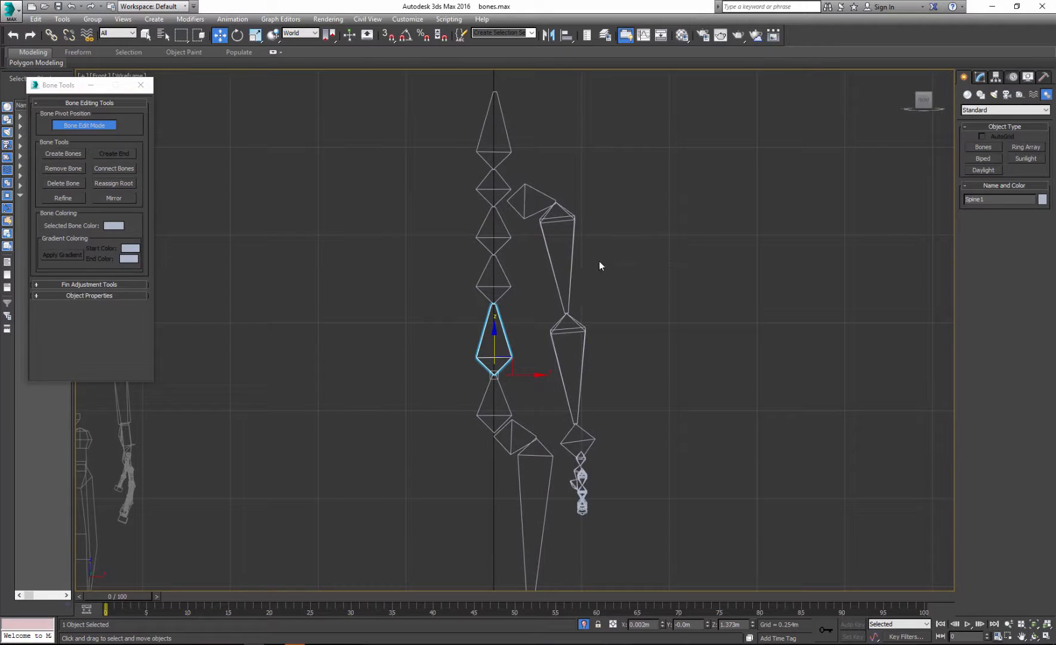
left_click(533, 203)
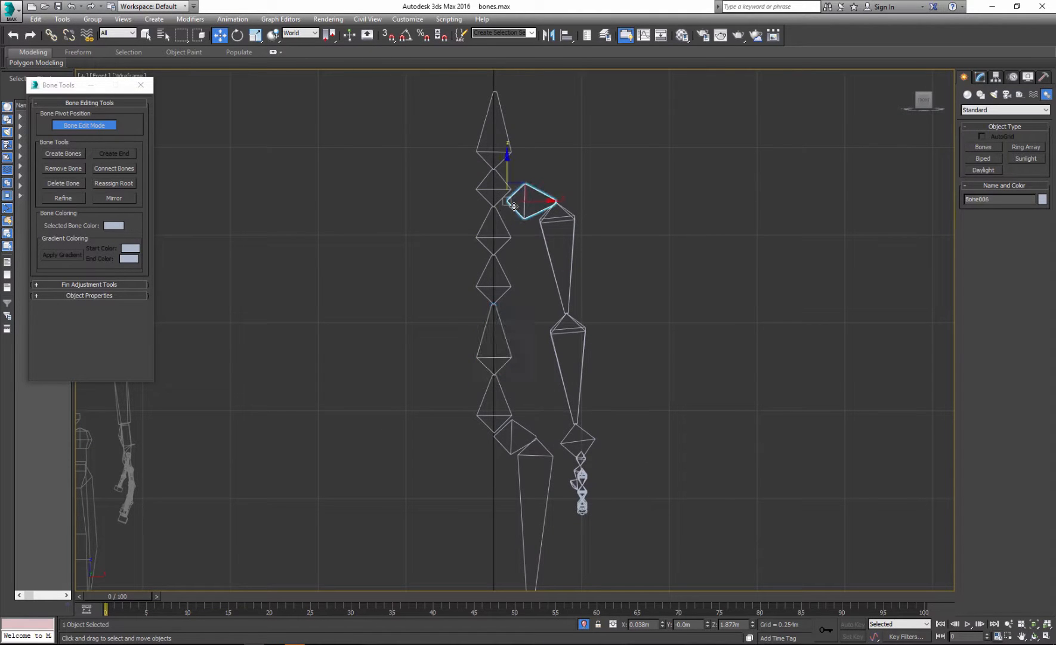
left_click(494, 233)
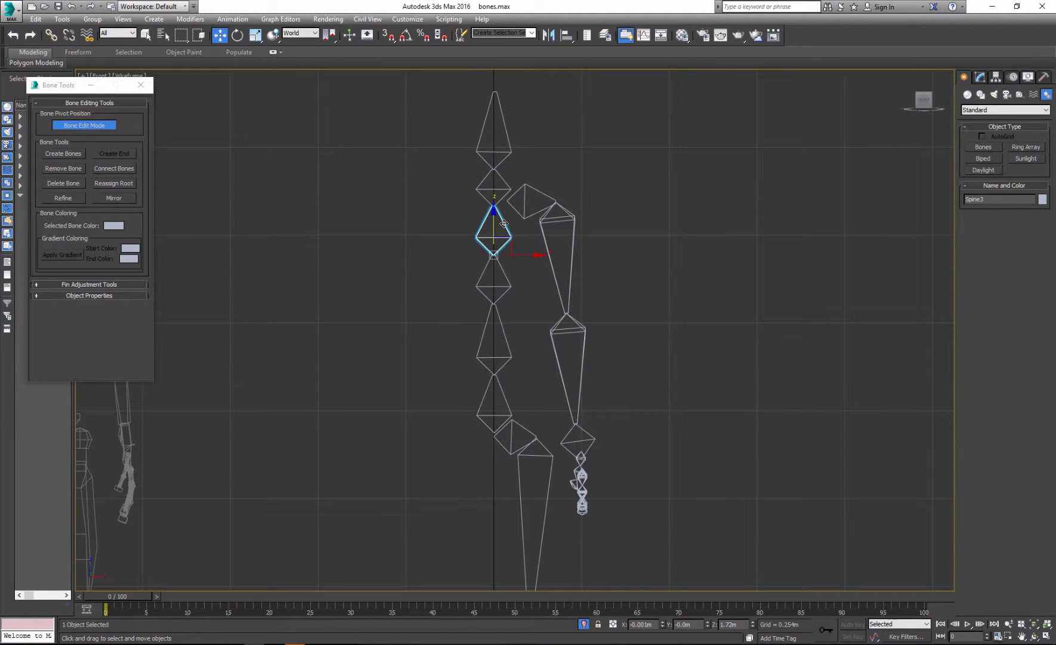
mouse_move(510, 392)
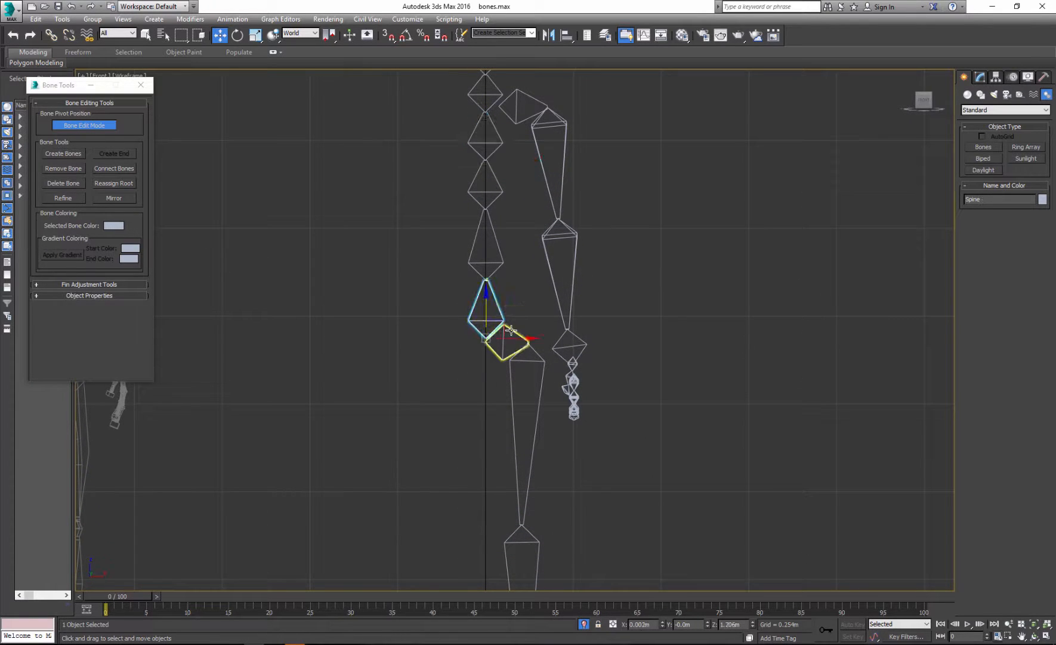
left_click(506, 345)
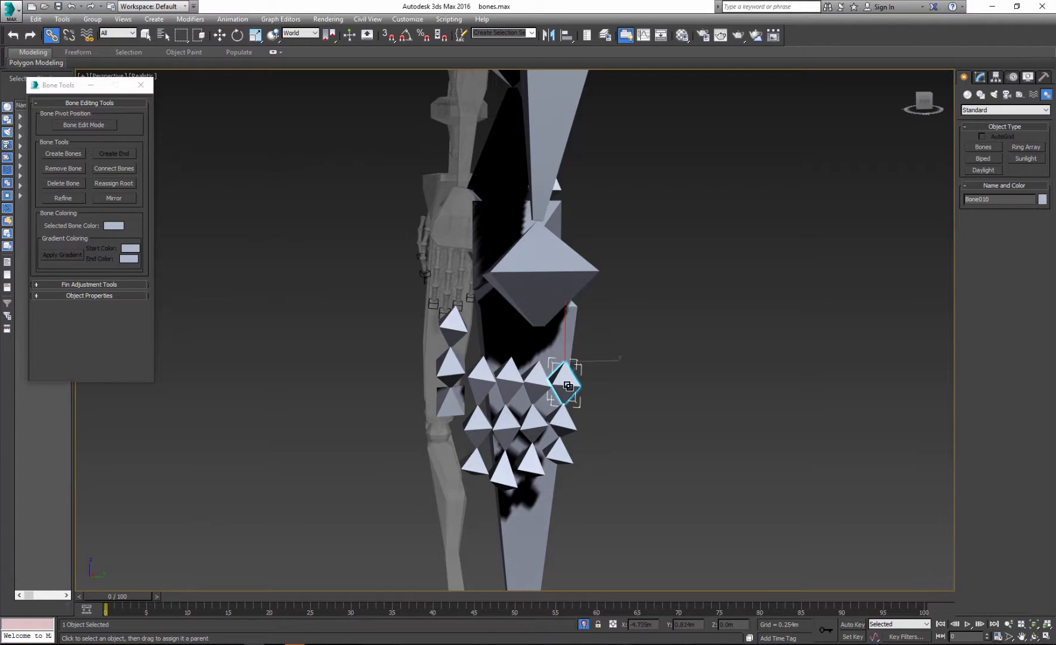
Step: Link a finger bone to the hand bone and the arm's top bone to the spine
left_click(545, 273)
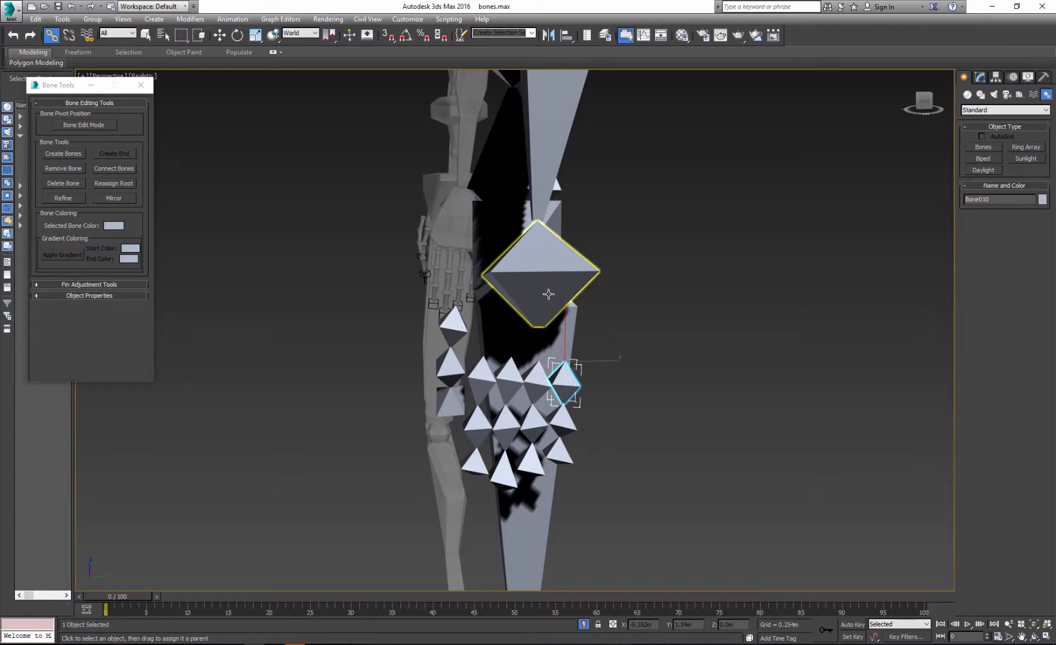
left_click(542, 388)
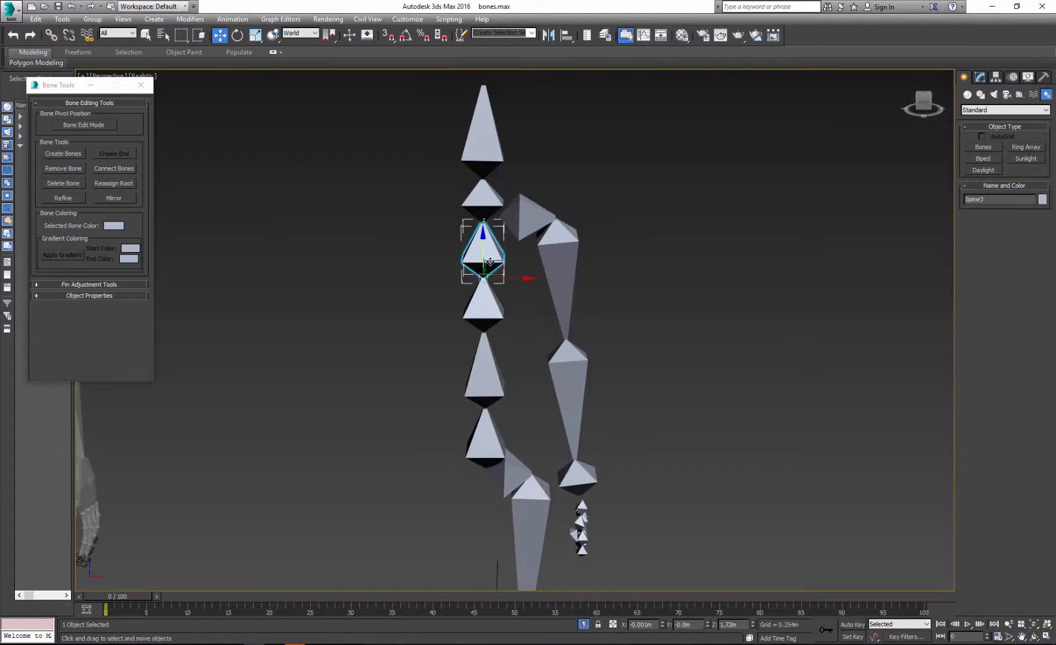
left_click(979, 77)
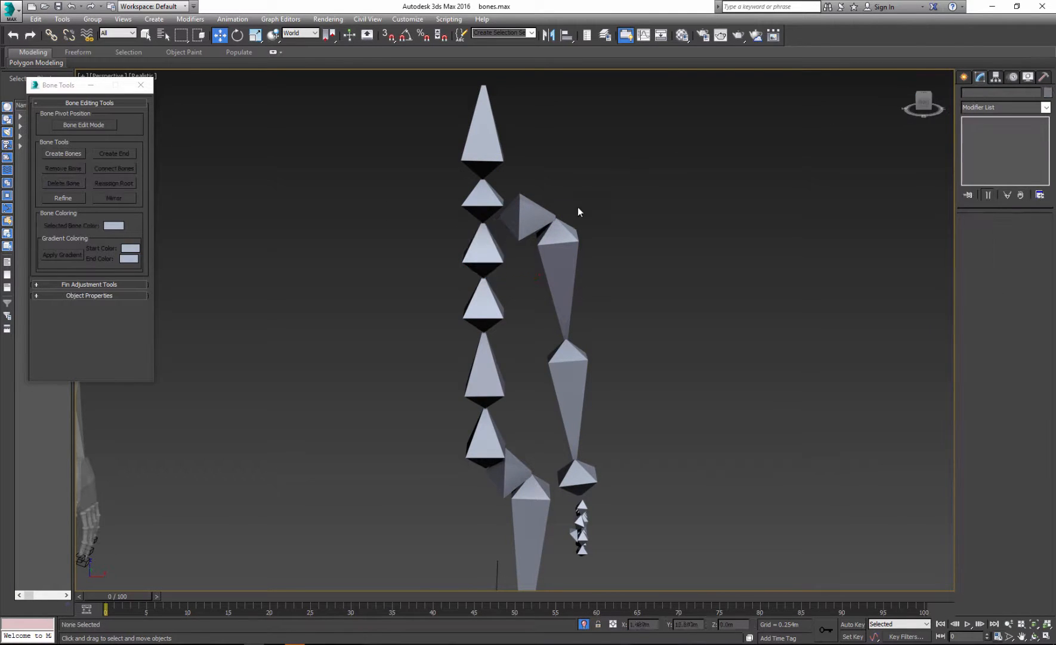
left_click(527, 217)
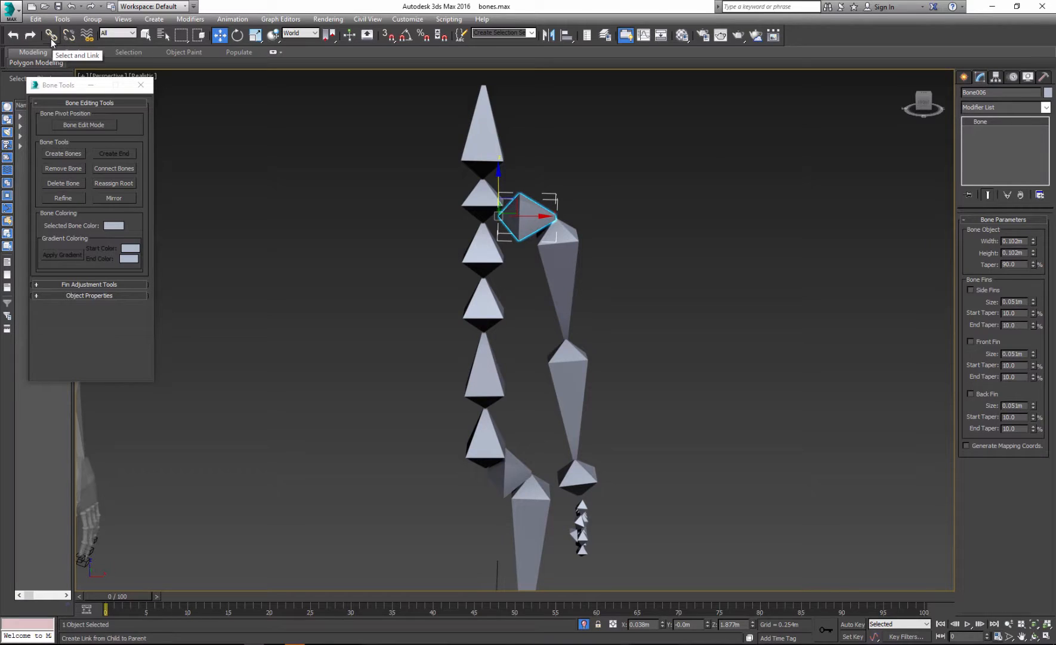
left_click(51, 34)
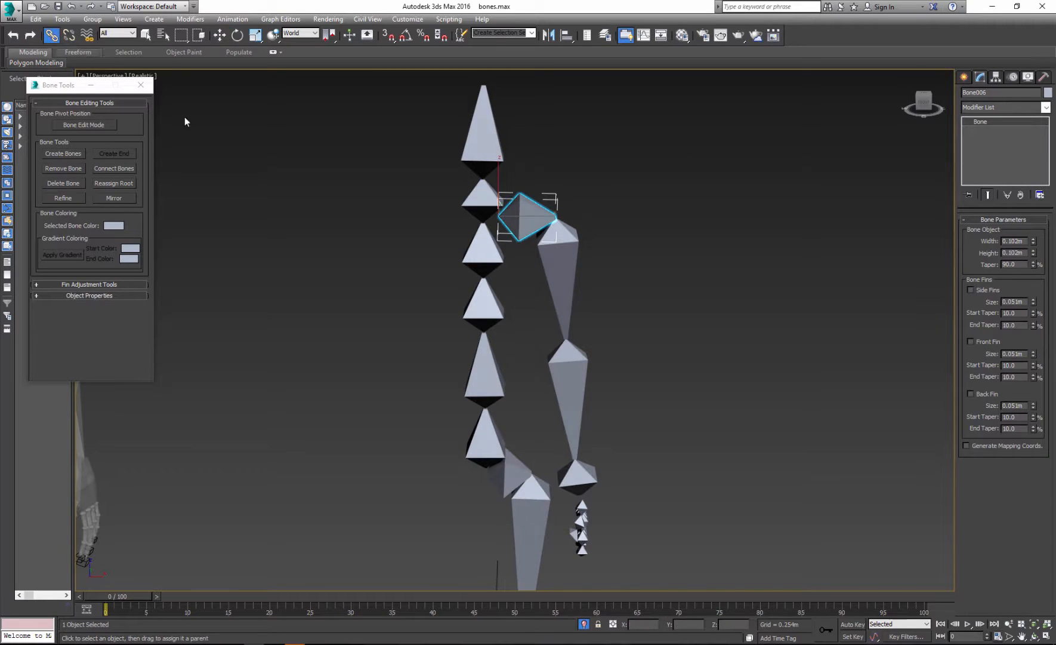
left_click(482, 256)
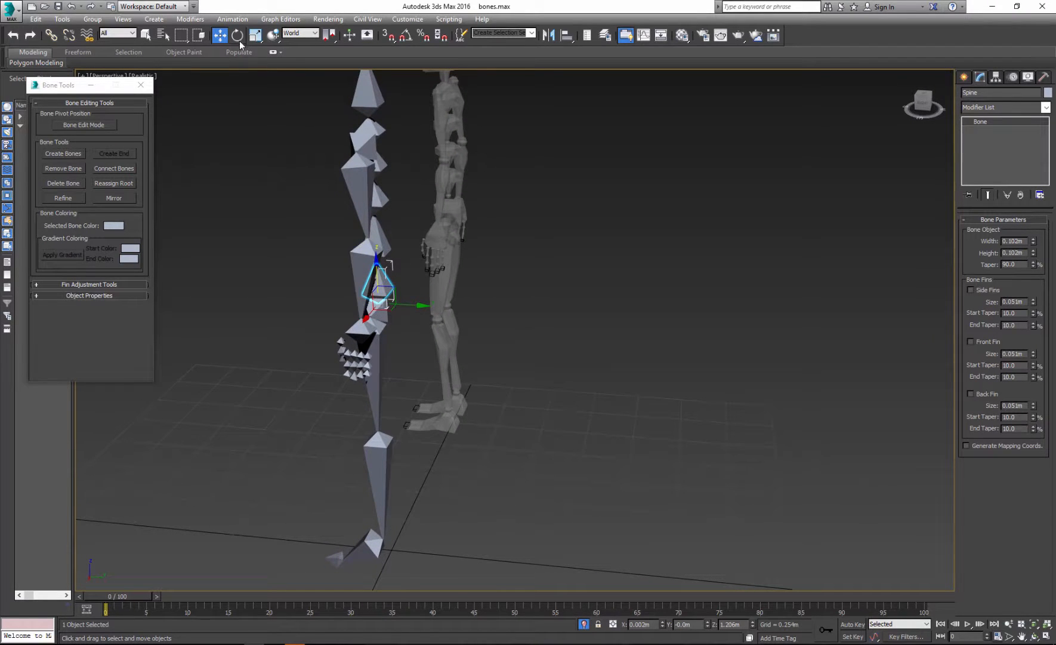
left_click(237, 35)
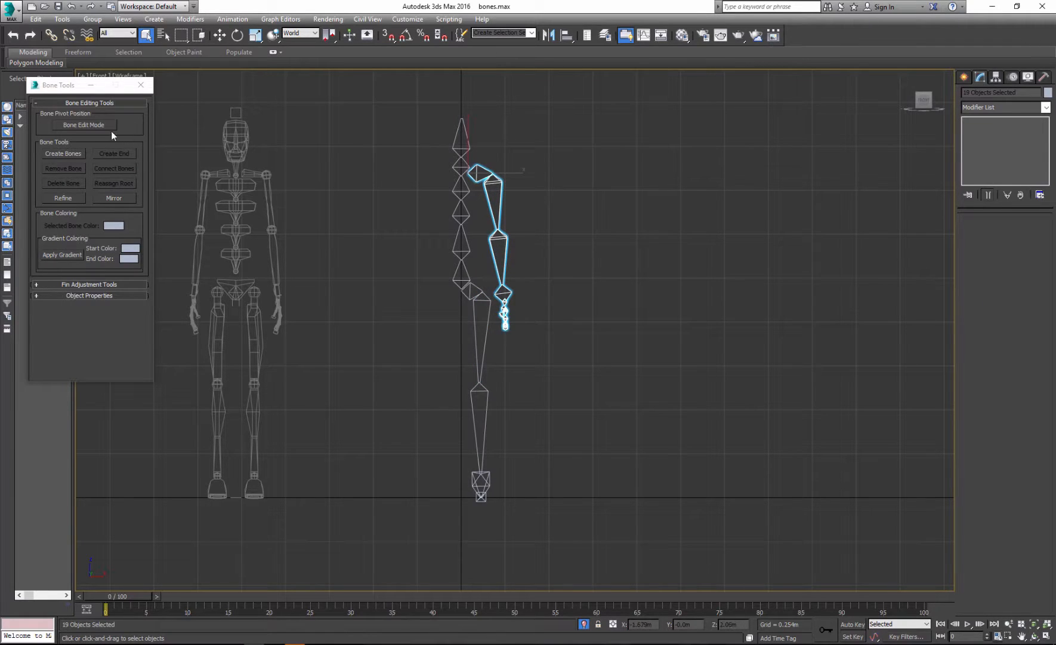
Step: Mirror the selected arm and hand bones to the skeleton's other side using Bone Edit Mode
left_click(84, 128)
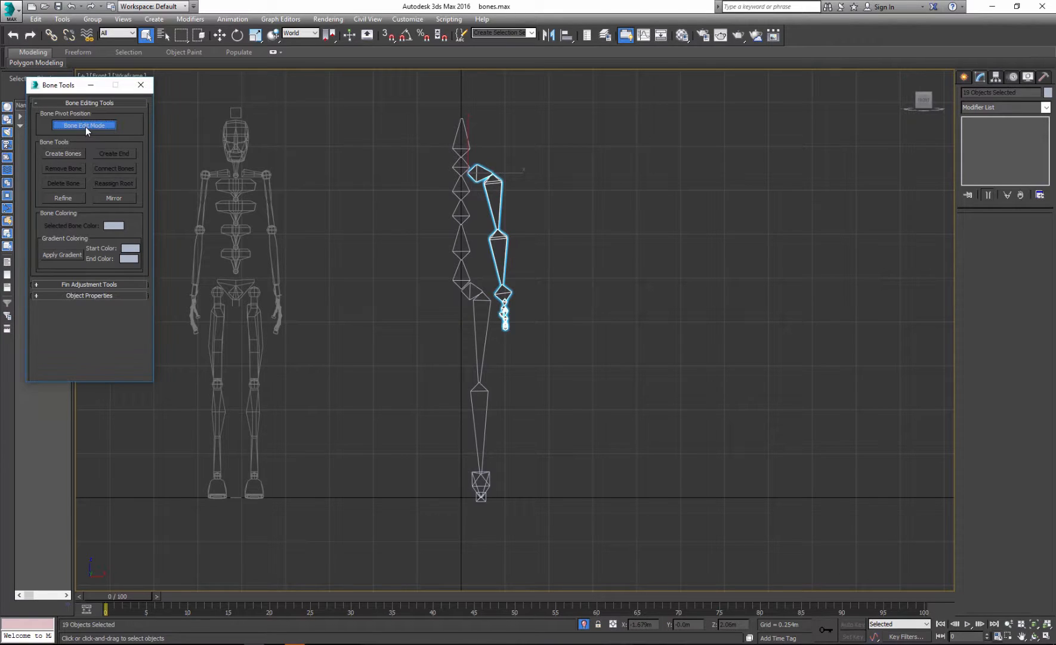
left_click(114, 198)
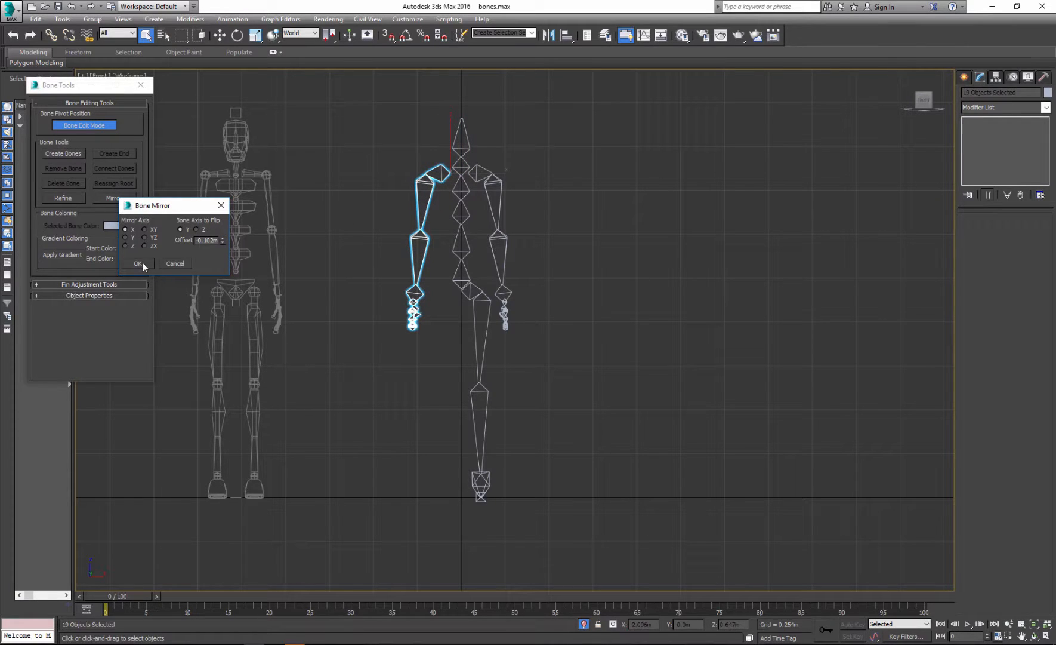
left_click(137, 267)
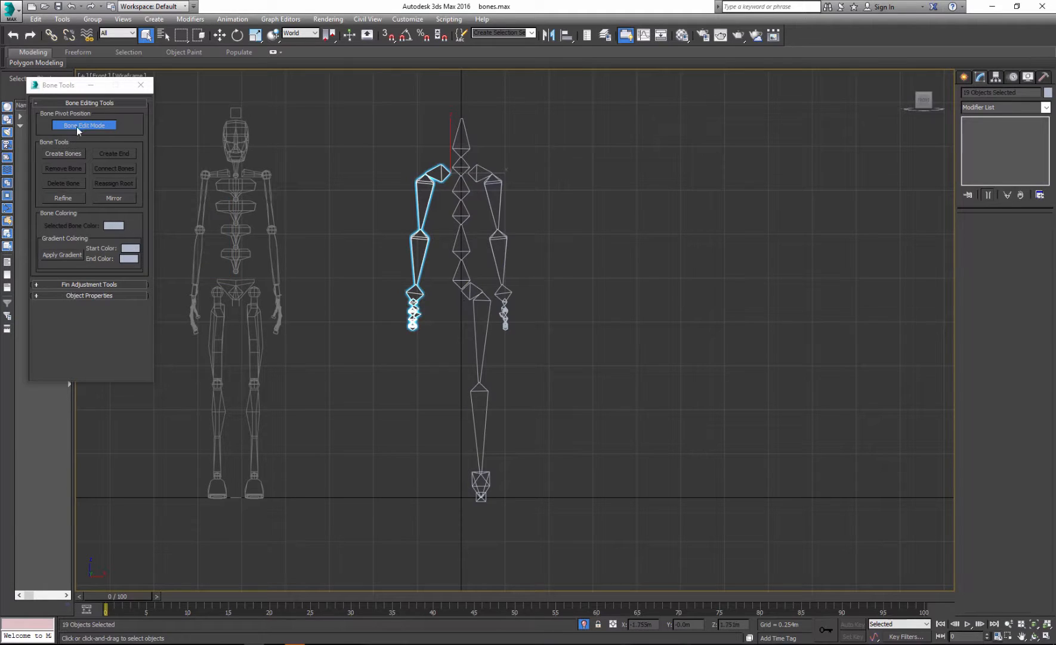
left_click(83, 128)
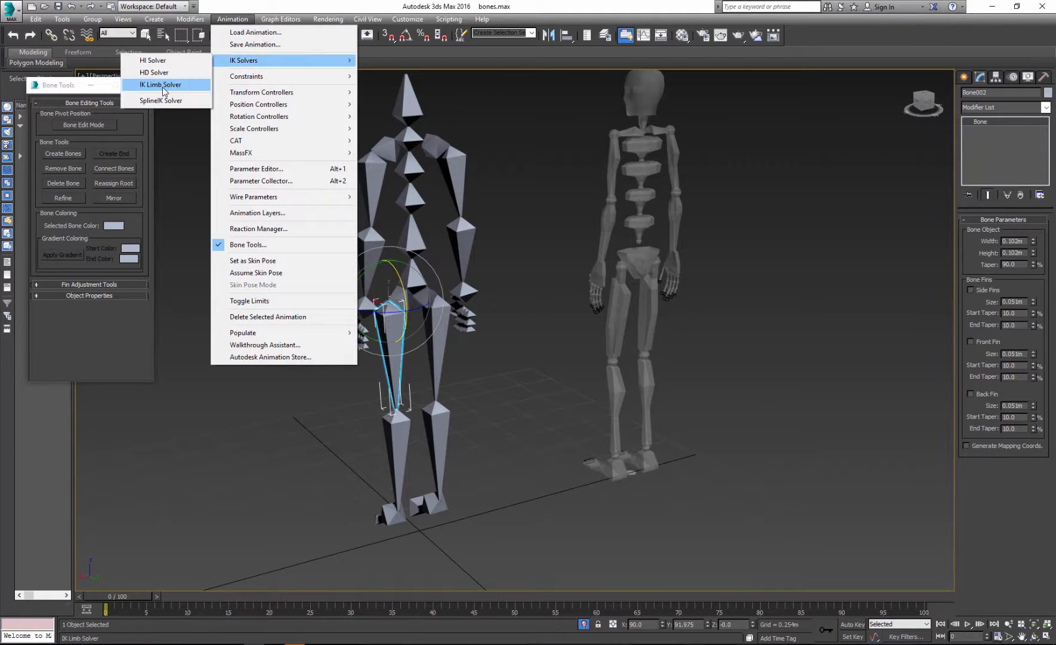
Step: Add IK Limb Solver chains IK Chain001 and IK Chain002 from each thigh to the ankle
left_click(160, 84)
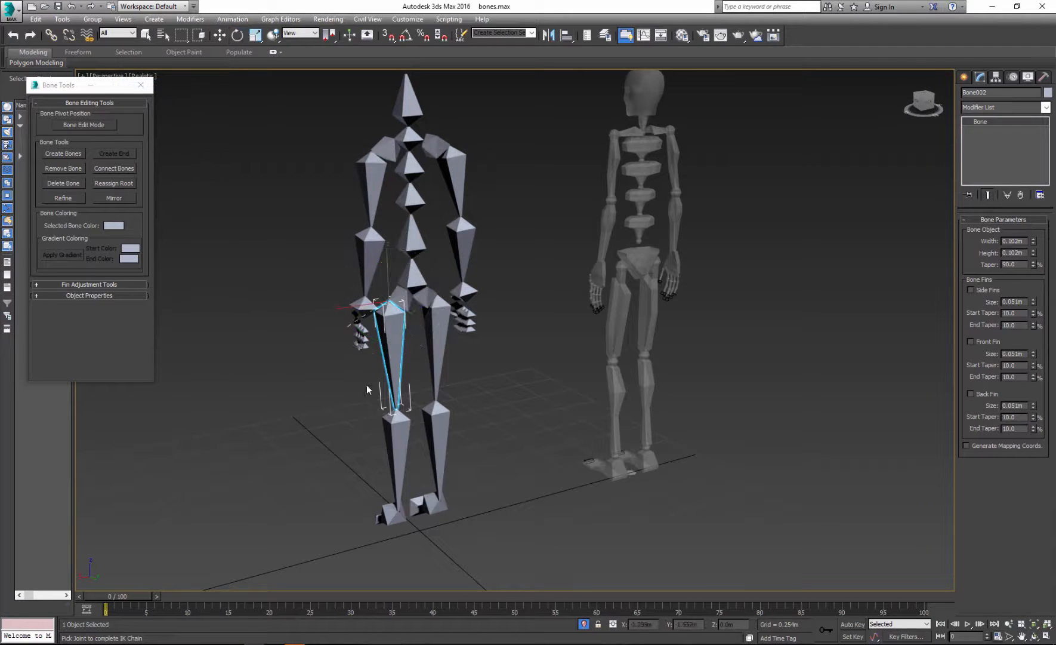
left_click(395, 512)
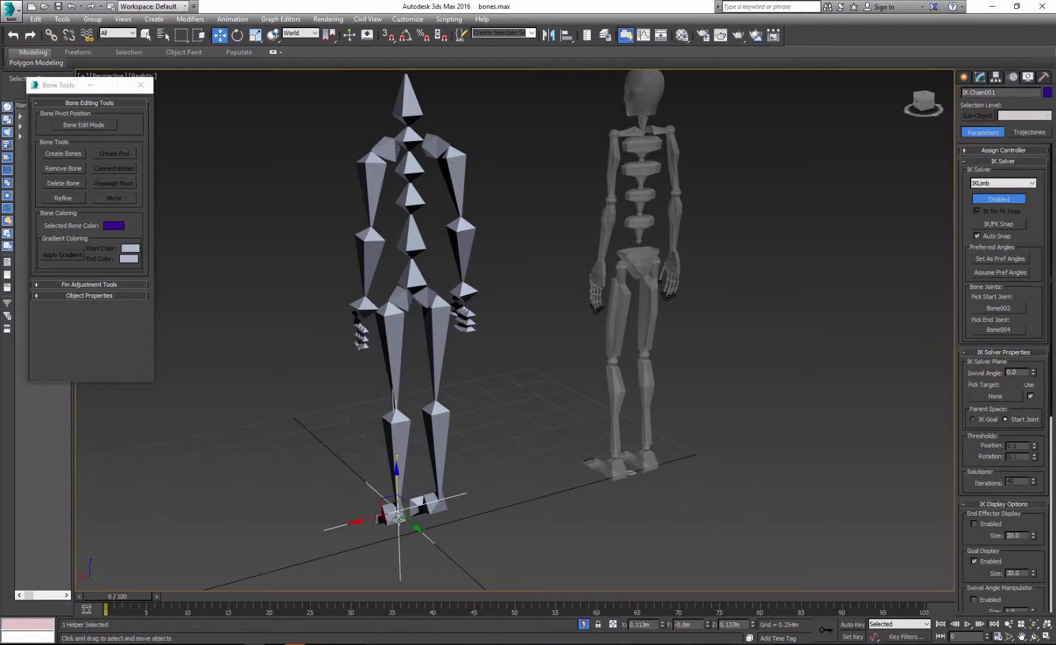
left_click(232, 18)
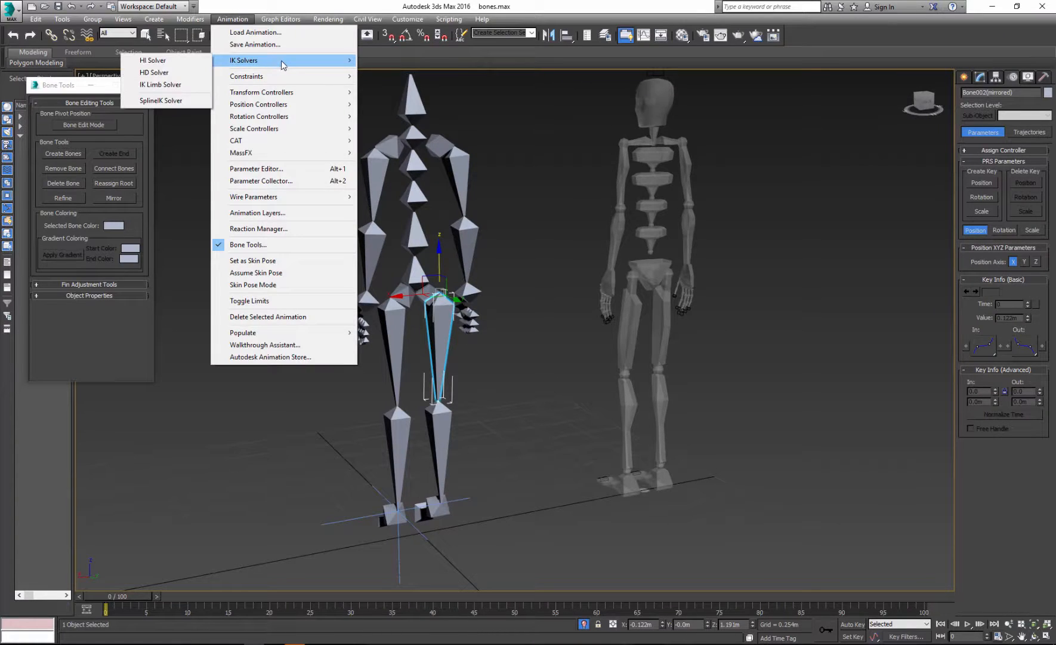
mouse_move(161, 84)
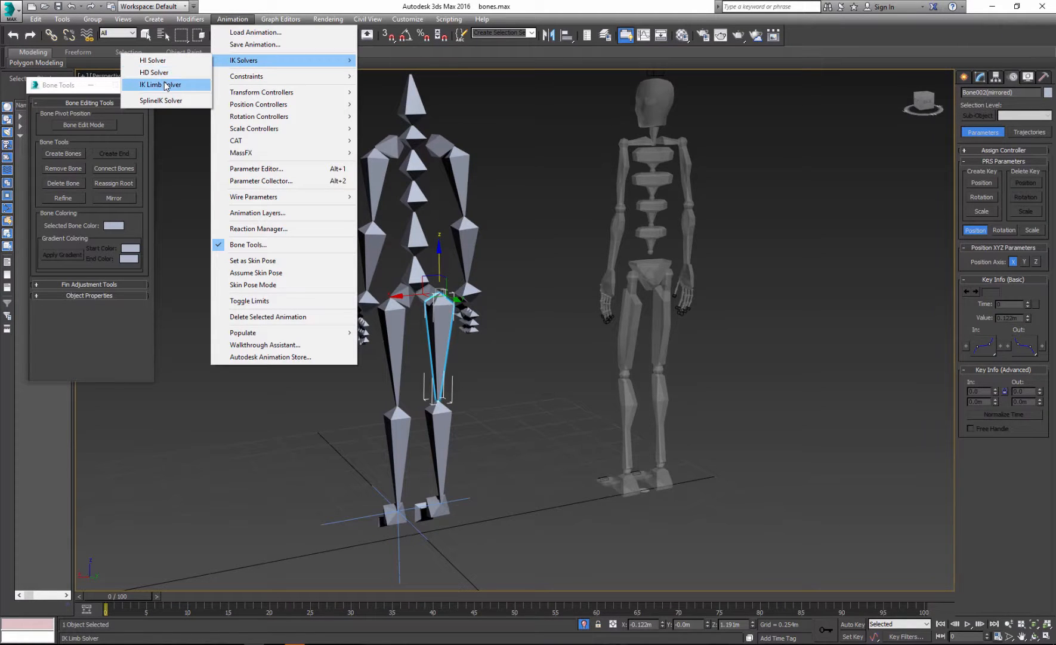
left_click(160, 84)
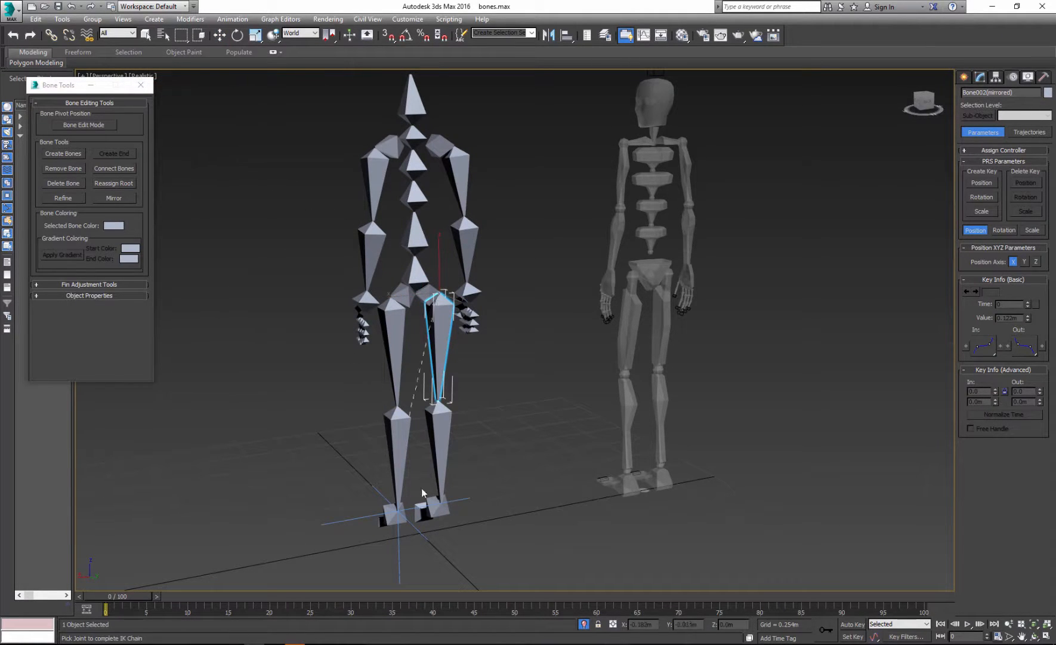
right_click(441, 515)
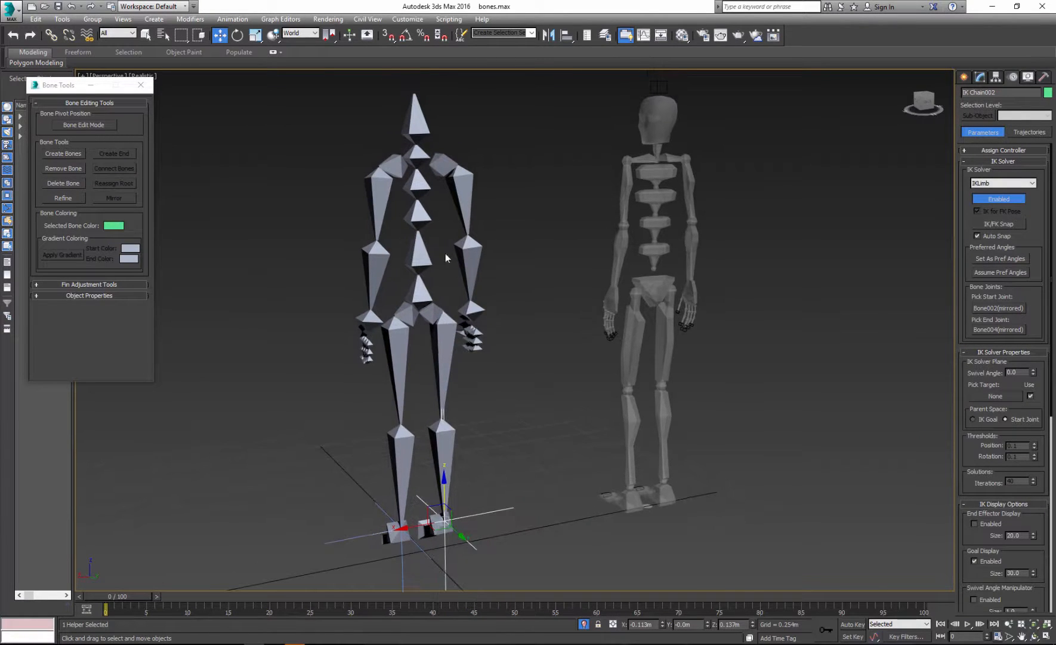
left_click(377, 175)
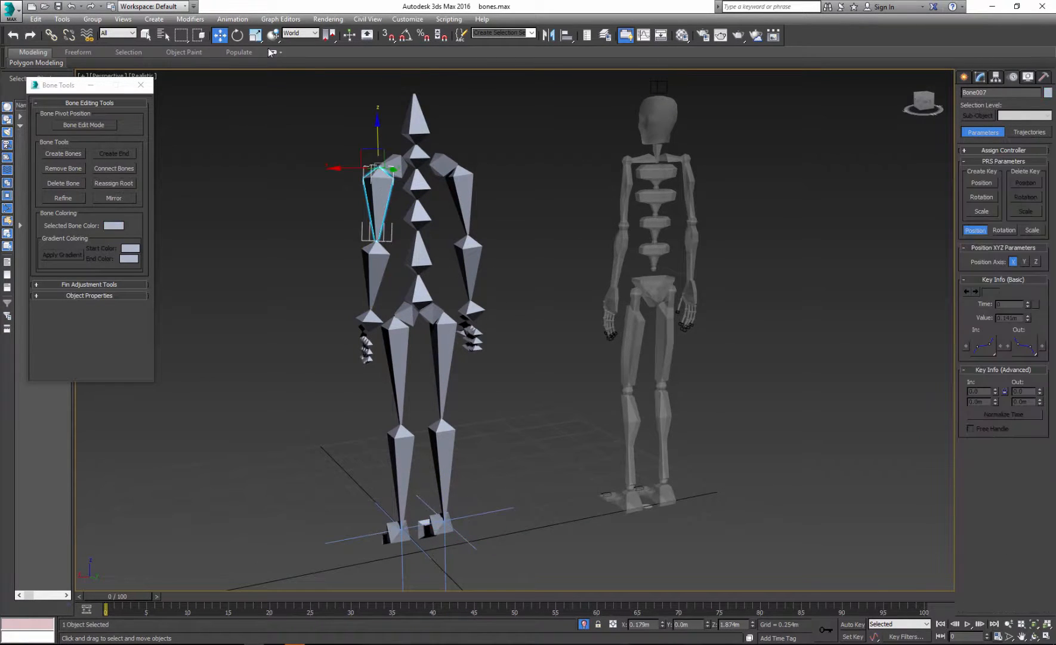
Step: Add IK limb chains IK Chain003 and IK Chain004 to both arms, then reset to an empty scene
left_click(232, 19)
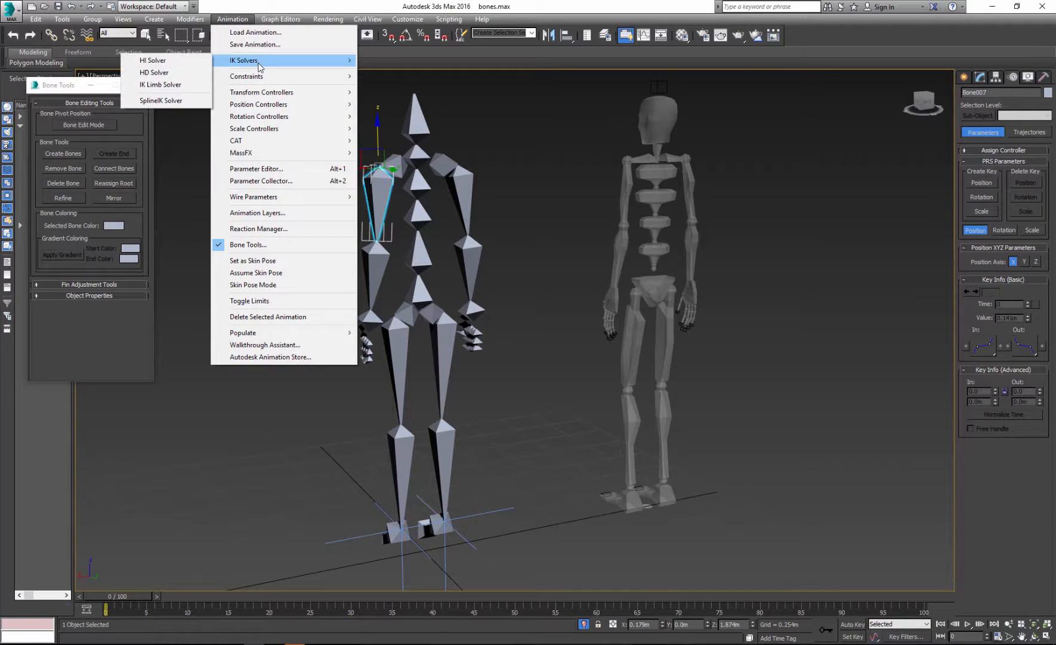
left_click(161, 84)
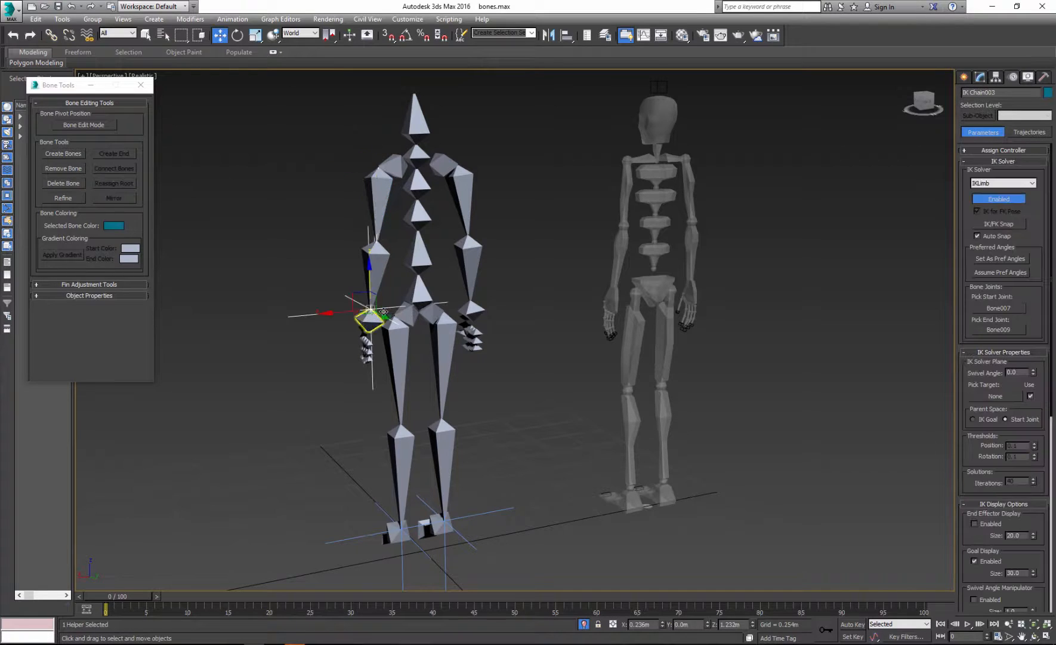
left_click(462, 192)
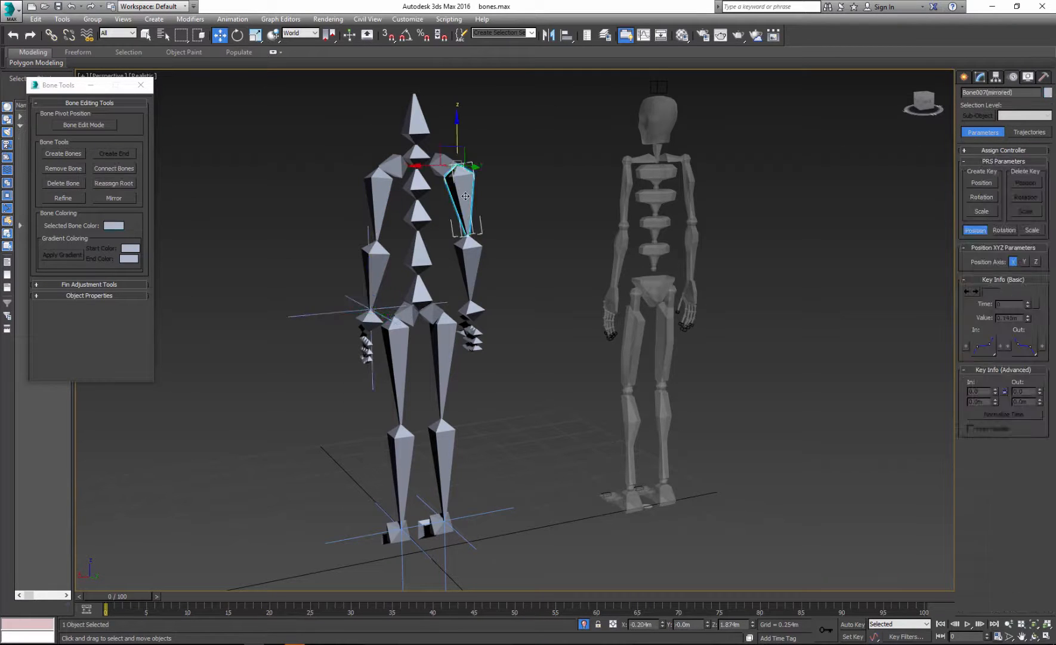
left_click(232, 19)
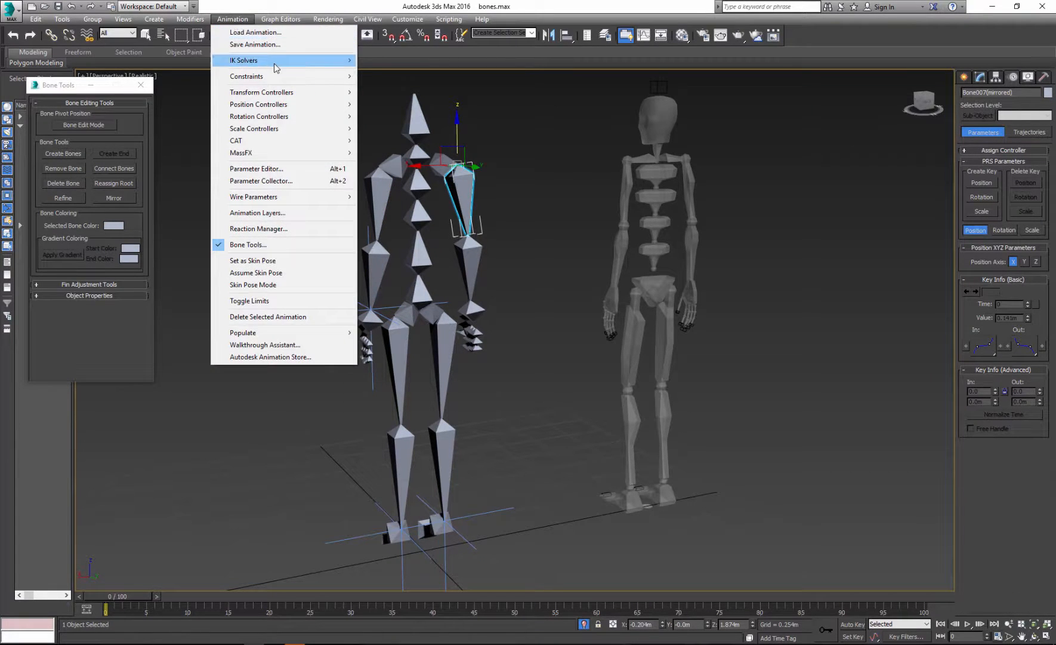
left_click(244, 60)
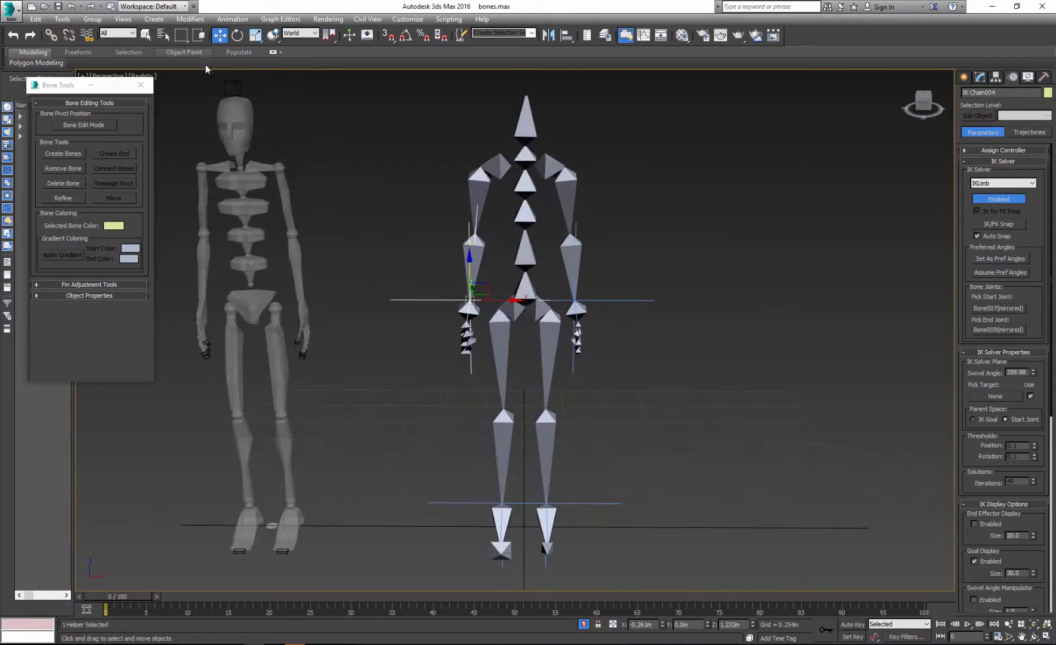
left_click(141, 85)
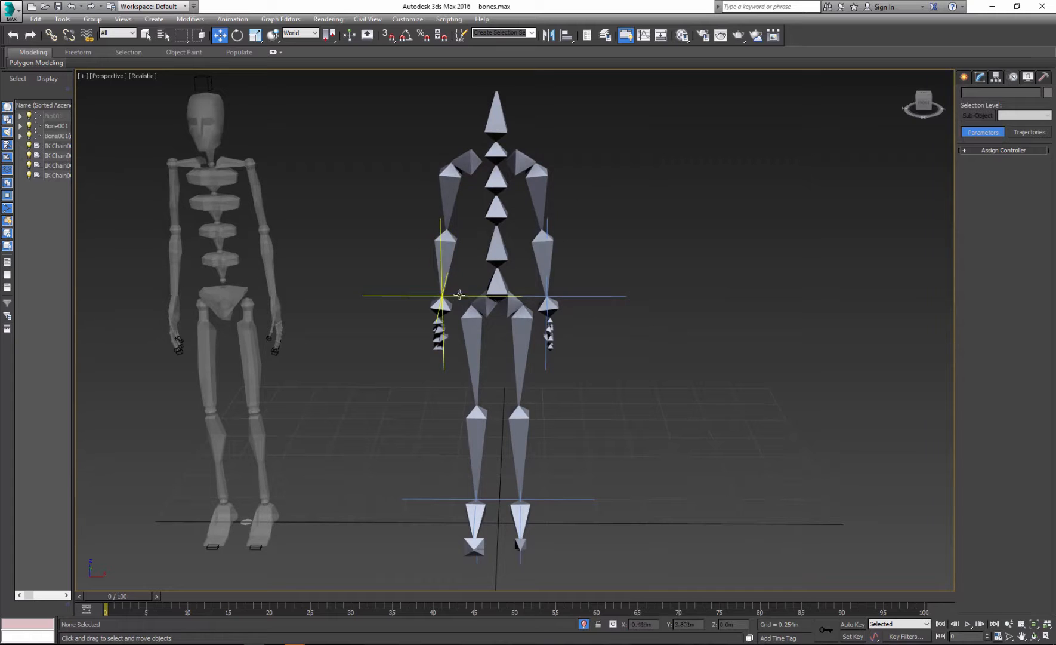
left_click(443, 294)
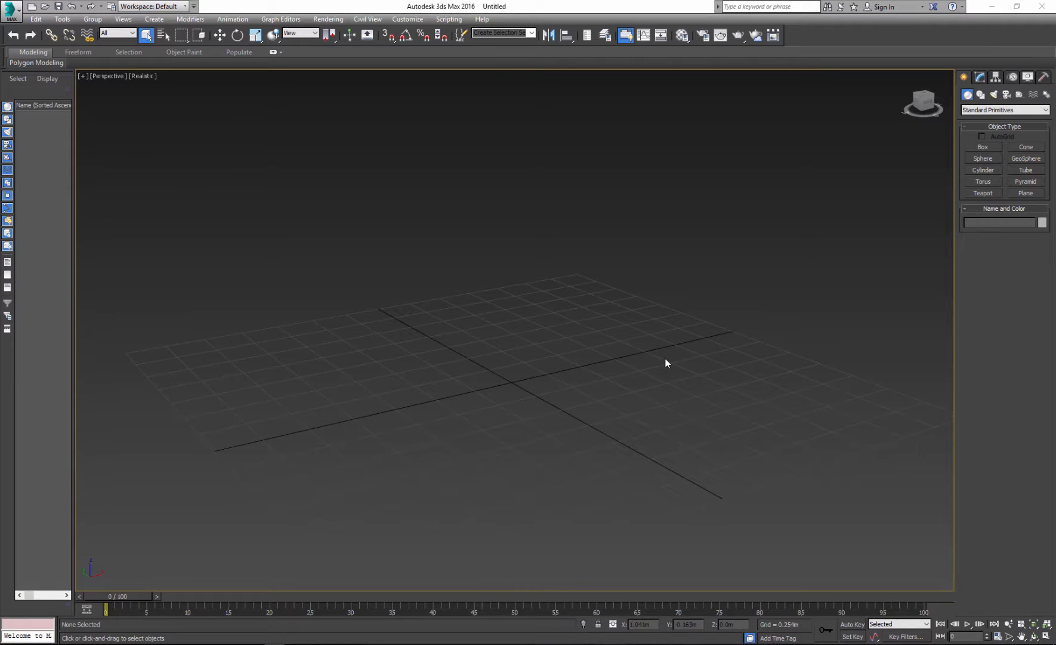
mouse_move(895, 146)
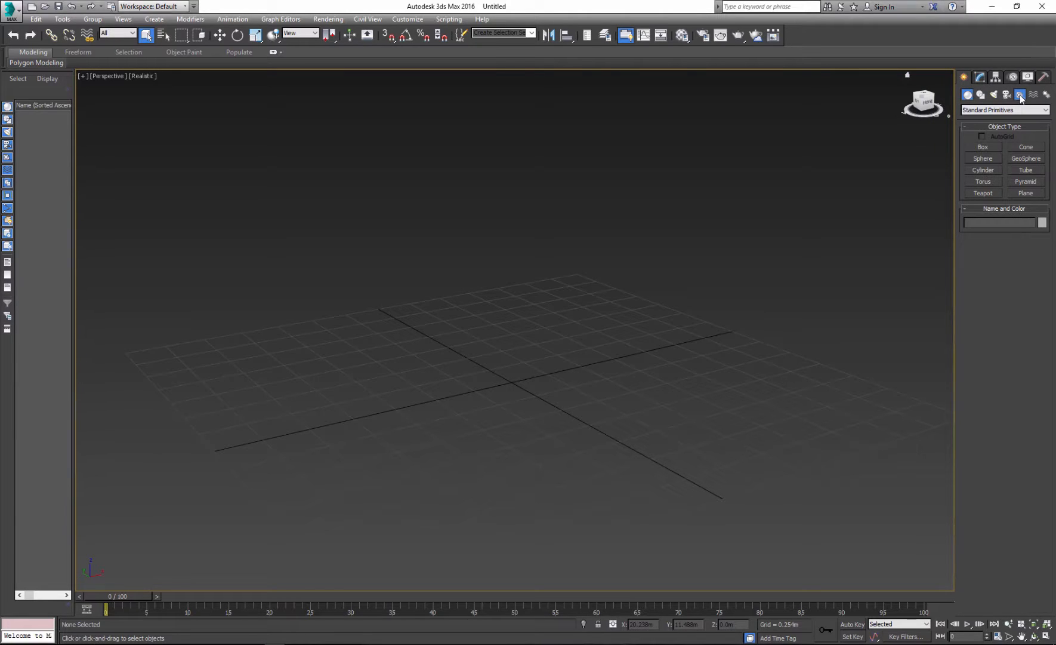
Step: Place a CATParent rig on the grid from Helpers > CAT Objects using the Bip01 preset
left_click(1044, 110)
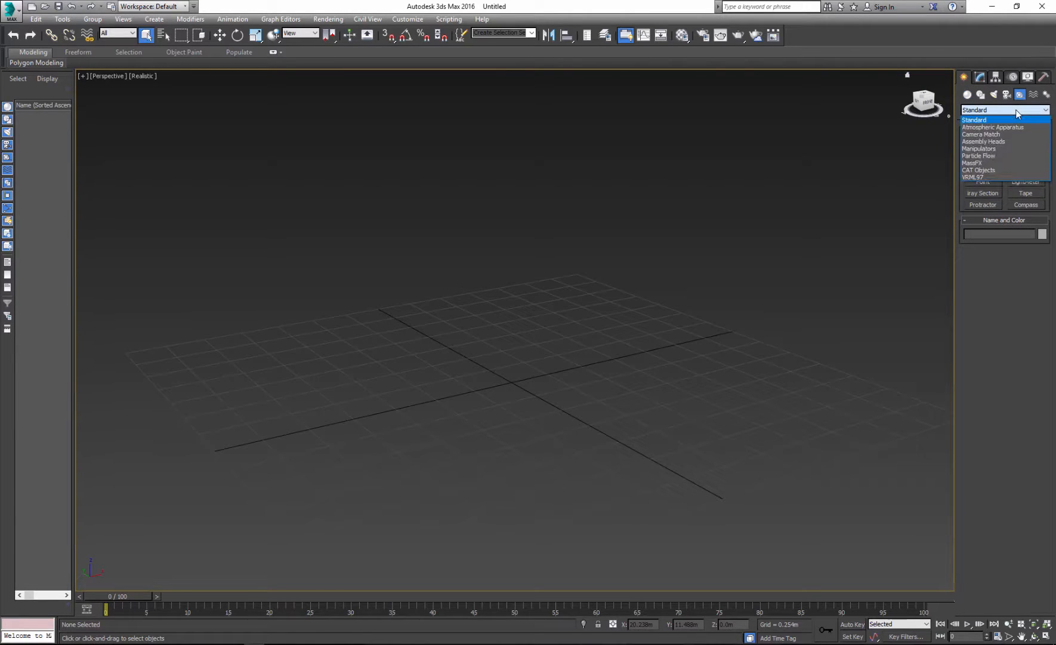
left_click(978, 169)
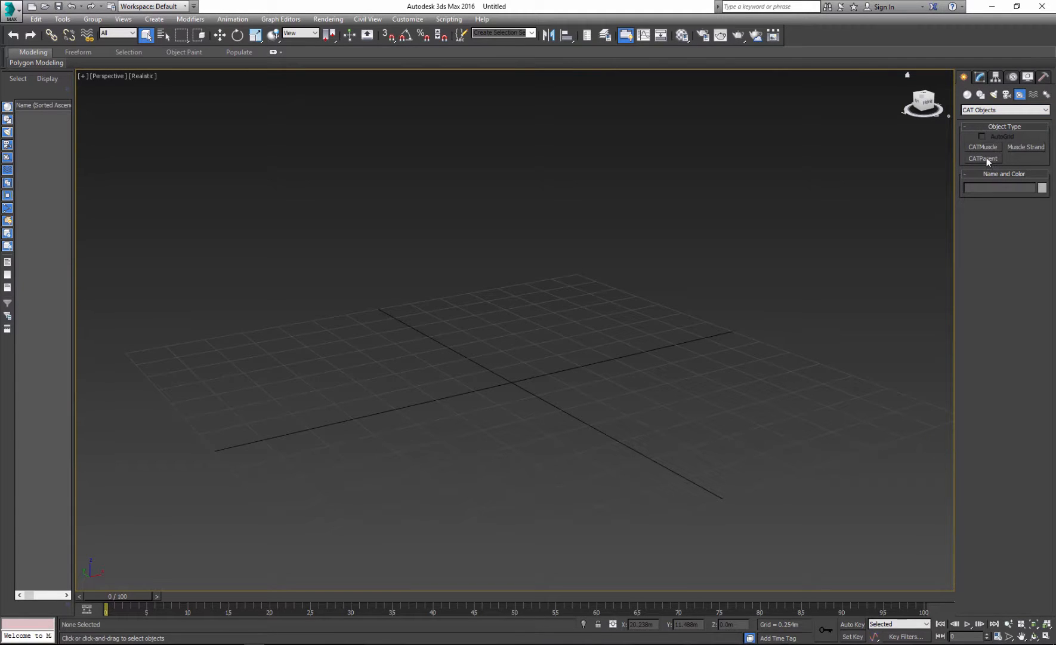
left_click(983, 158)
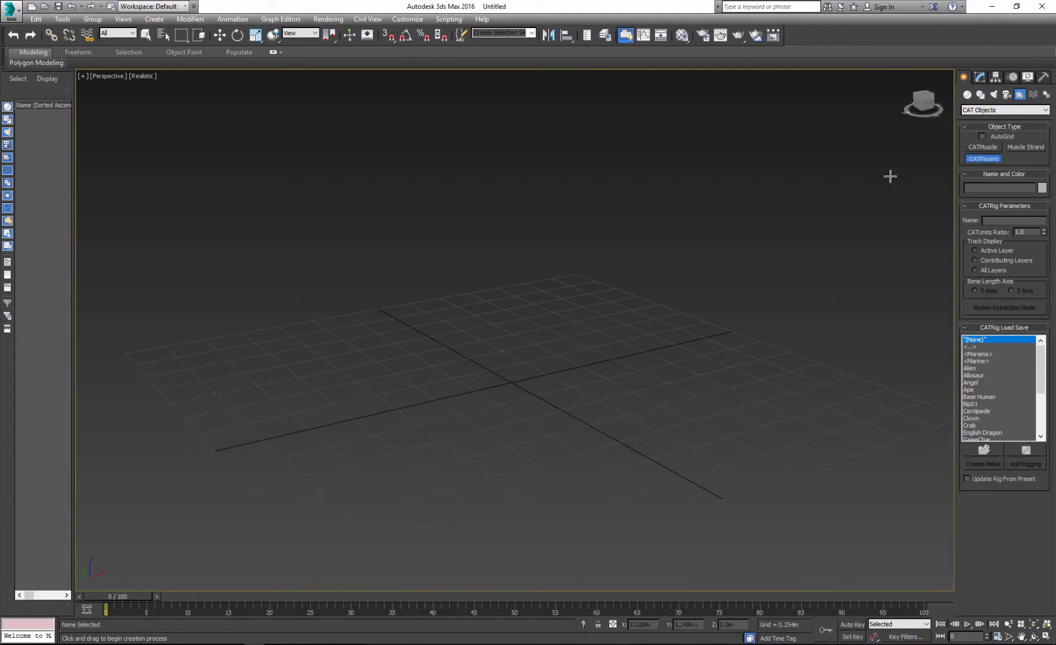
mouse_move(981, 418)
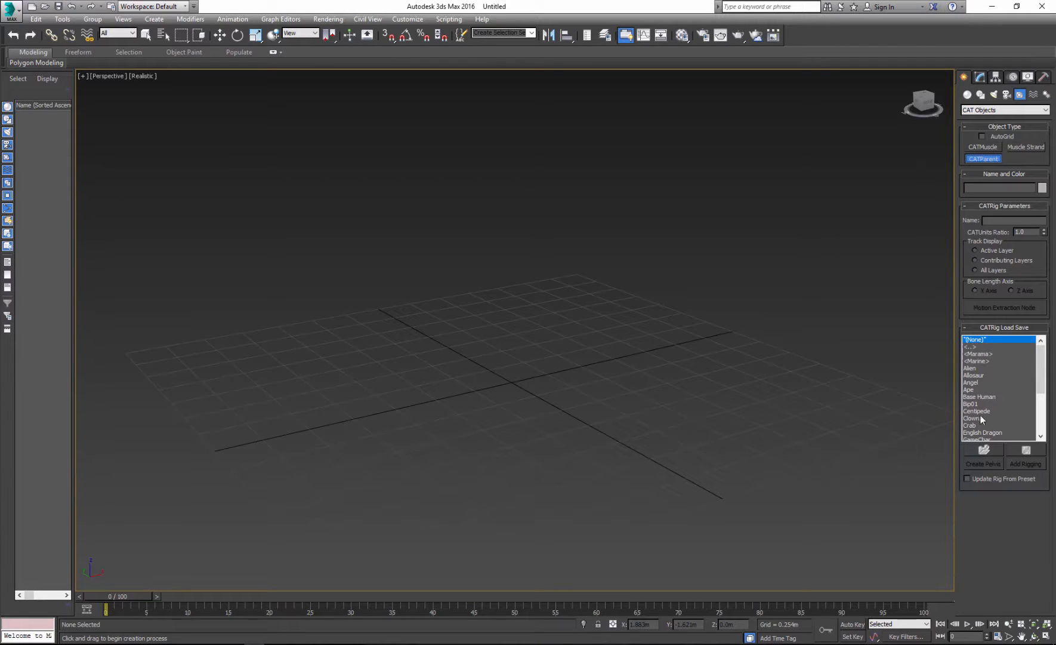
mouse_move(995, 377)
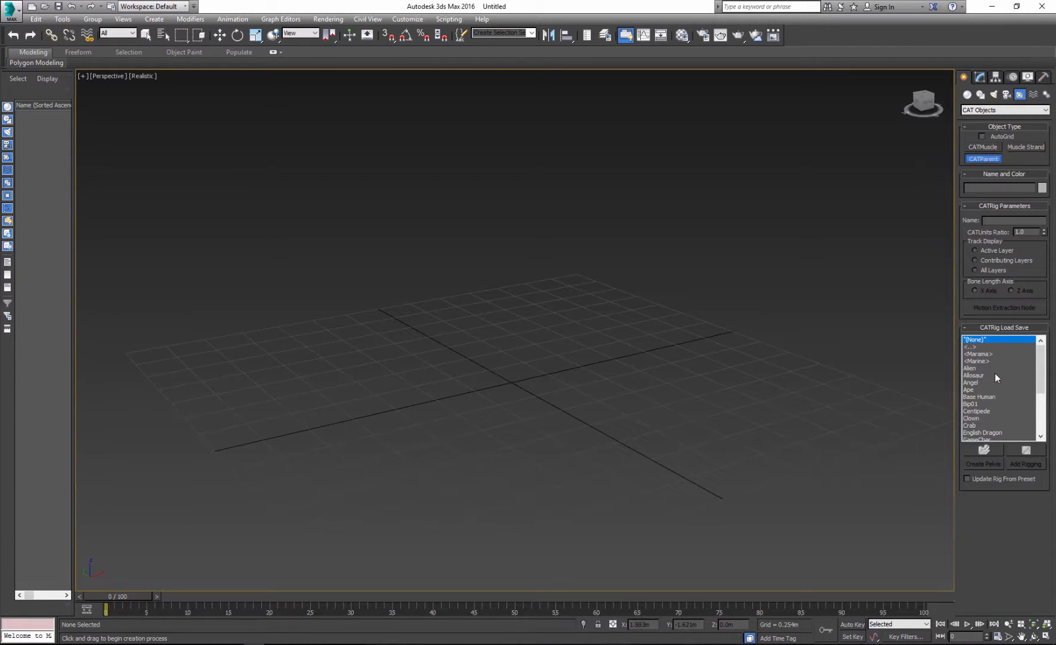
left_click(977, 382)
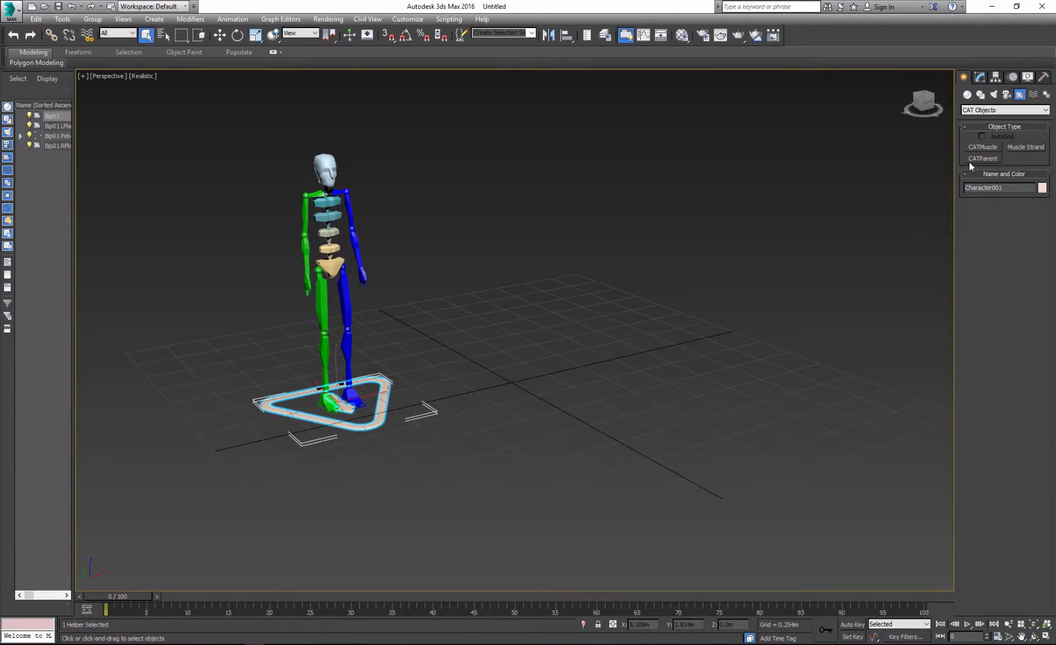
Step: Place Horse and Spider CATParent preset rigs beside the Bip01 skeleton
left_click(982, 158)
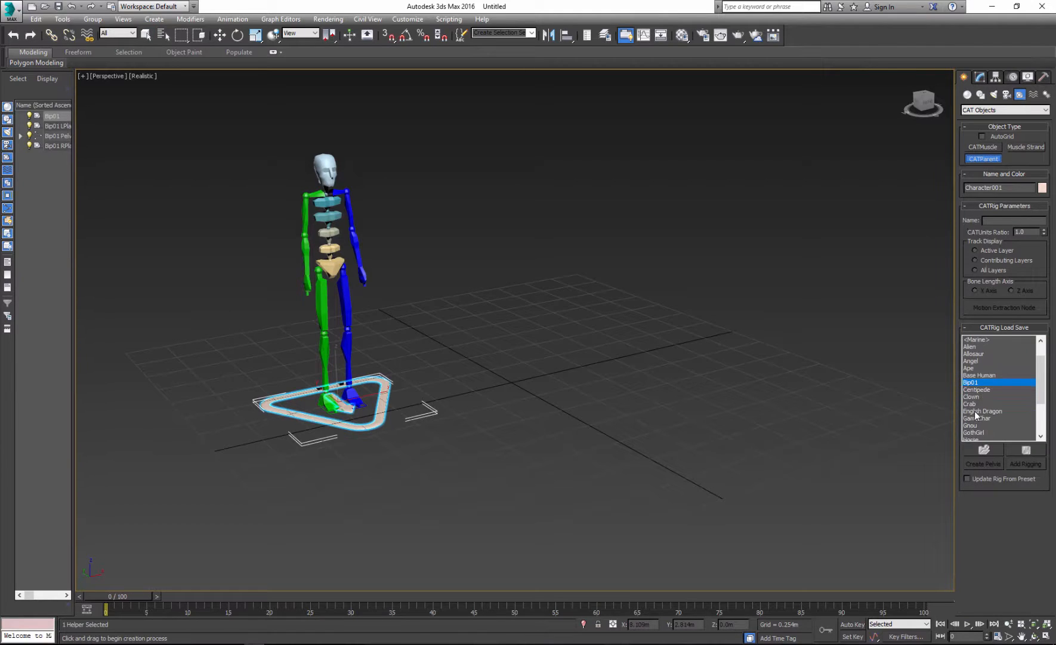
scroll("down", 3)
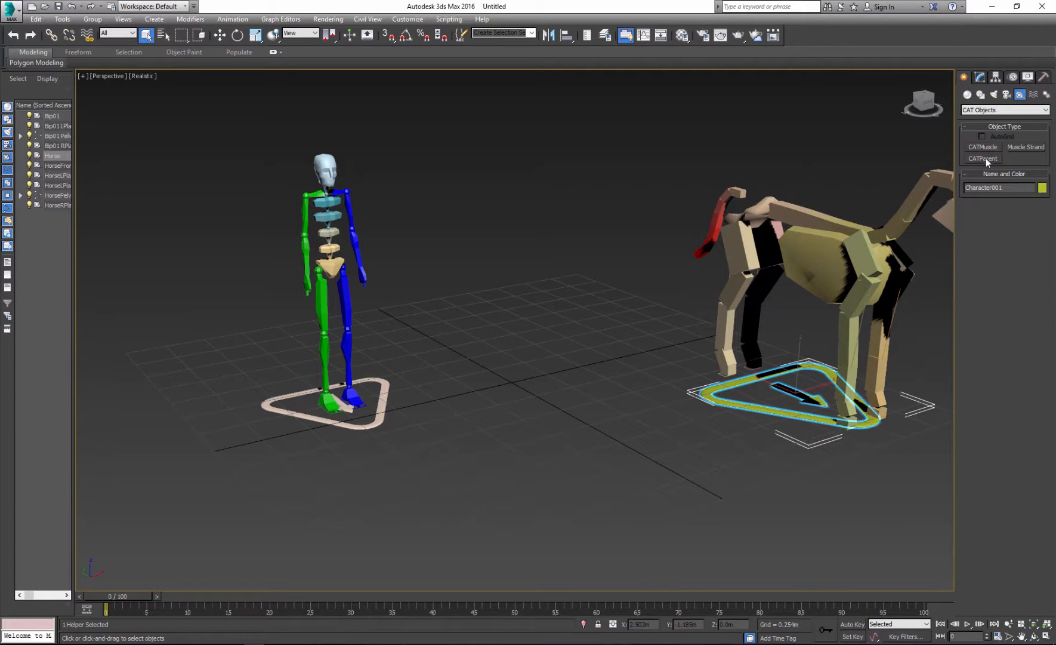
left_click(982, 159)
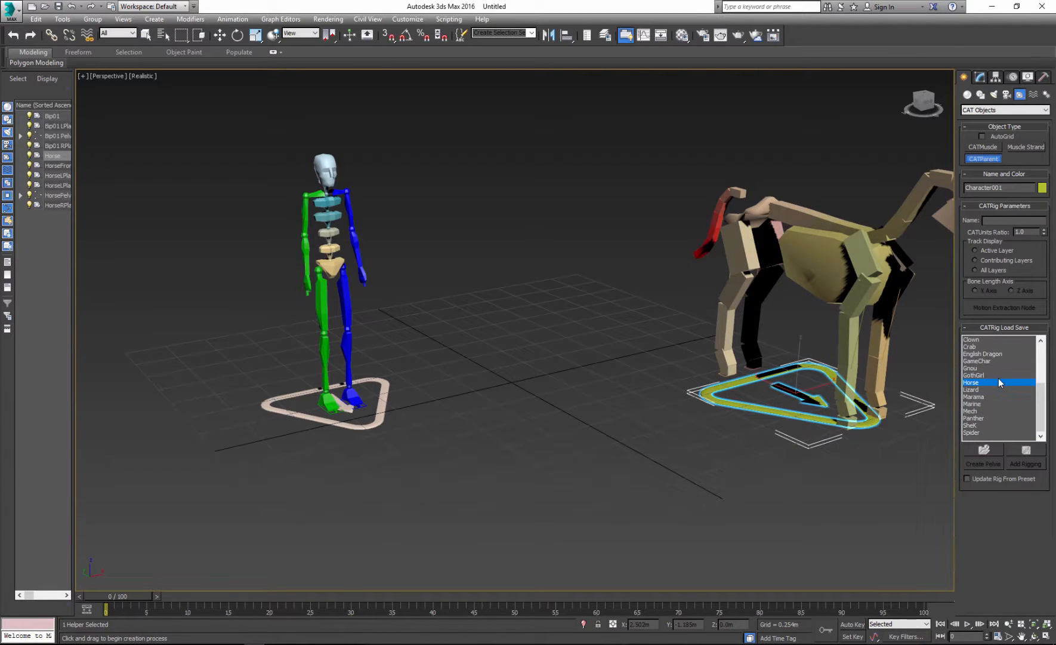
left_click(972, 434)
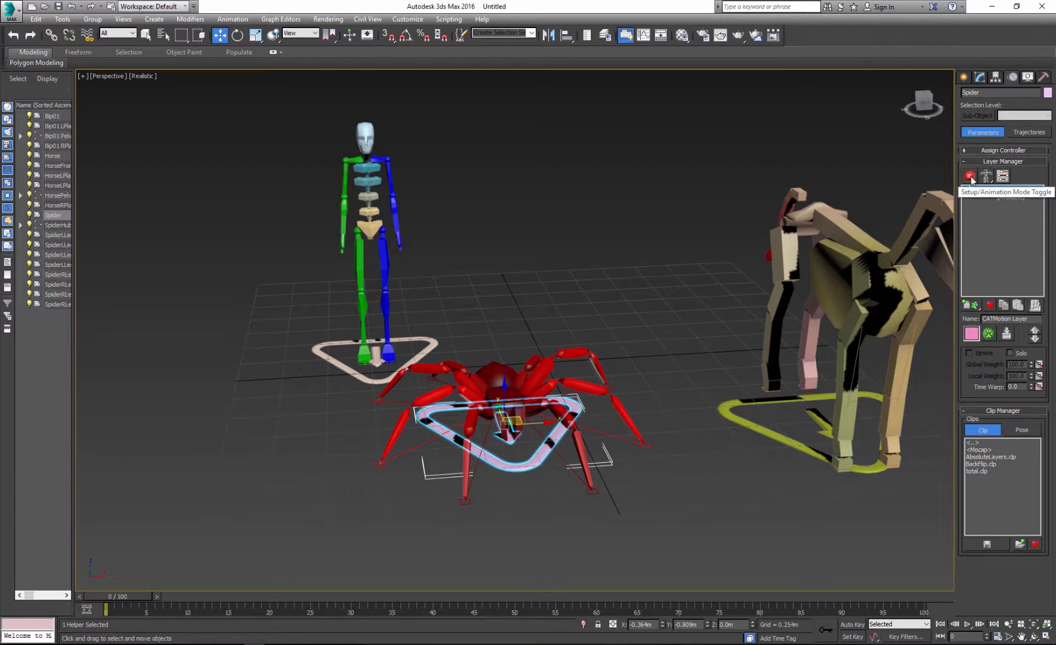
Step: Switch the spider rig to animation mode and preview its walk
left_click(969, 177)
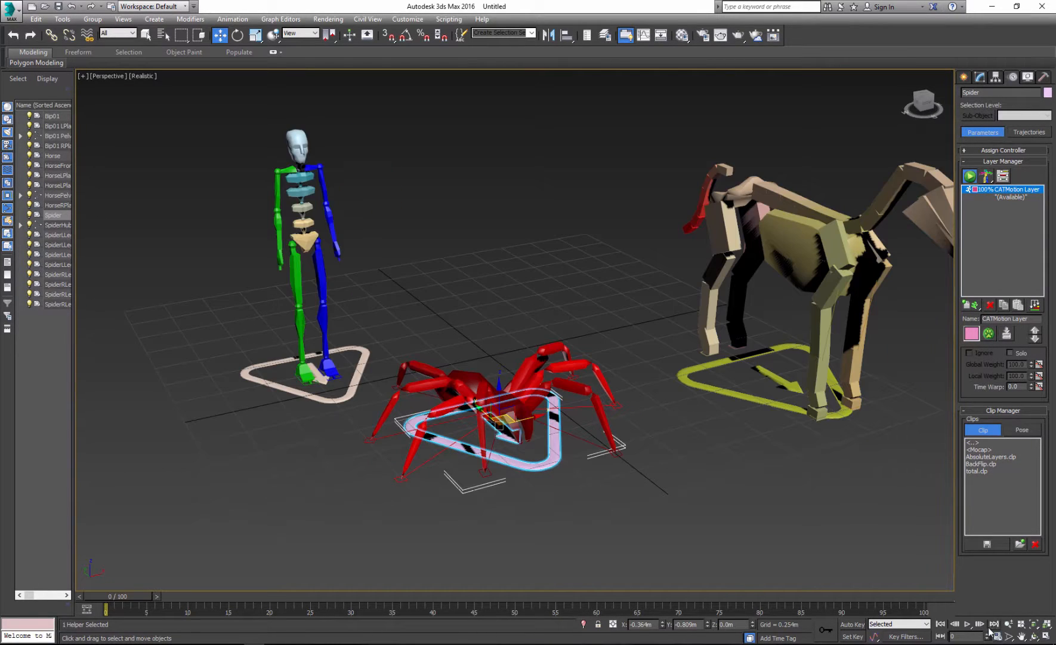
left_click(968, 628)
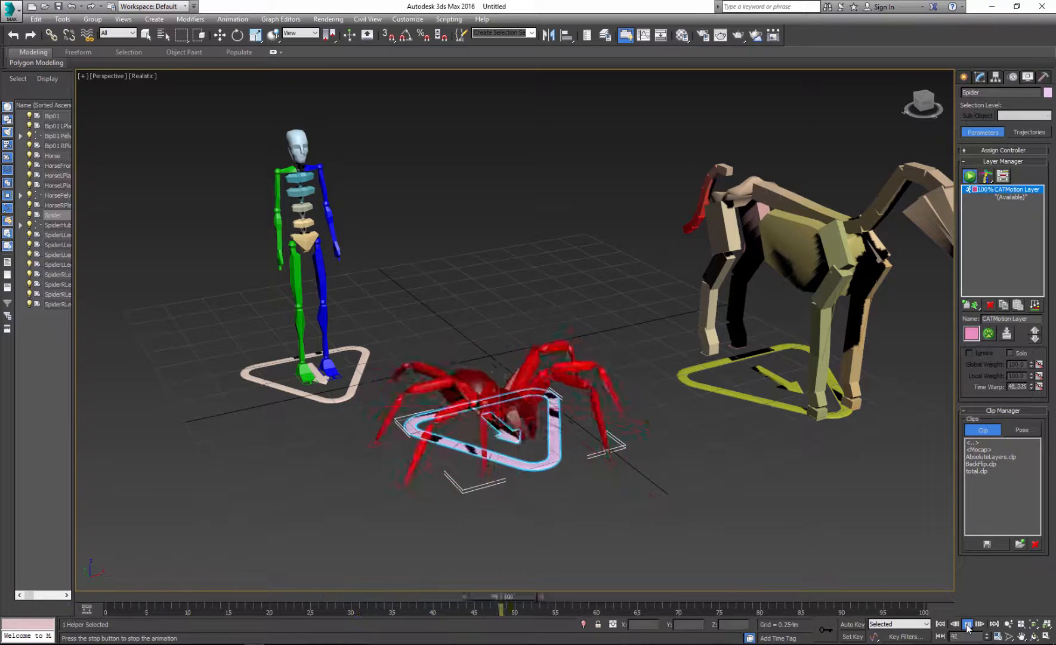
left_click(968, 625)
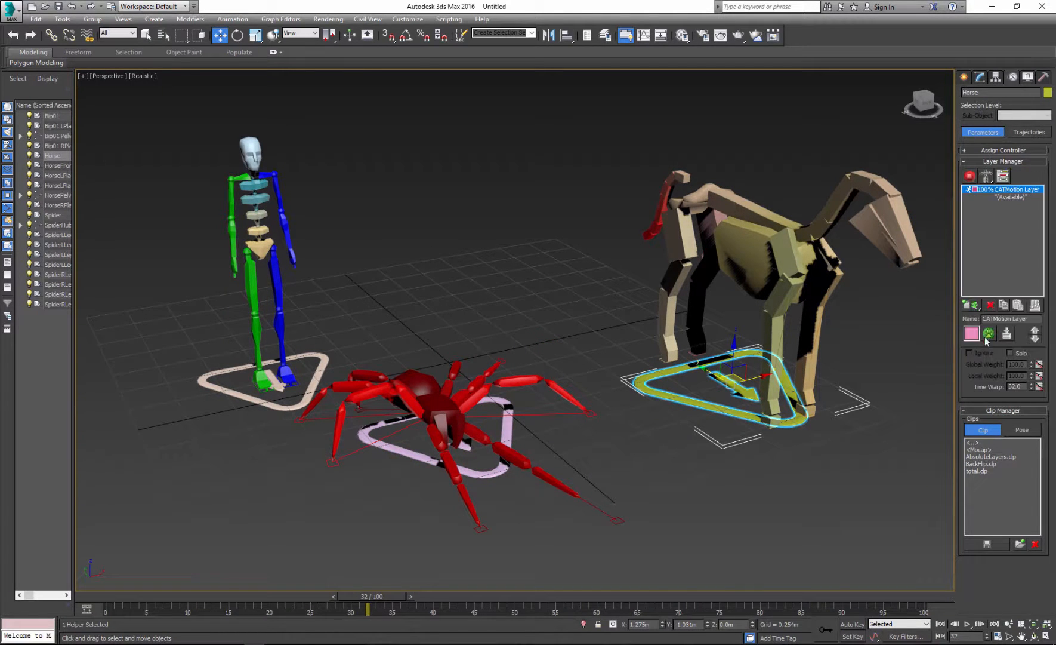
Step: Add a CATMotion walk layer to the Bip01 human rig and play all rigs walking
left_click(968, 177)
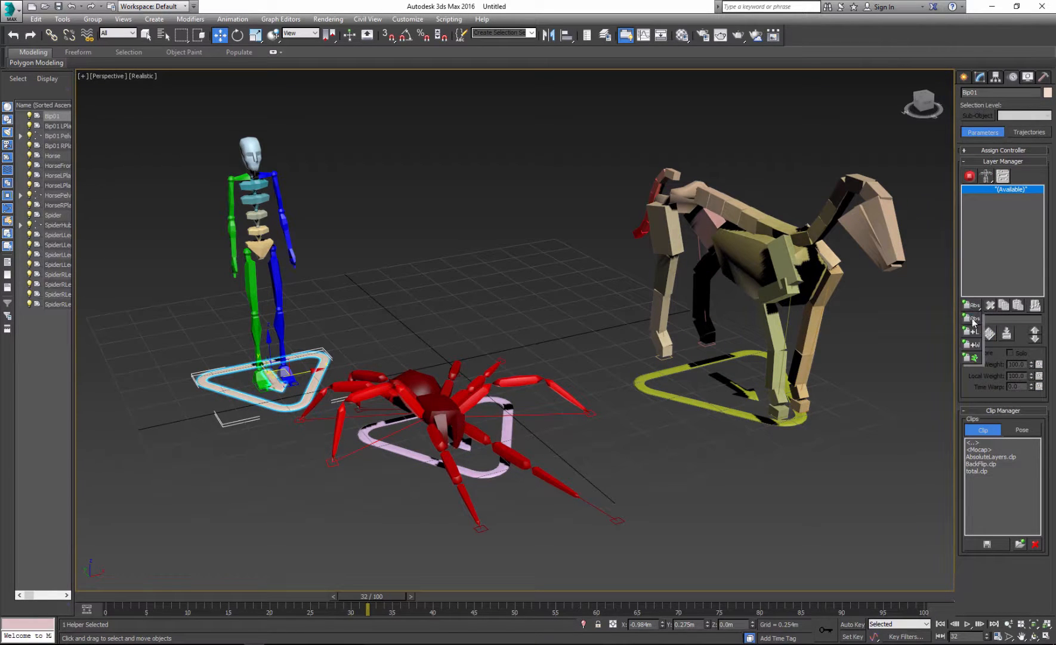
left_click(968, 177)
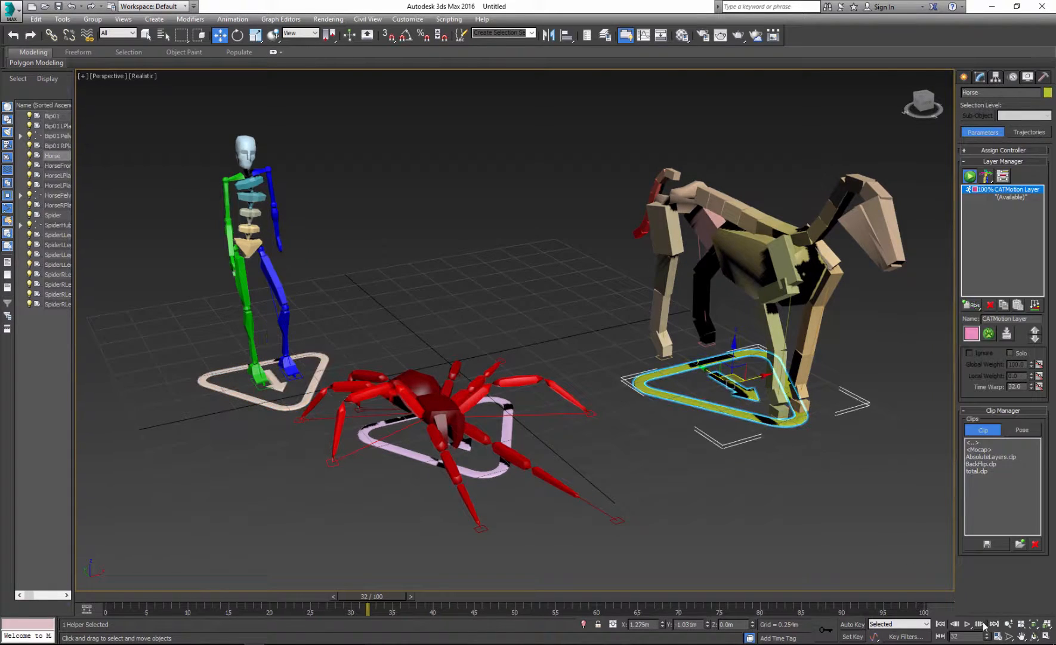
left_click(967, 624)
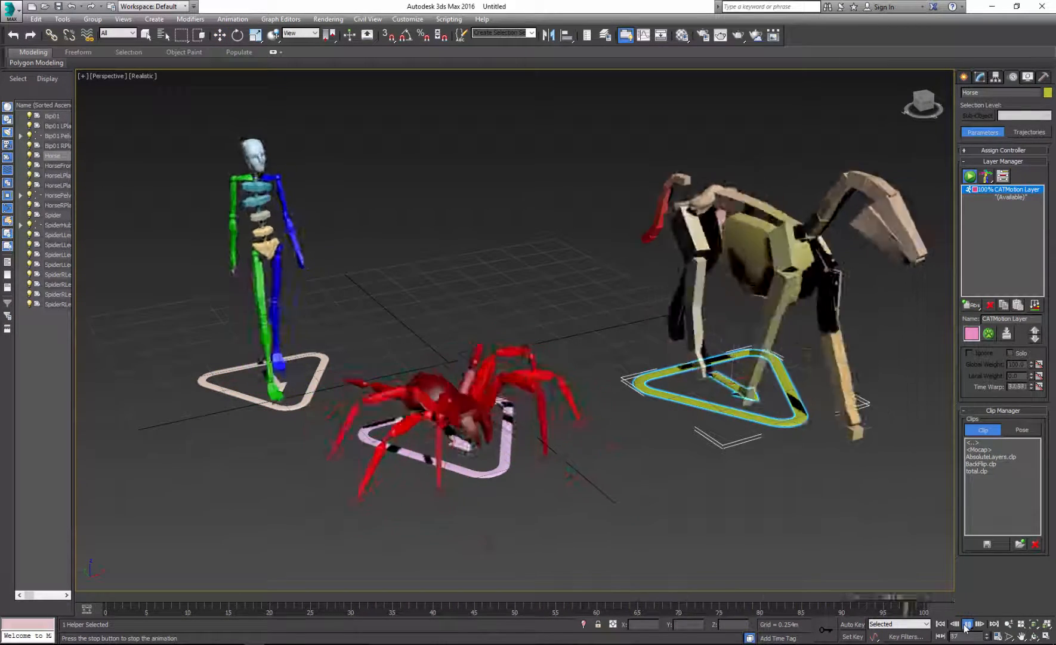
left_click(966, 628)
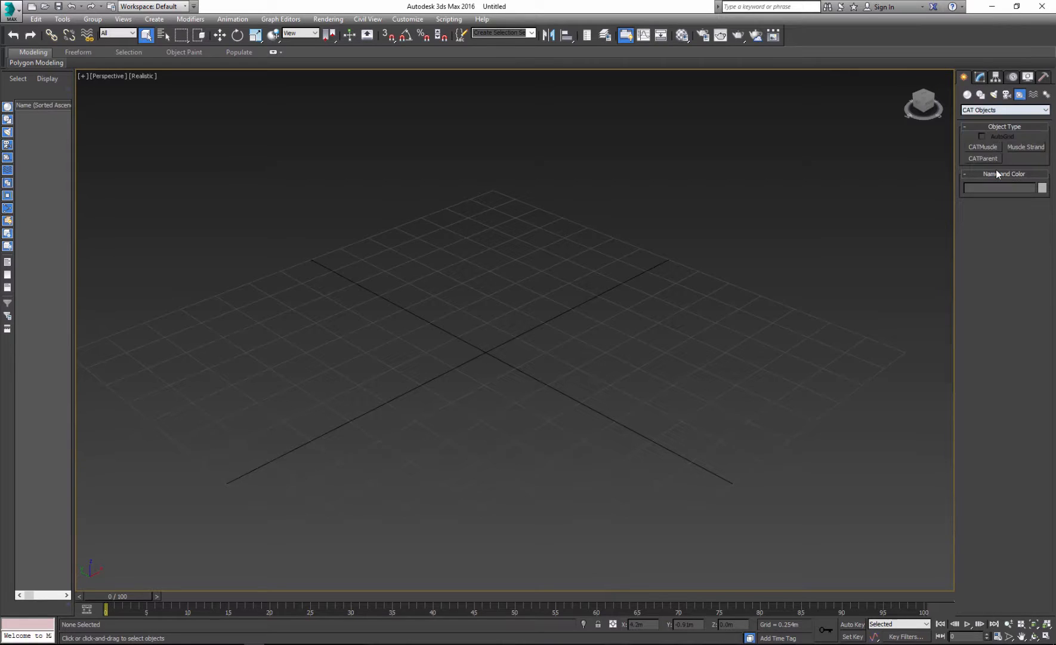
Step: Create CATParent Character001 and give it a pelvis hub, CATRigHub001
left_click(983, 158)
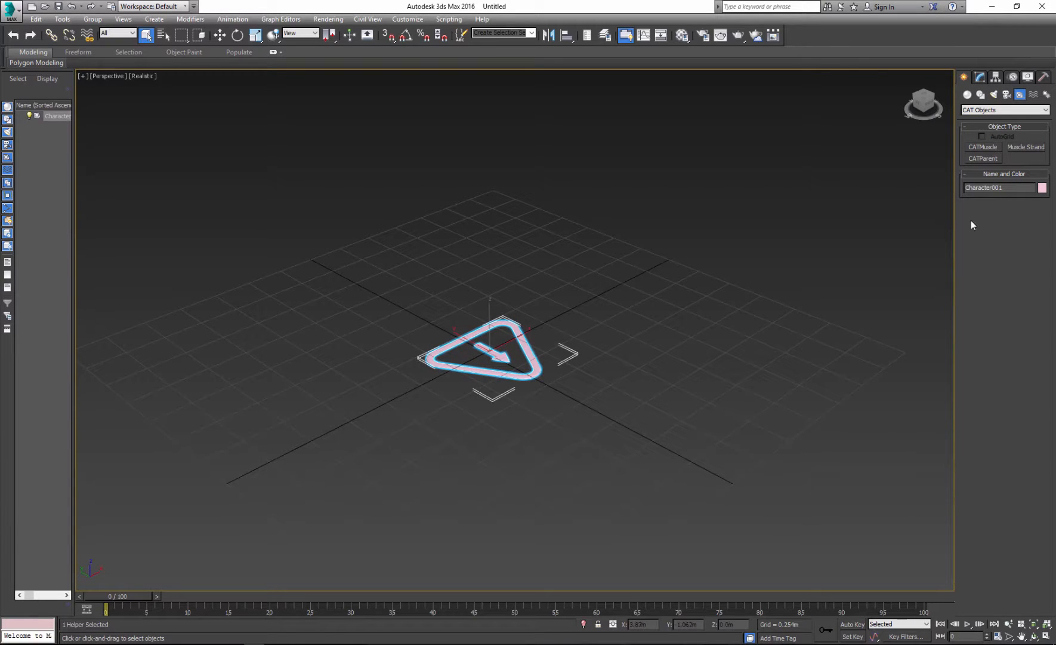
left_click(980, 77)
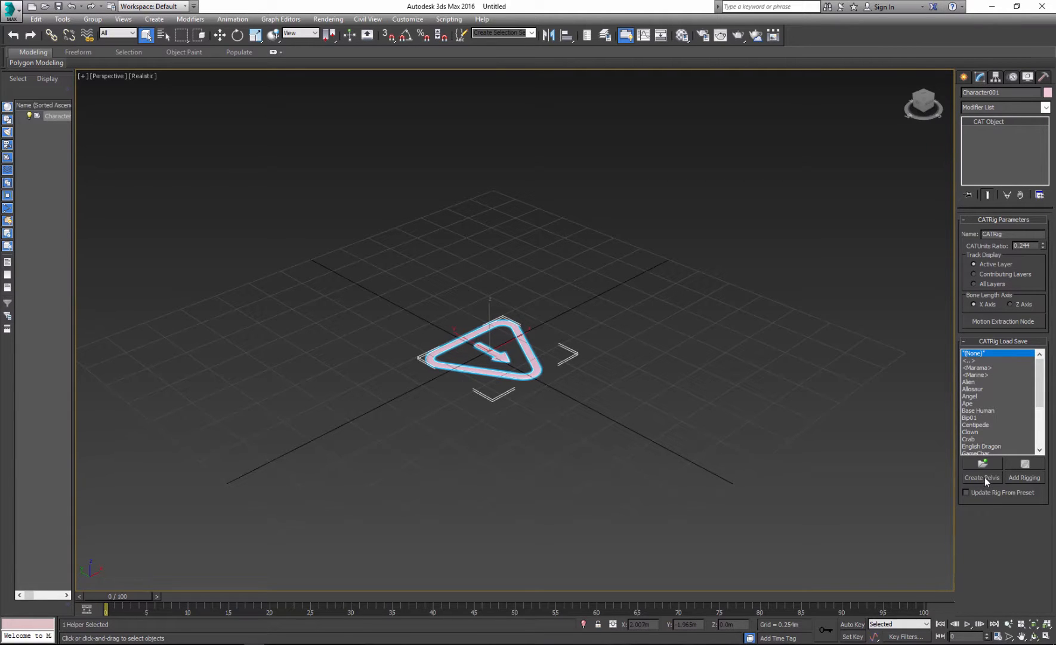
left_click(982, 476)
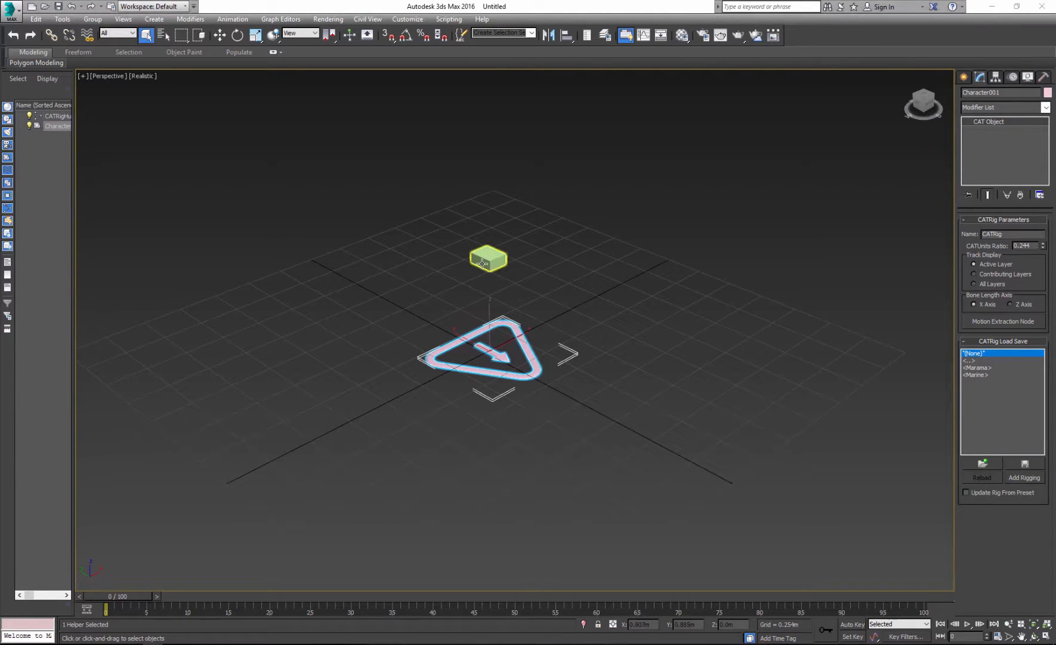
left_click(487, 258)
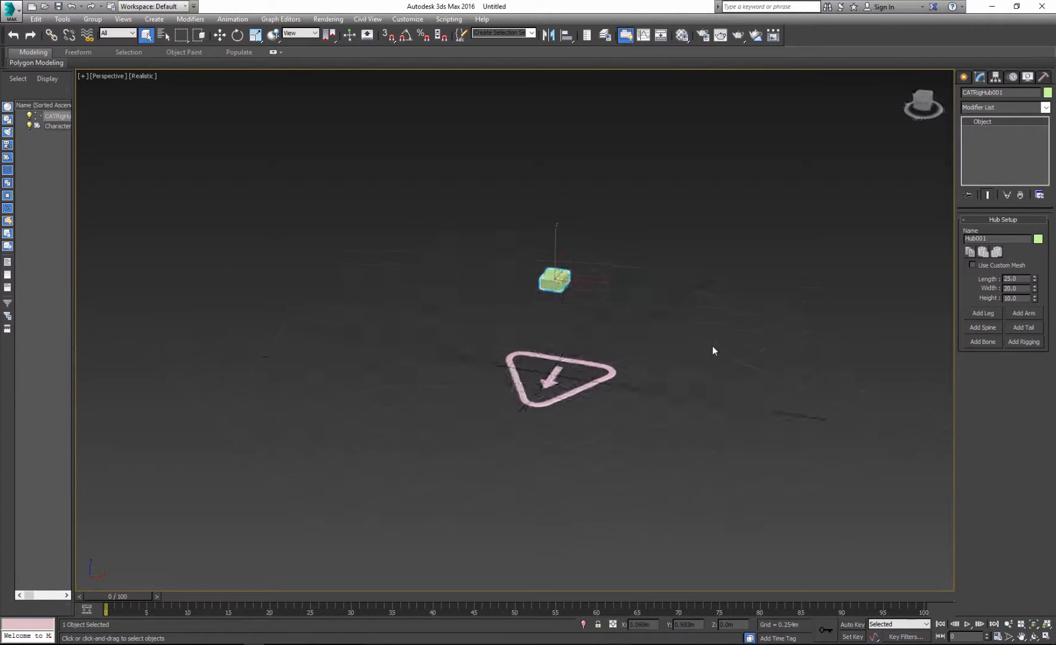
Step: Add legs, a spine with chest hub, arms, and a neck with head hub; select the neck
left_click(982, 330)
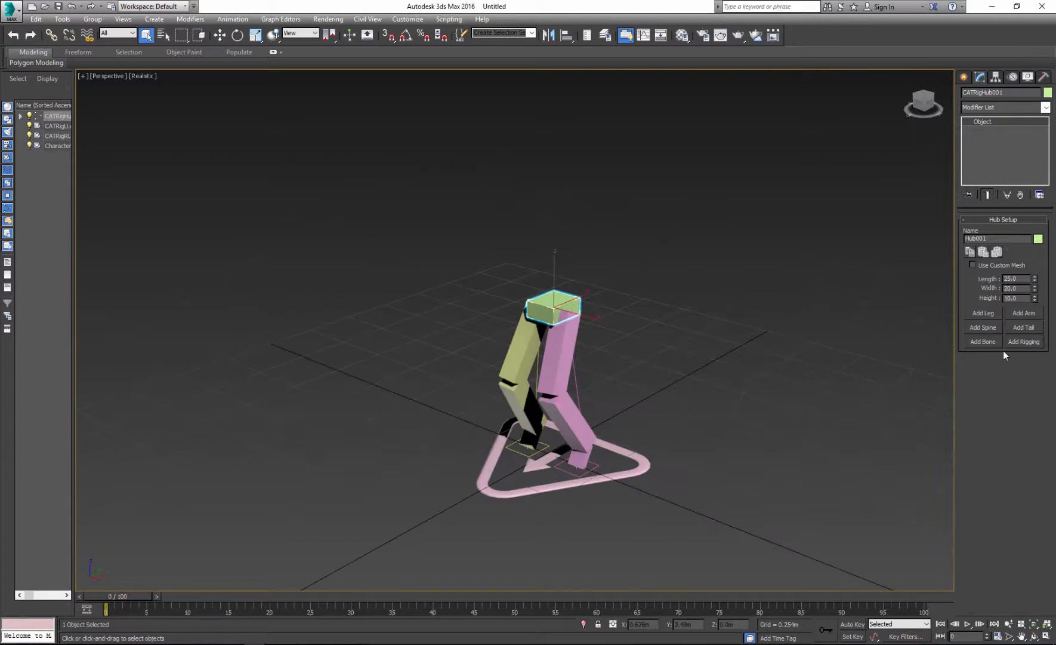
mouse_move(983, 327)
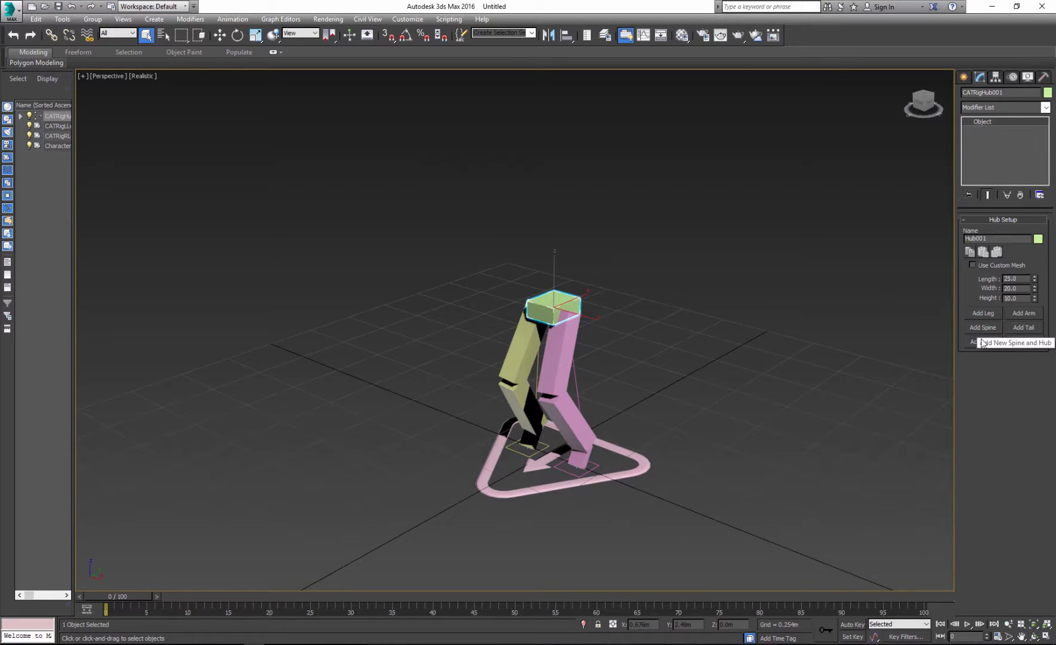
left_click(982, 341)
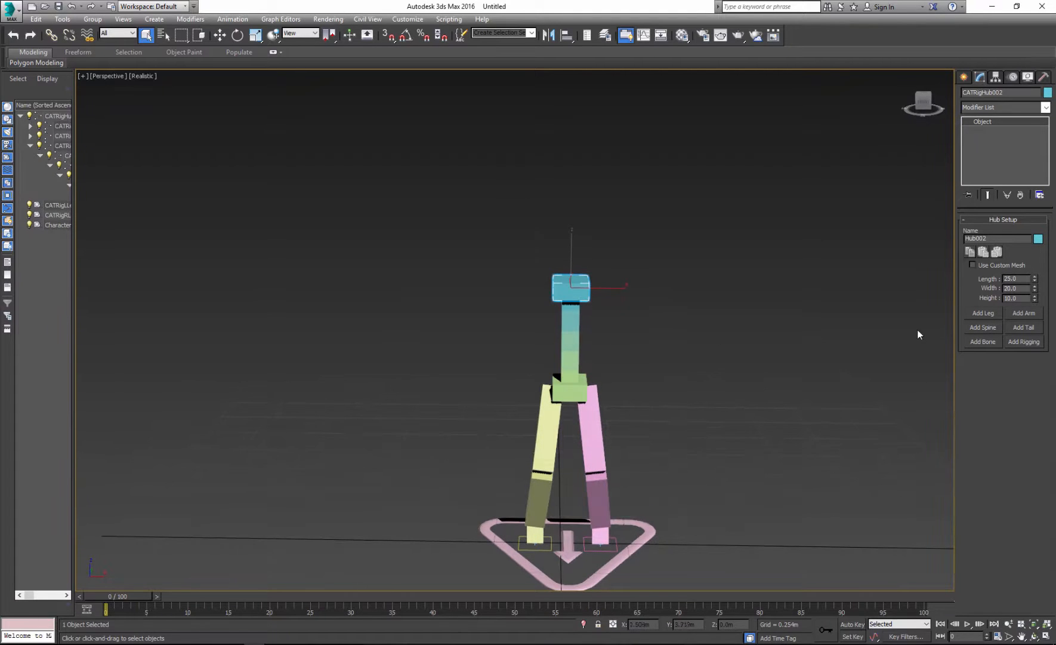
left_click(1023, 313)
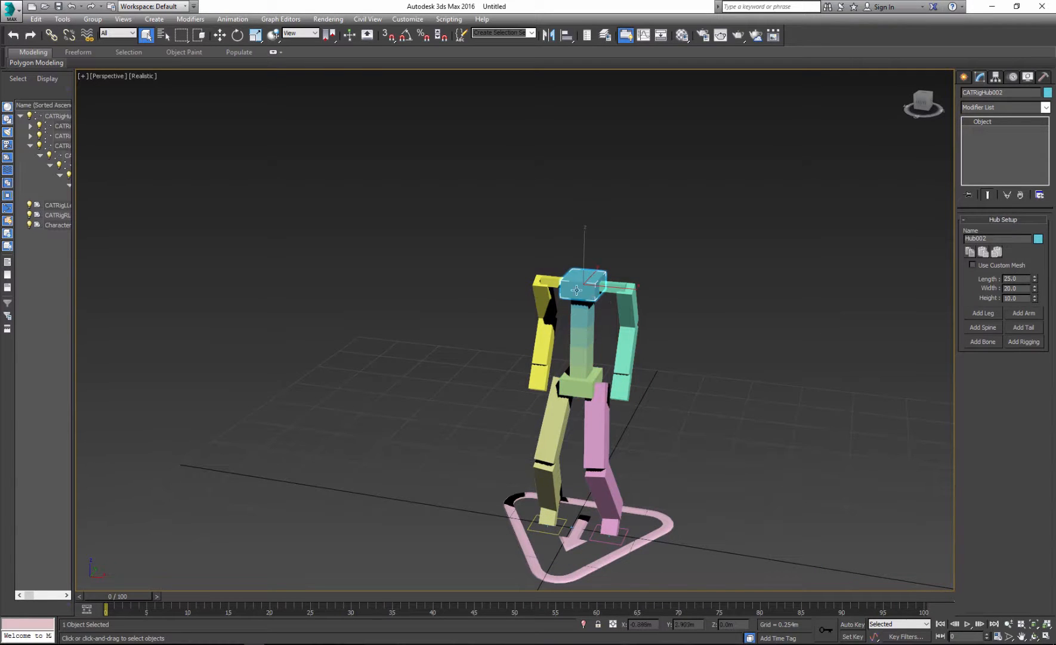
mouse_move(983, 327)
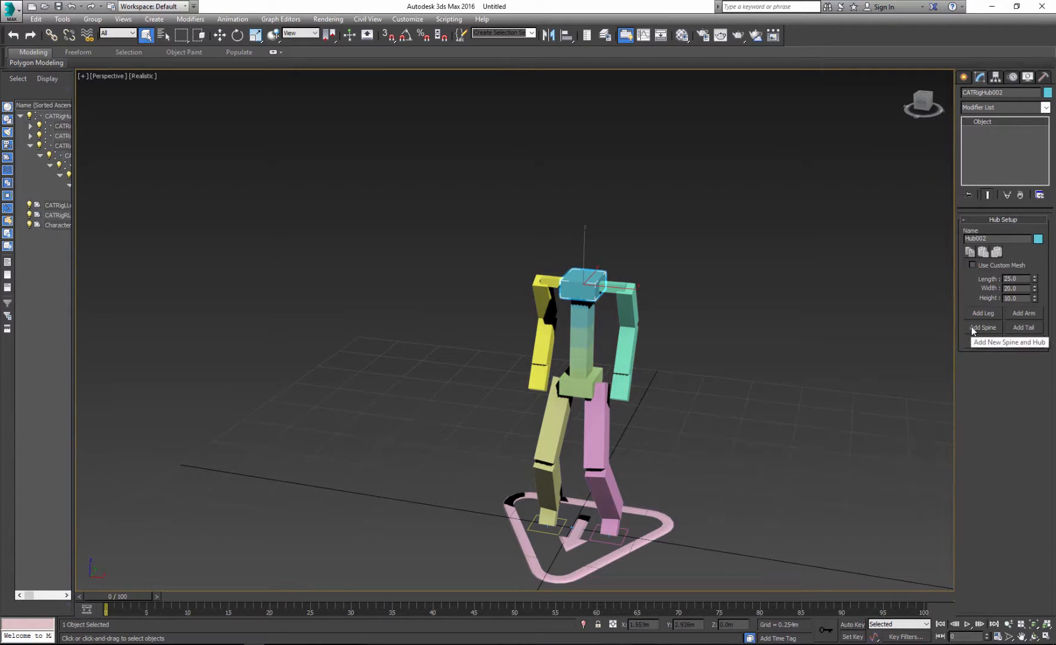
left_click(983, 330)
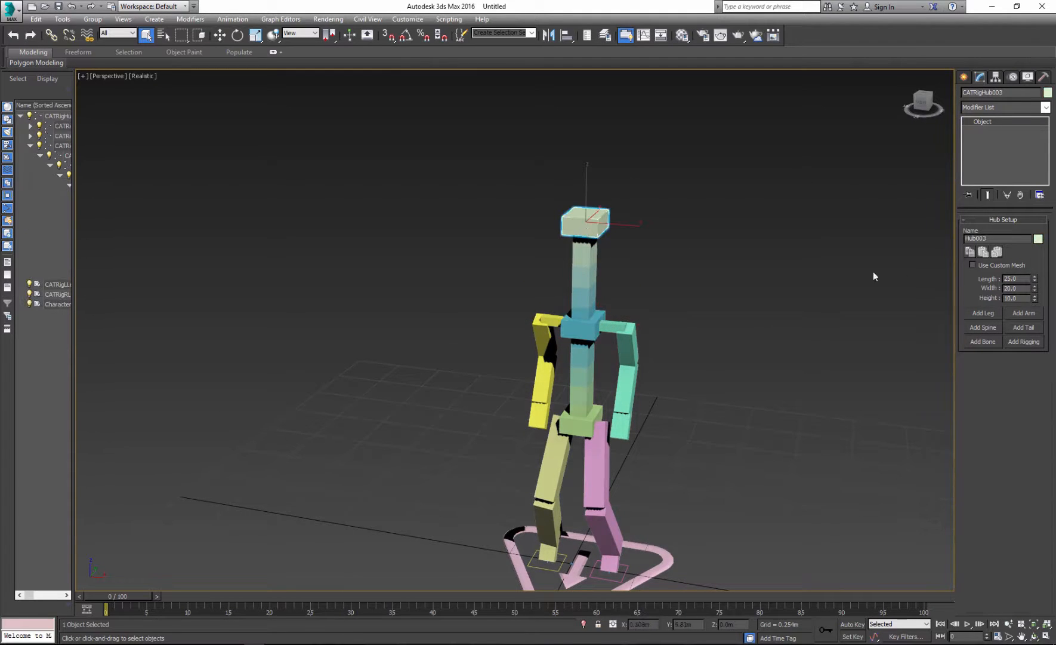
left_click(585, 253)
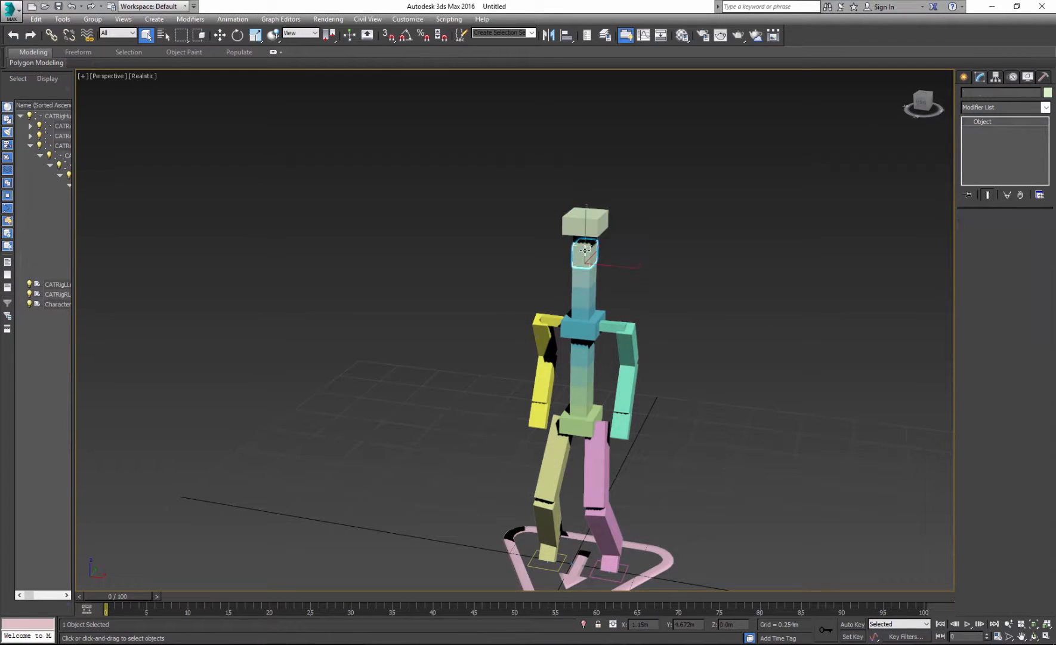
left_click(585, 253)
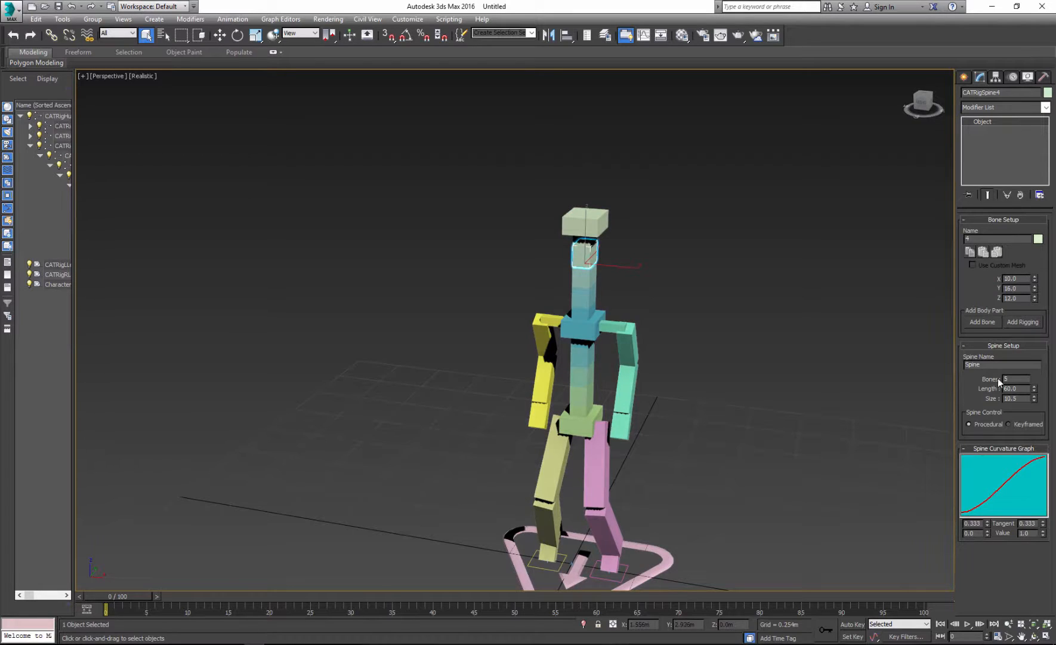